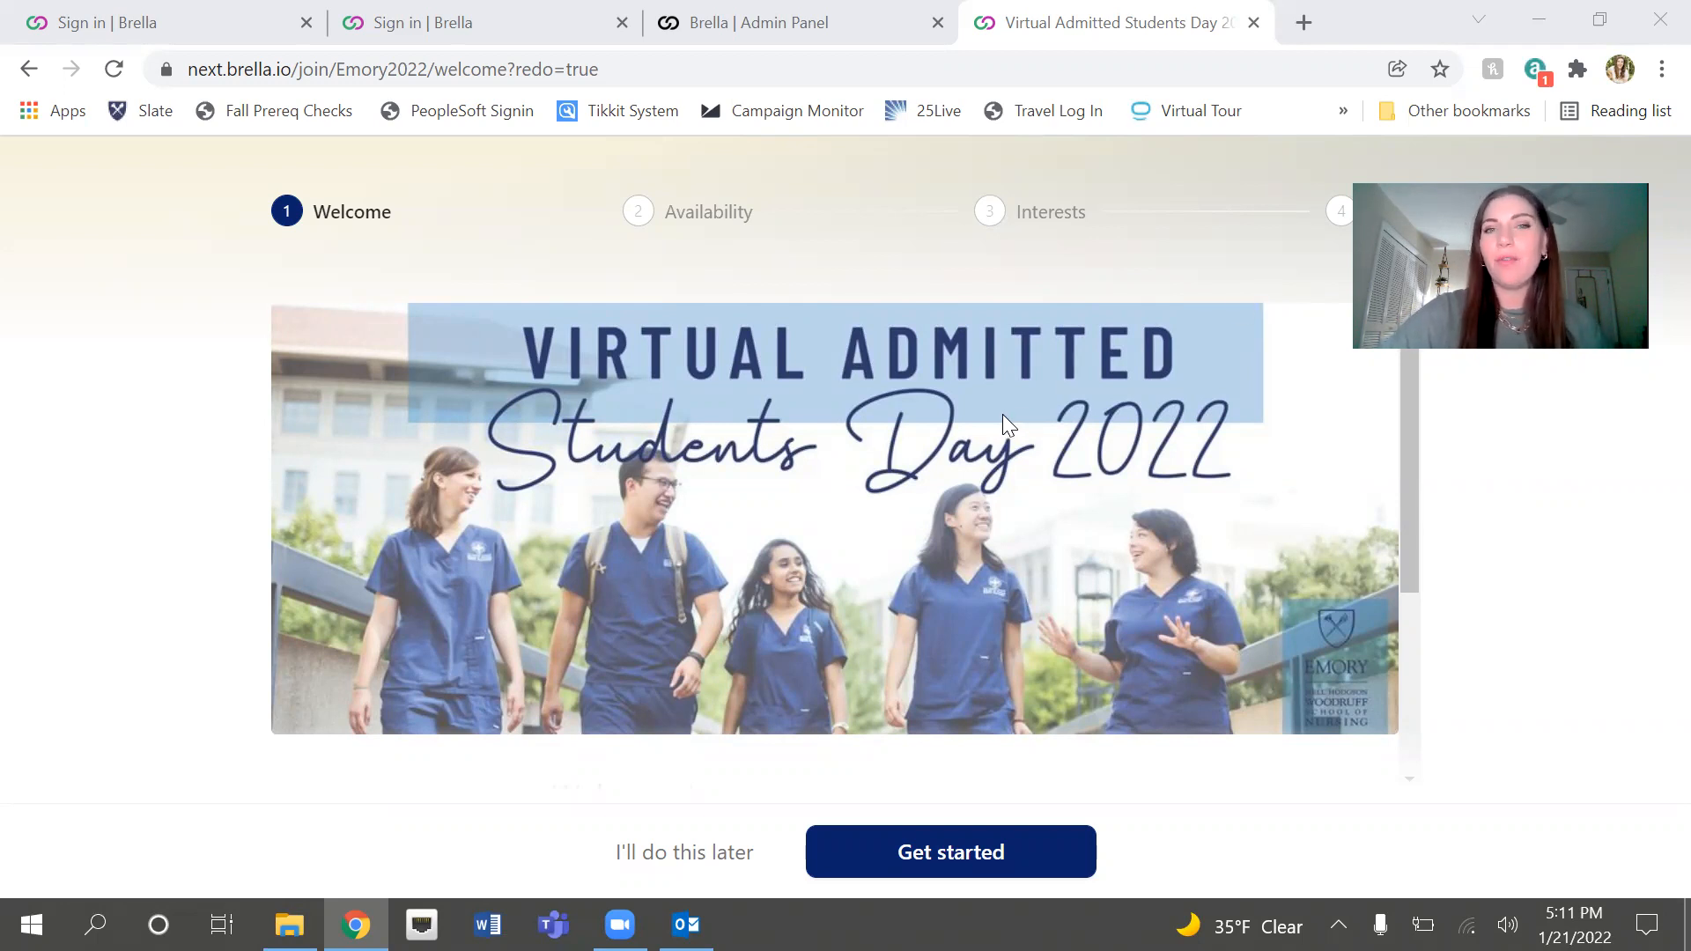
pyautogui.moveTo(1122, 513)
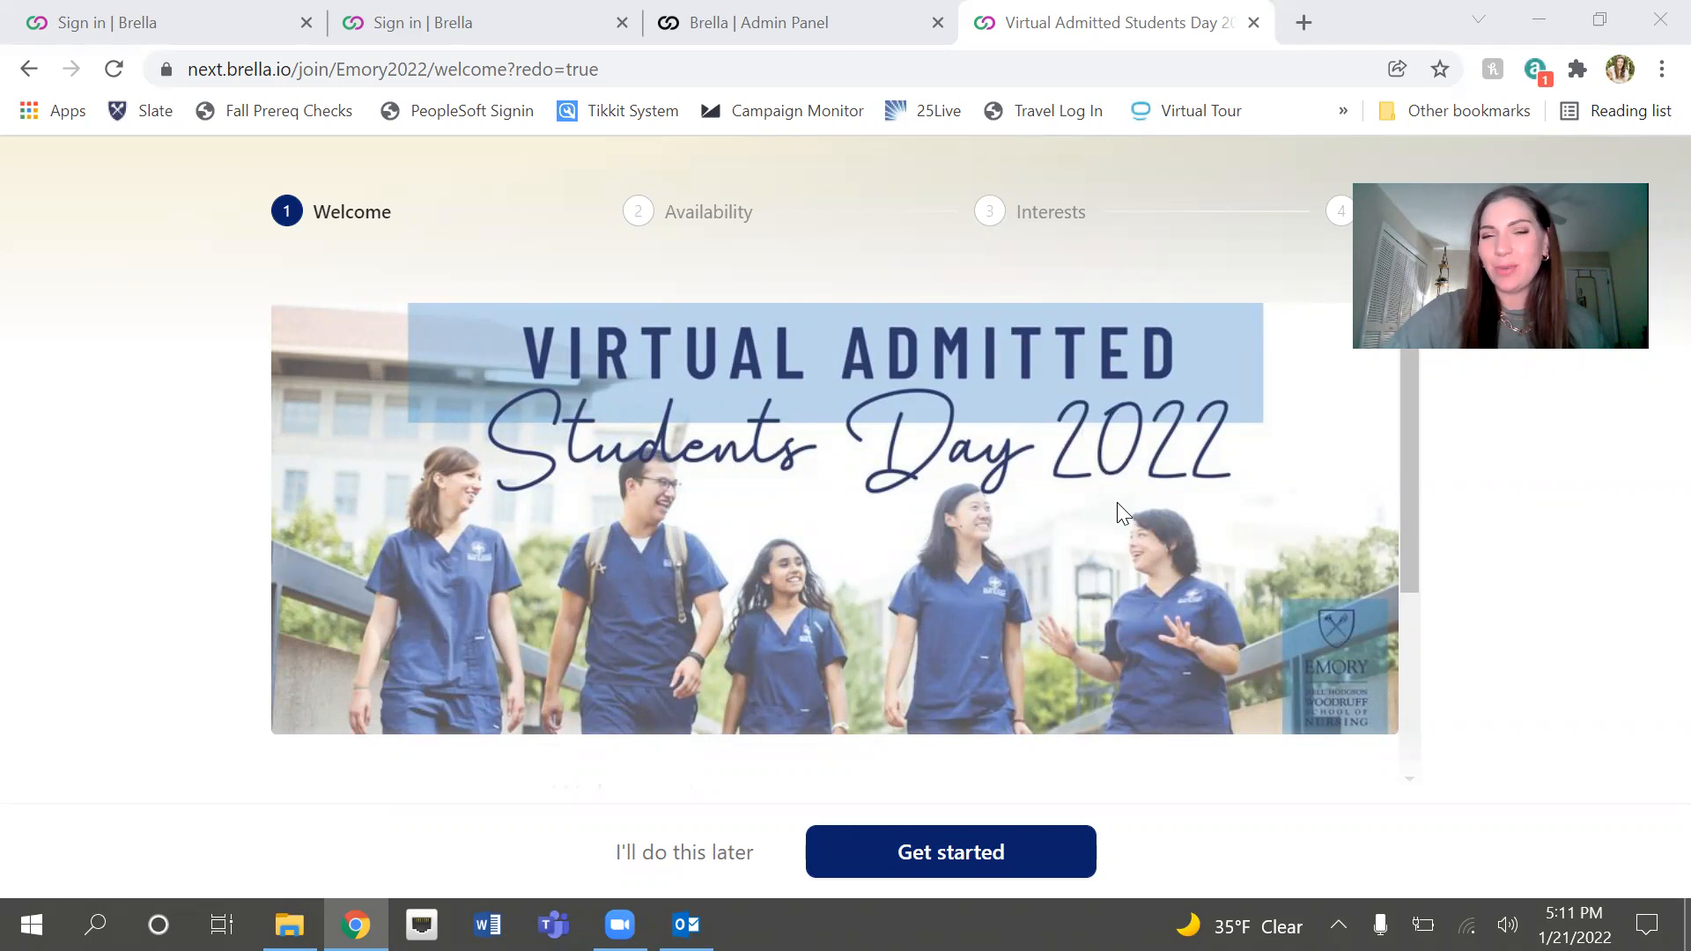
# Step: Start profile setup and choose Saturday 5 February 2022 as the networking day
pyautogui.scroll(-3)
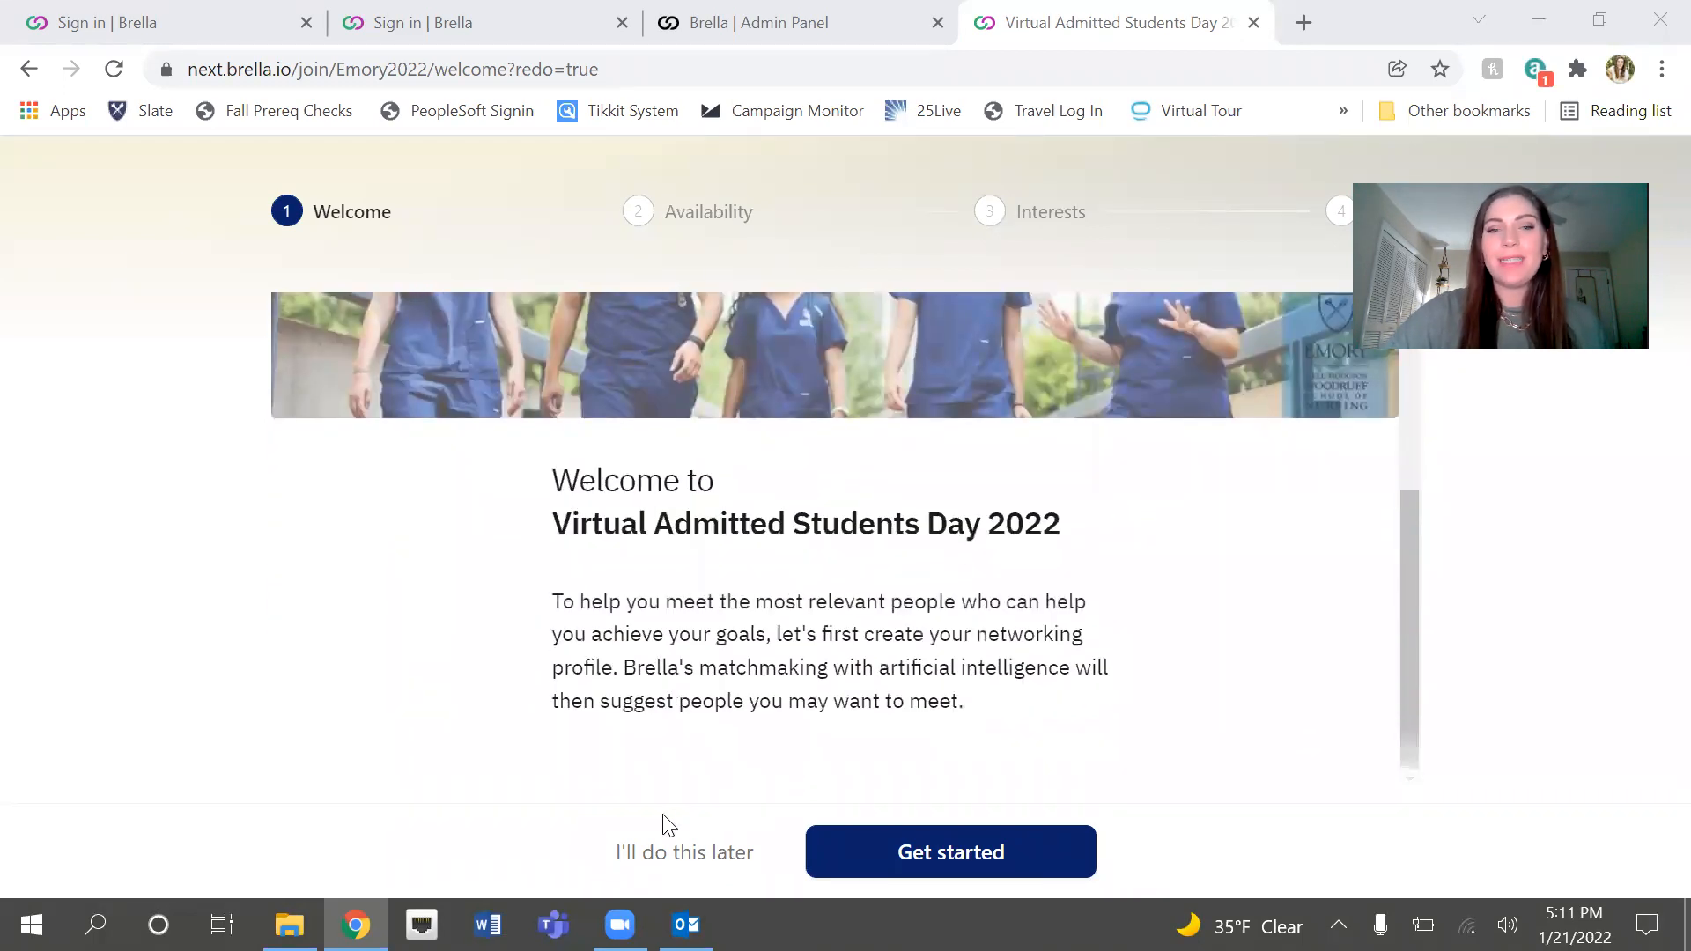
pyautogui.moveTo(967, 850)
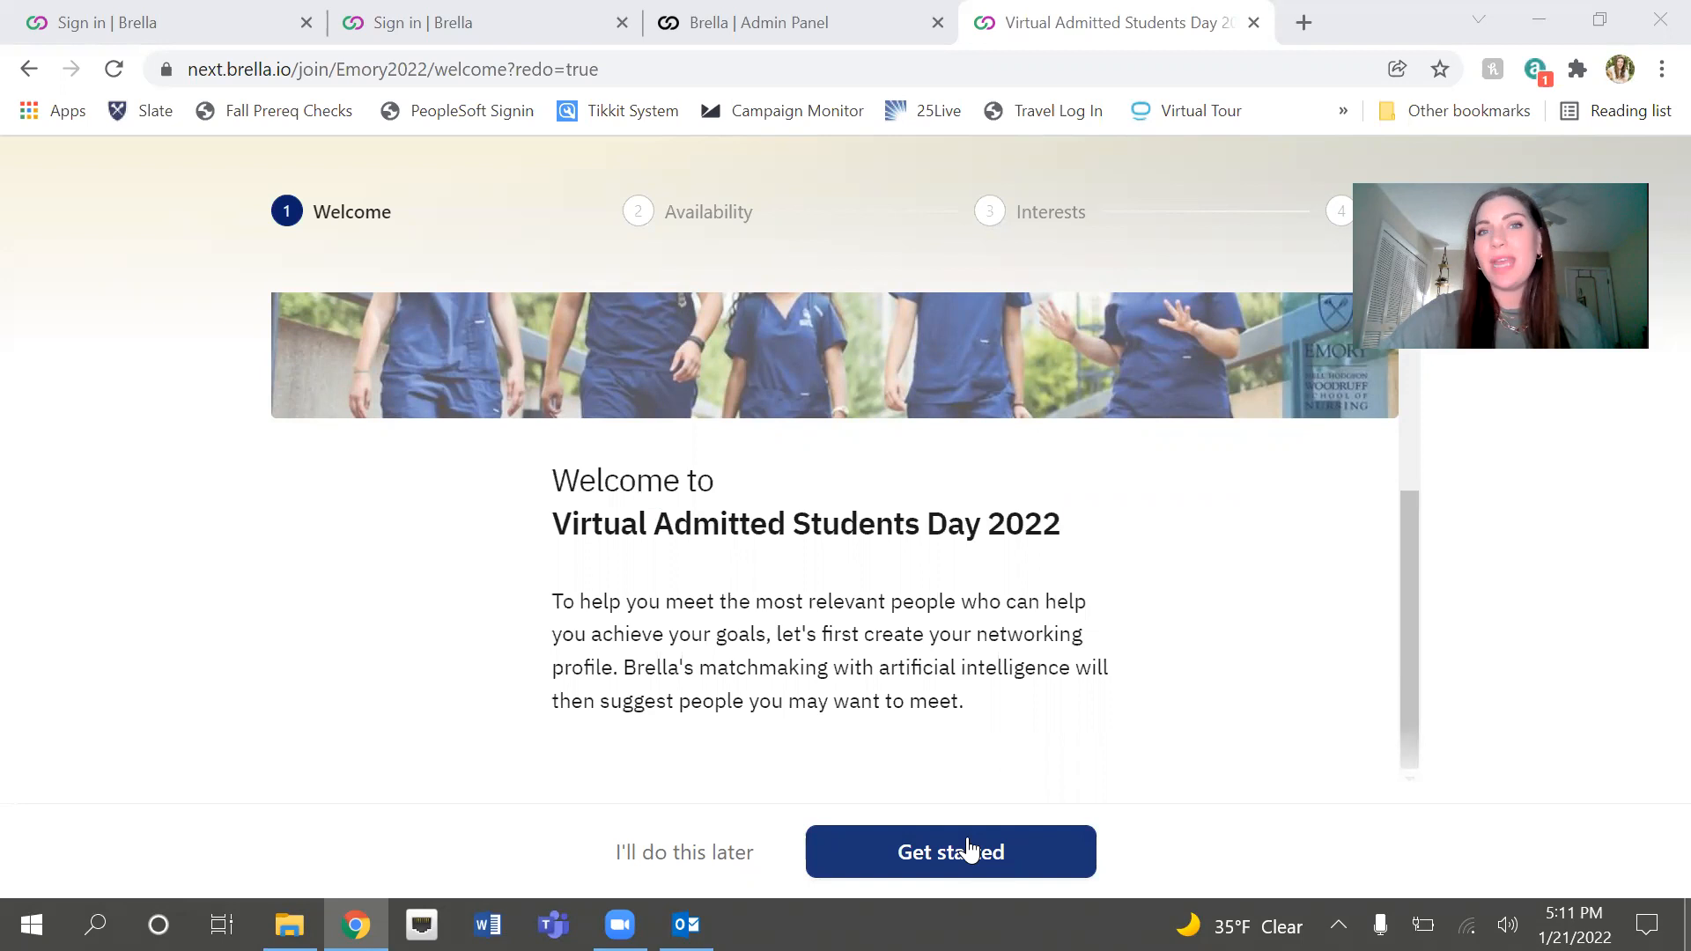
pyautogui.click(950, 851)
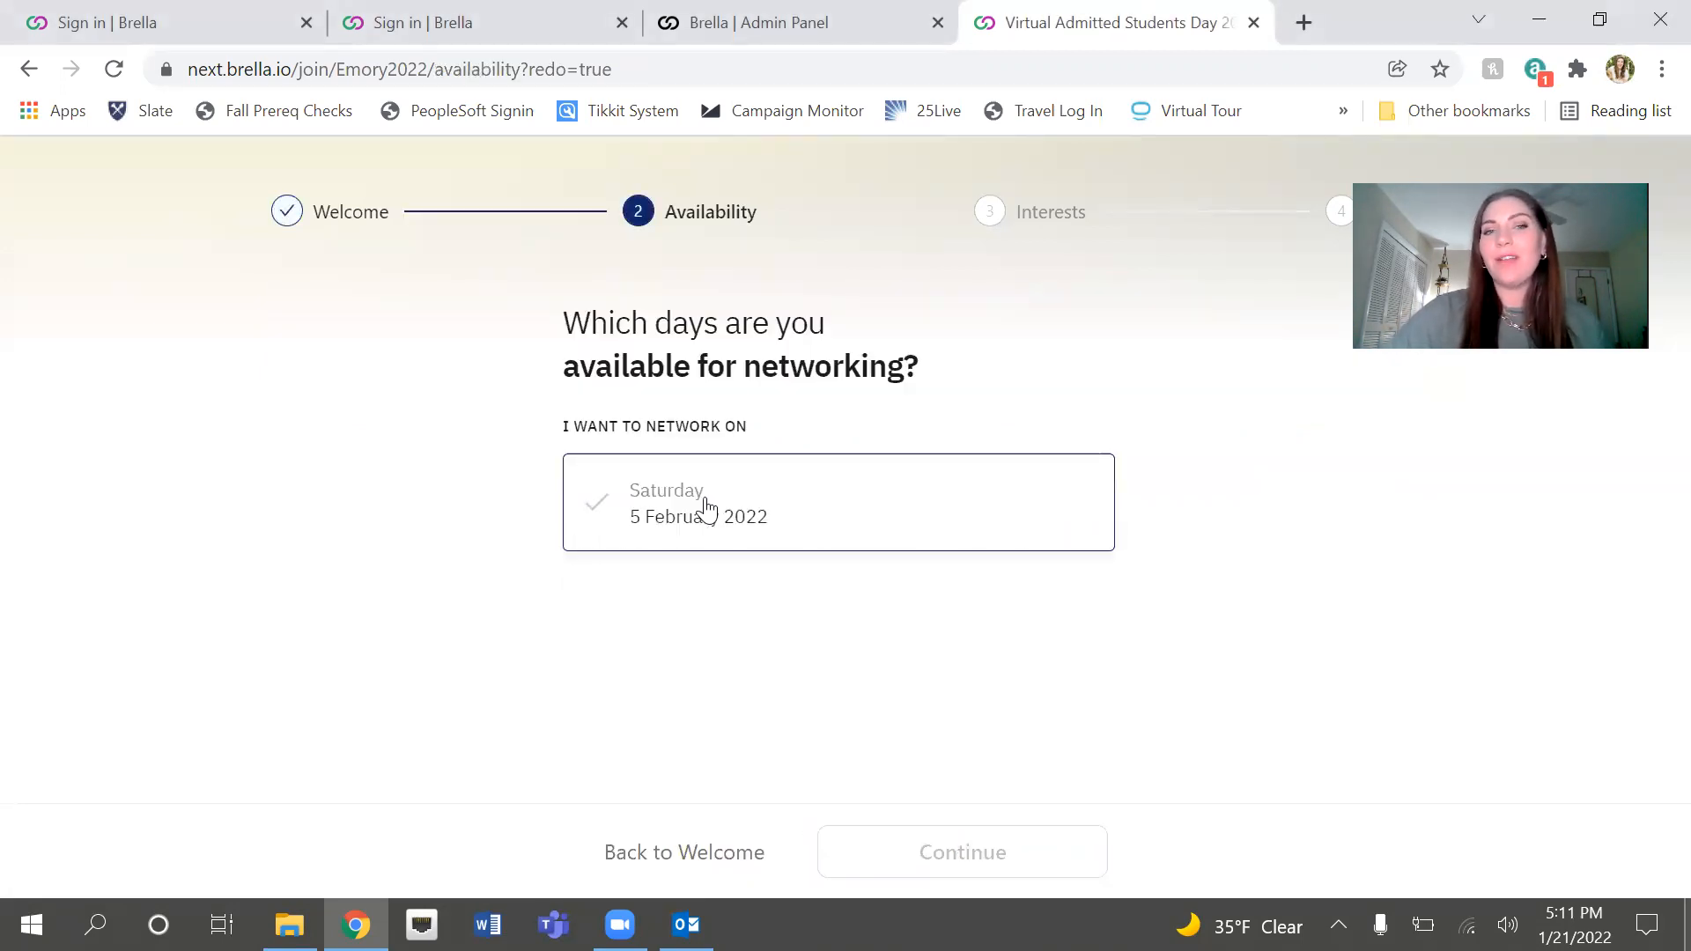
pyautogui.click(838, 502)
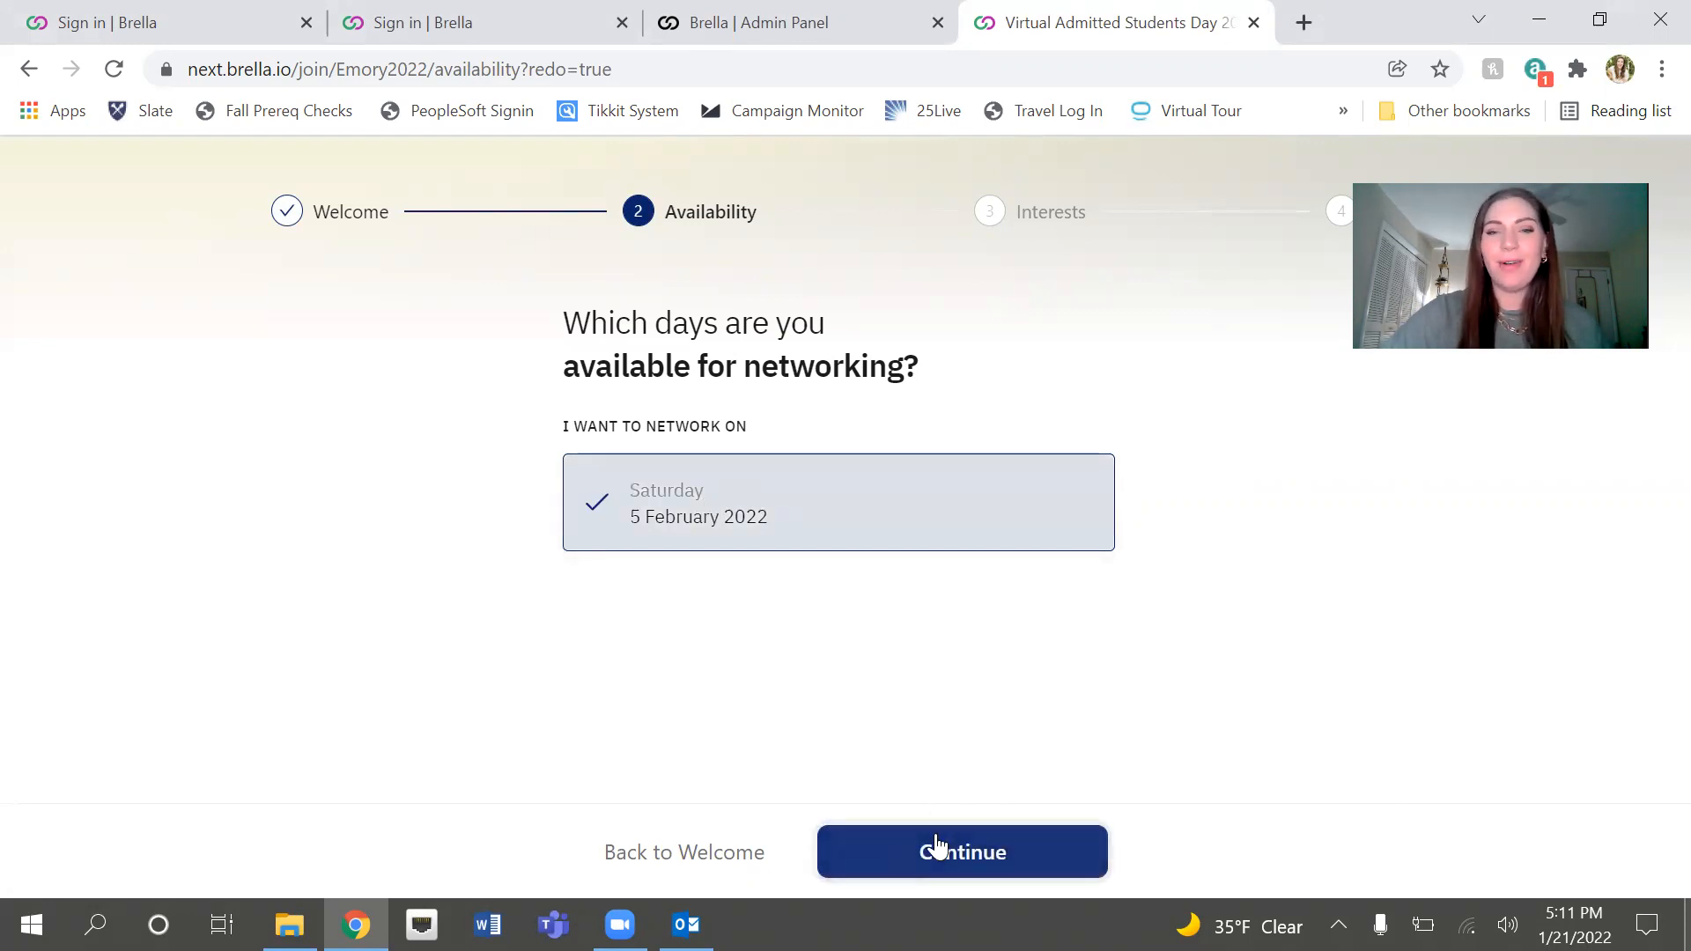
pyautogui.click(961, 851)
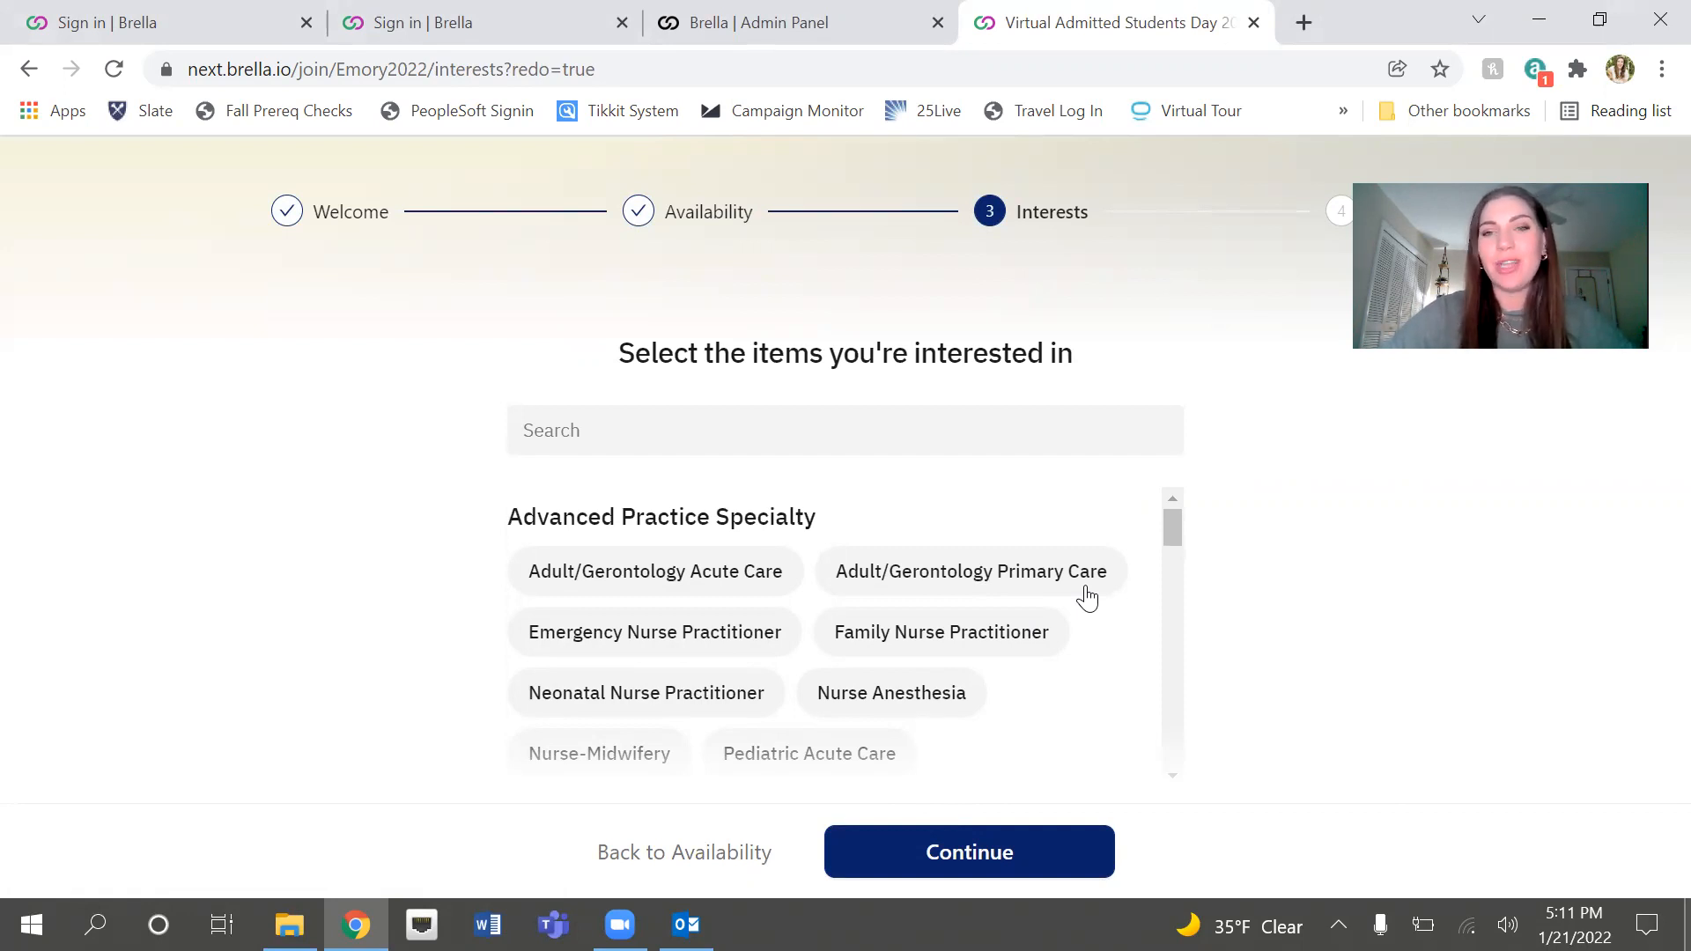
# Step: Review the interest tags like Clinical Sites and Master of Nursing Pre-licensure, then confirm them
pyautogui.scroll(-3)
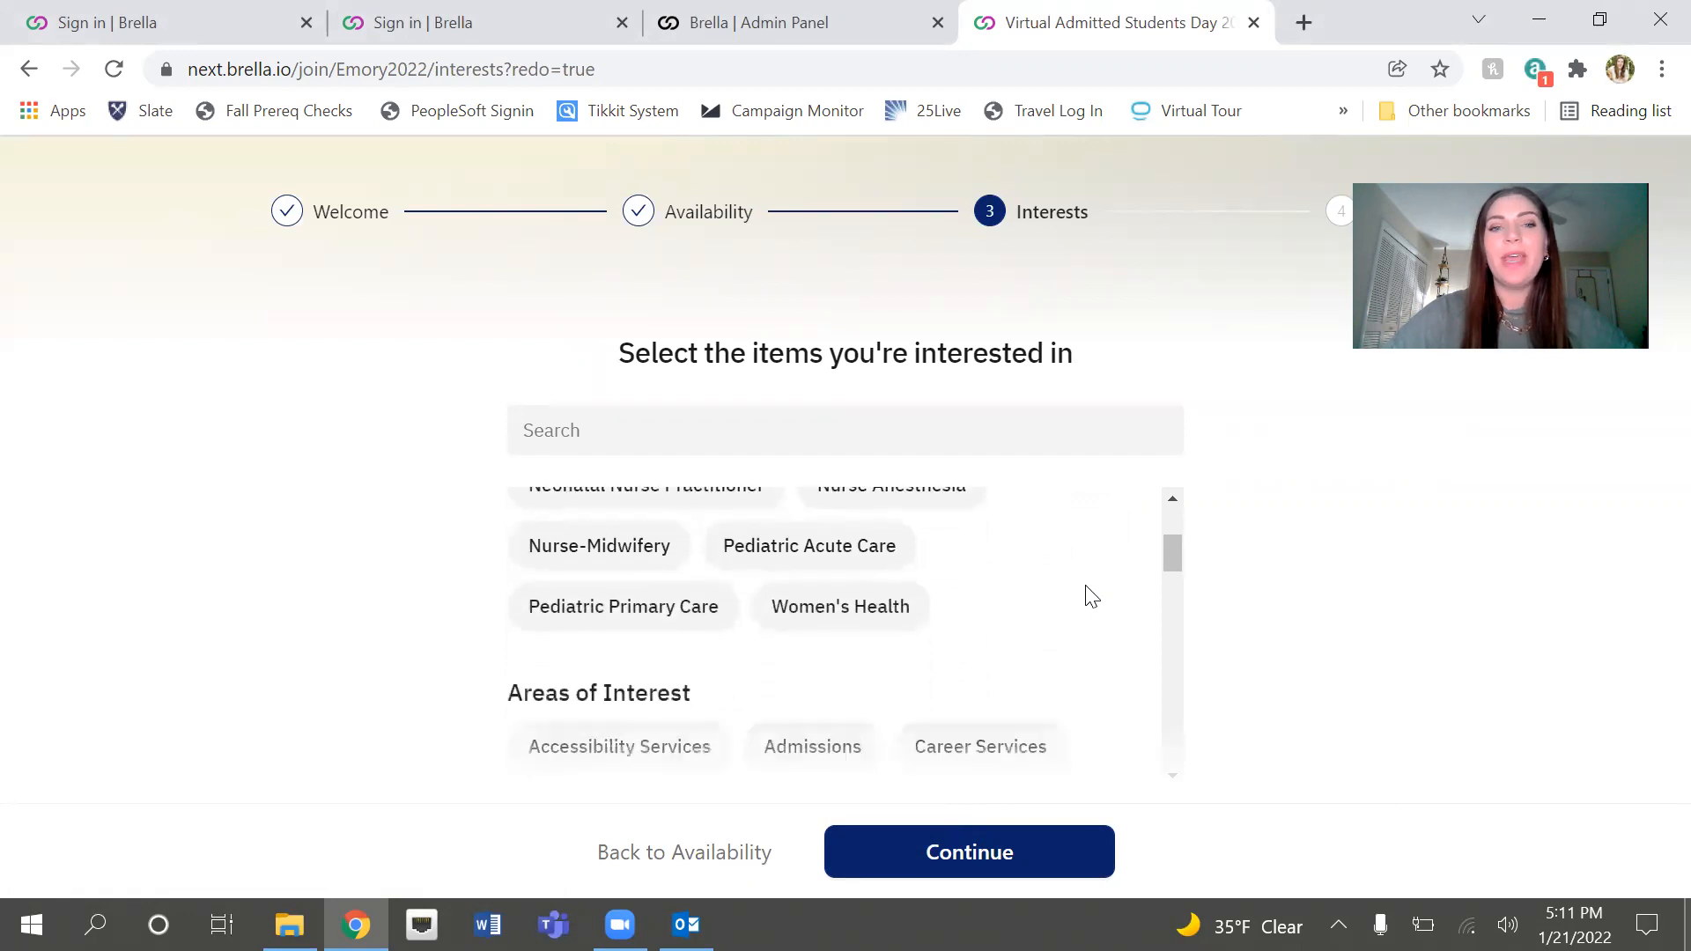
pyautogui.scroll(-3)
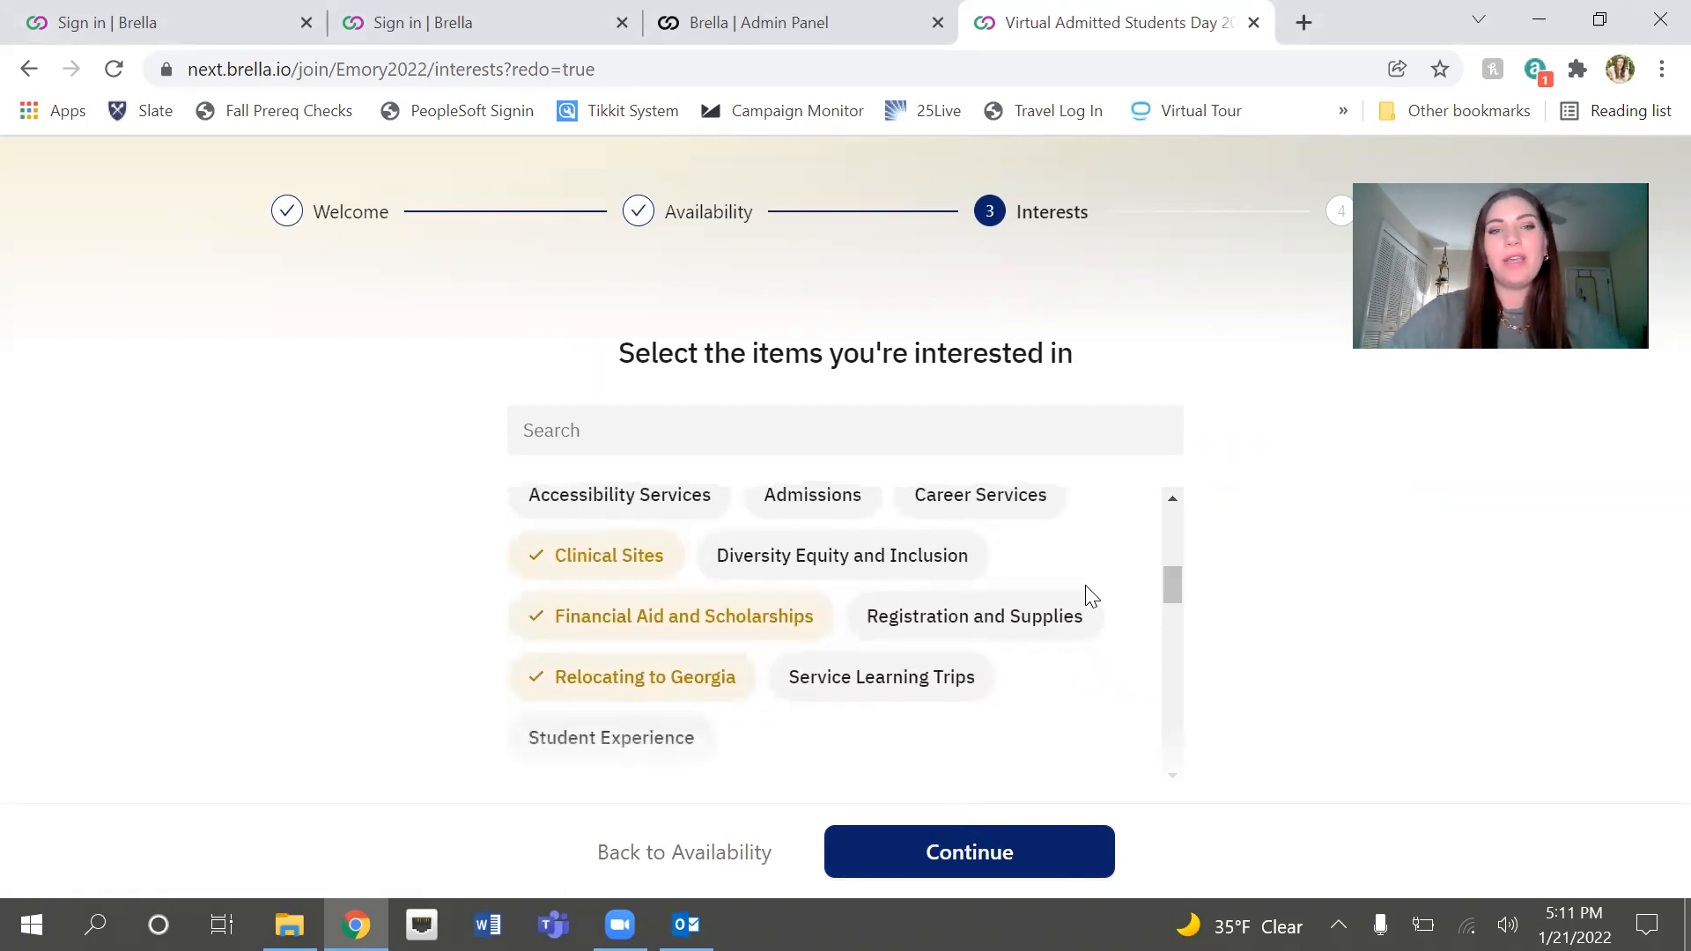
pyautogui.scroll(-3)
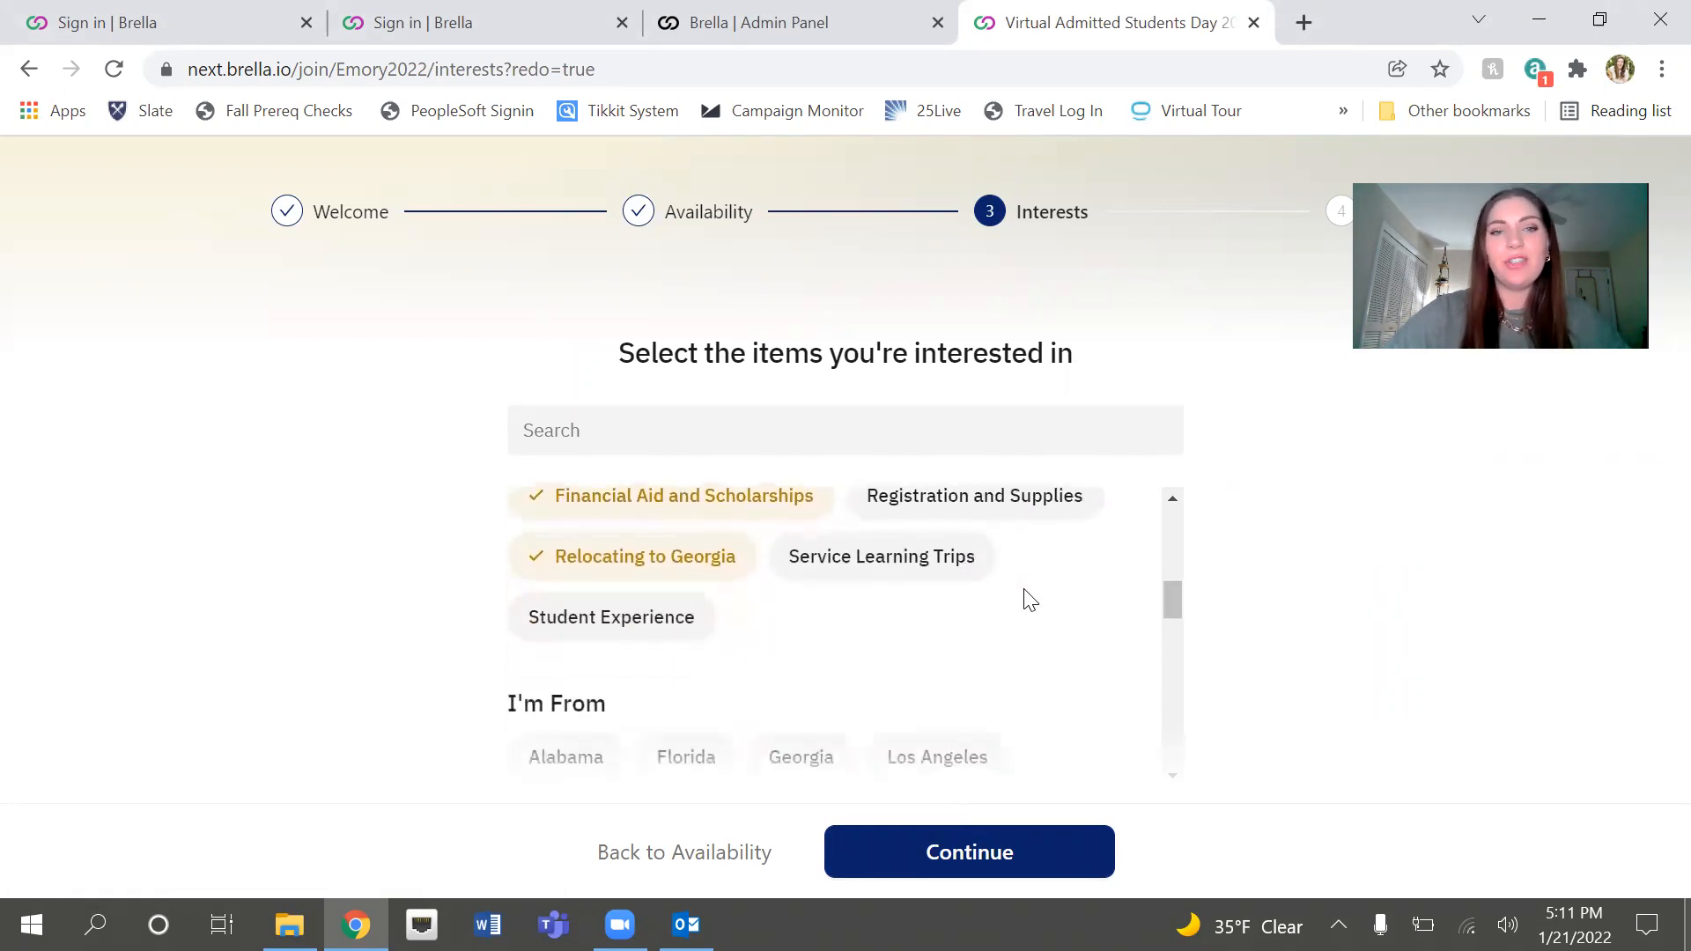
pyautogui.scroll(-3)
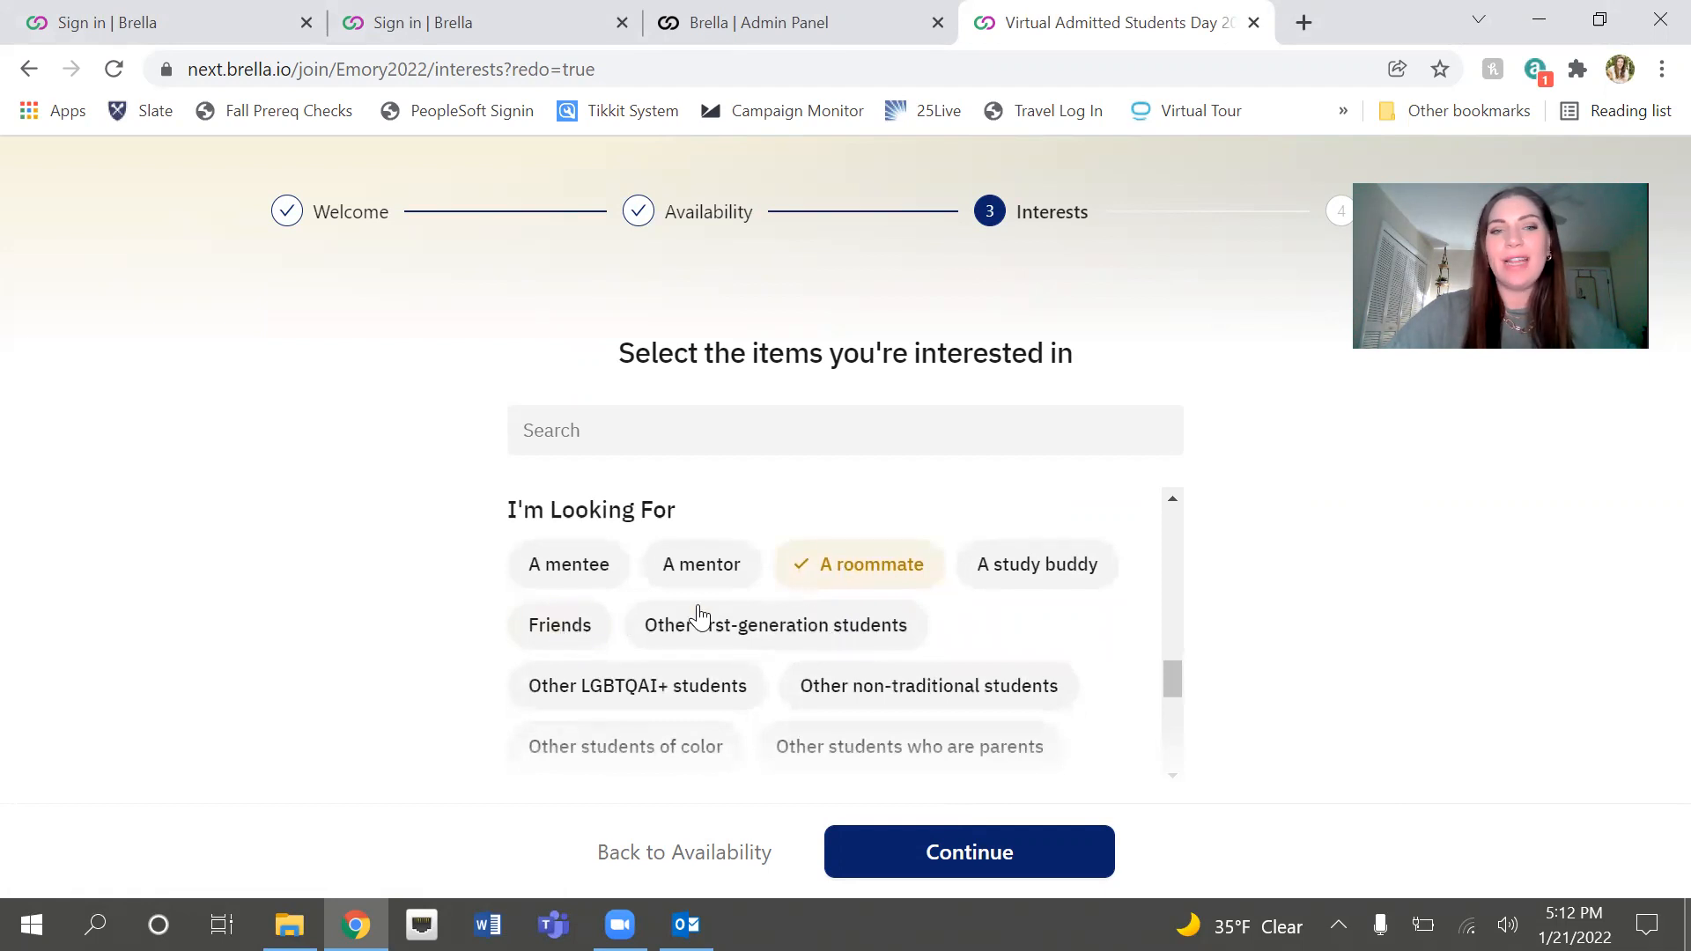
pyautogui.scroll(-3)
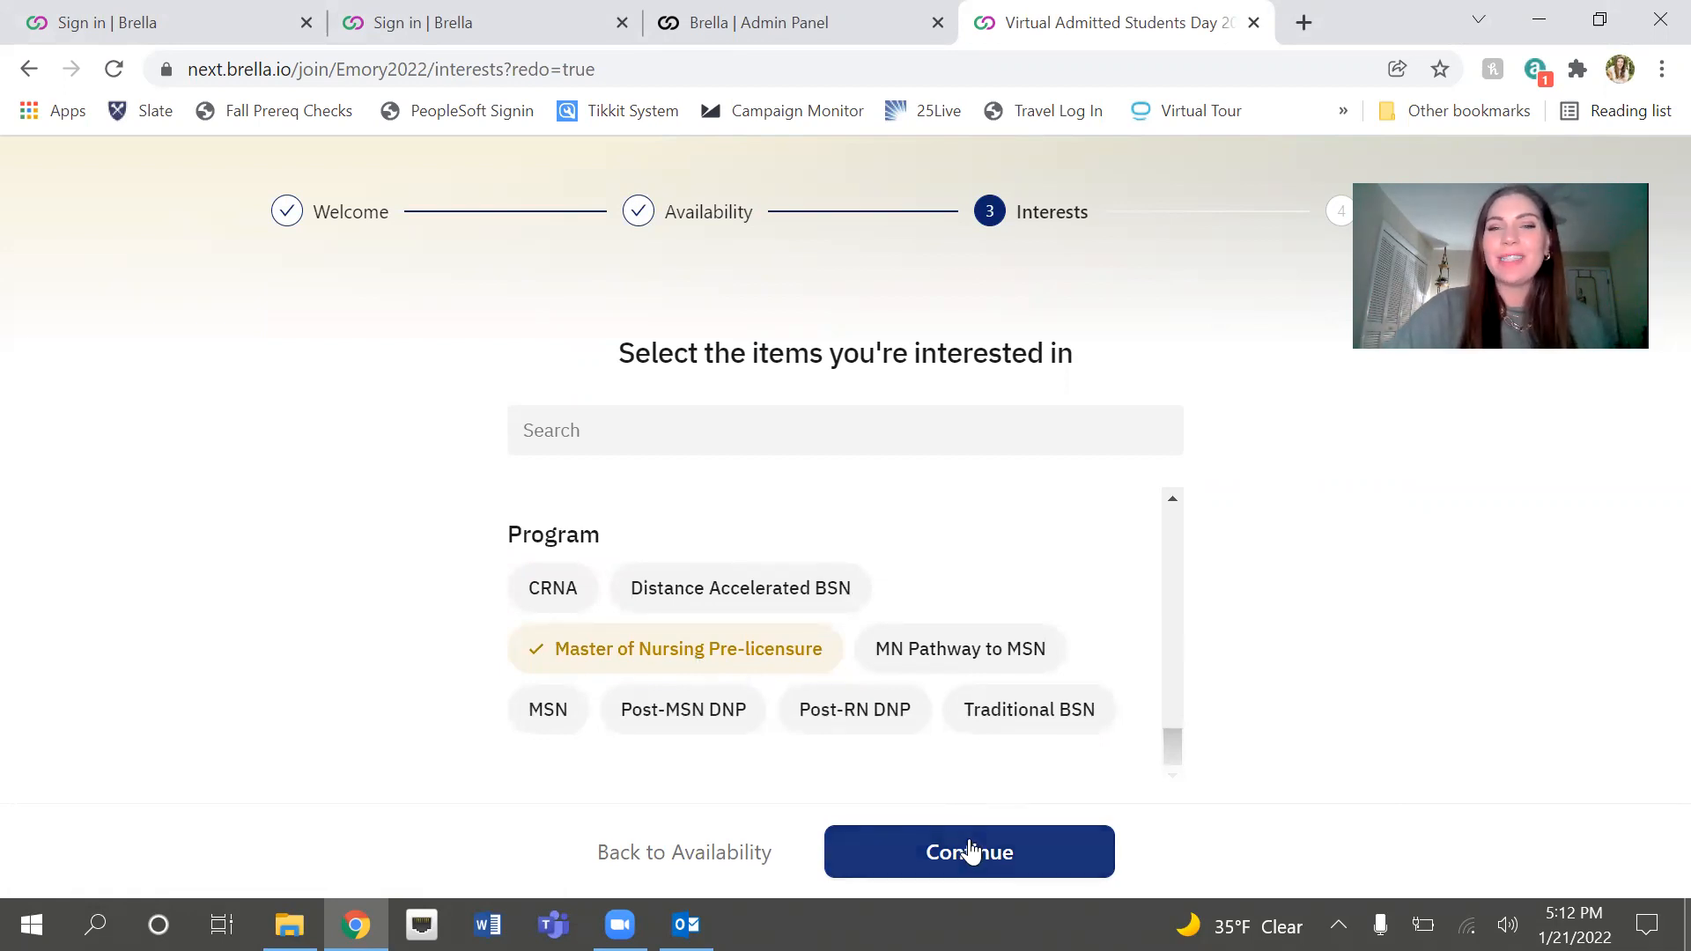
pyautogui.click(967, 851)
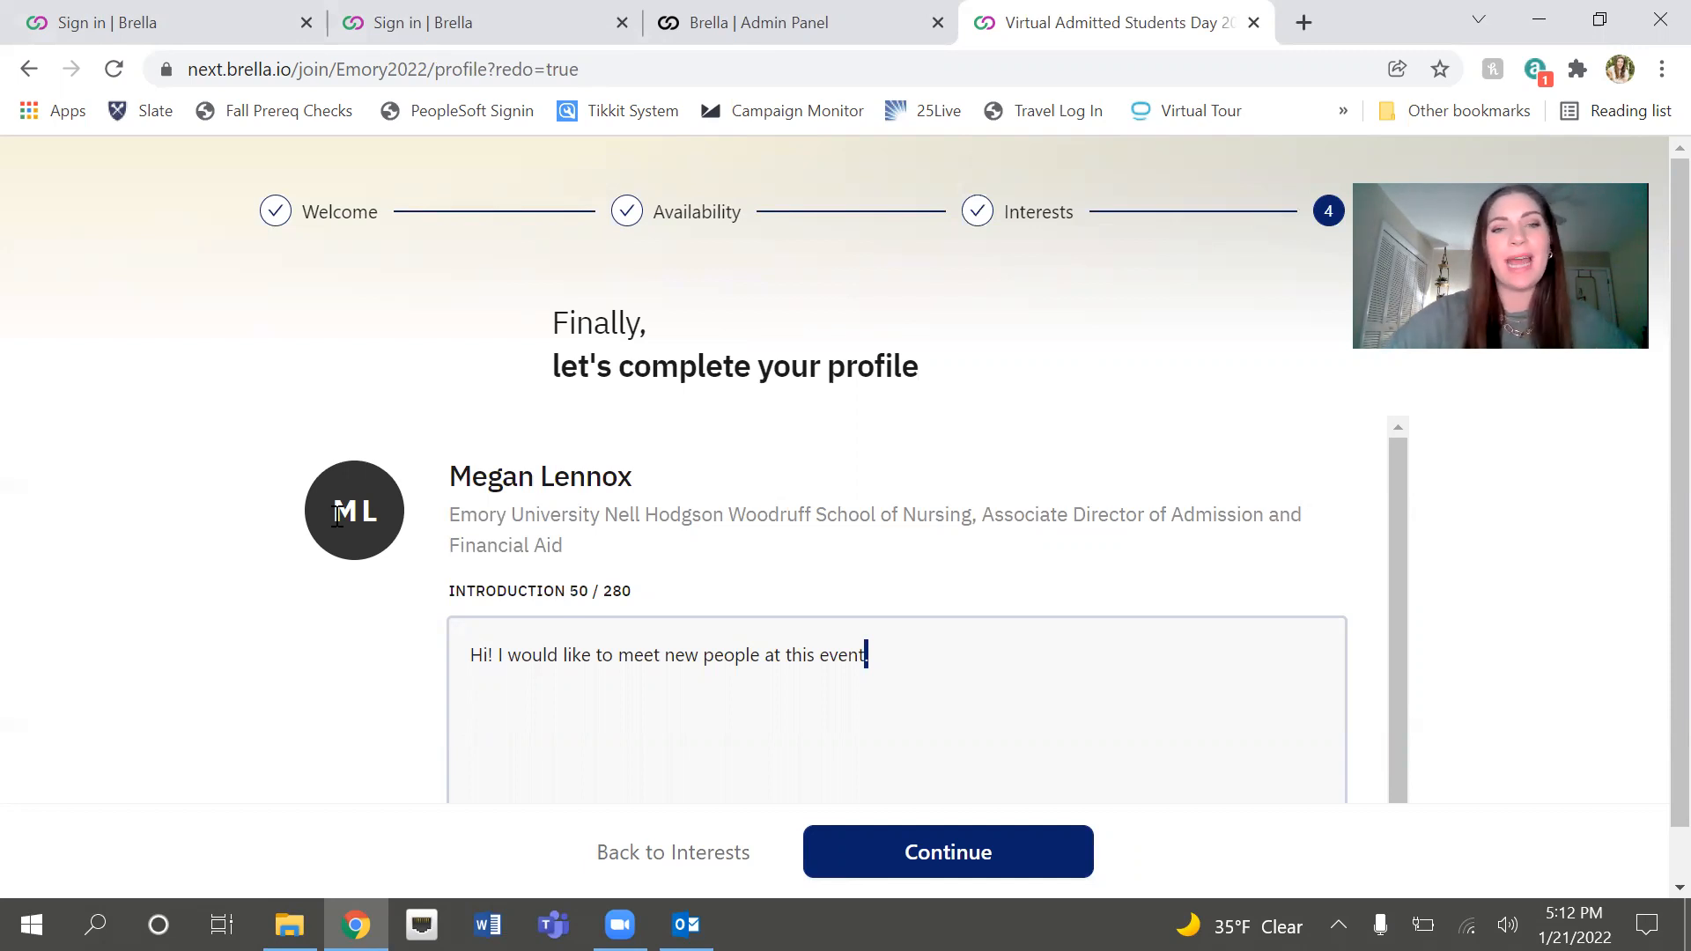
# Step: Submit the finished profile with its introduction about meeting new people
pyautogui.scroll(-3)
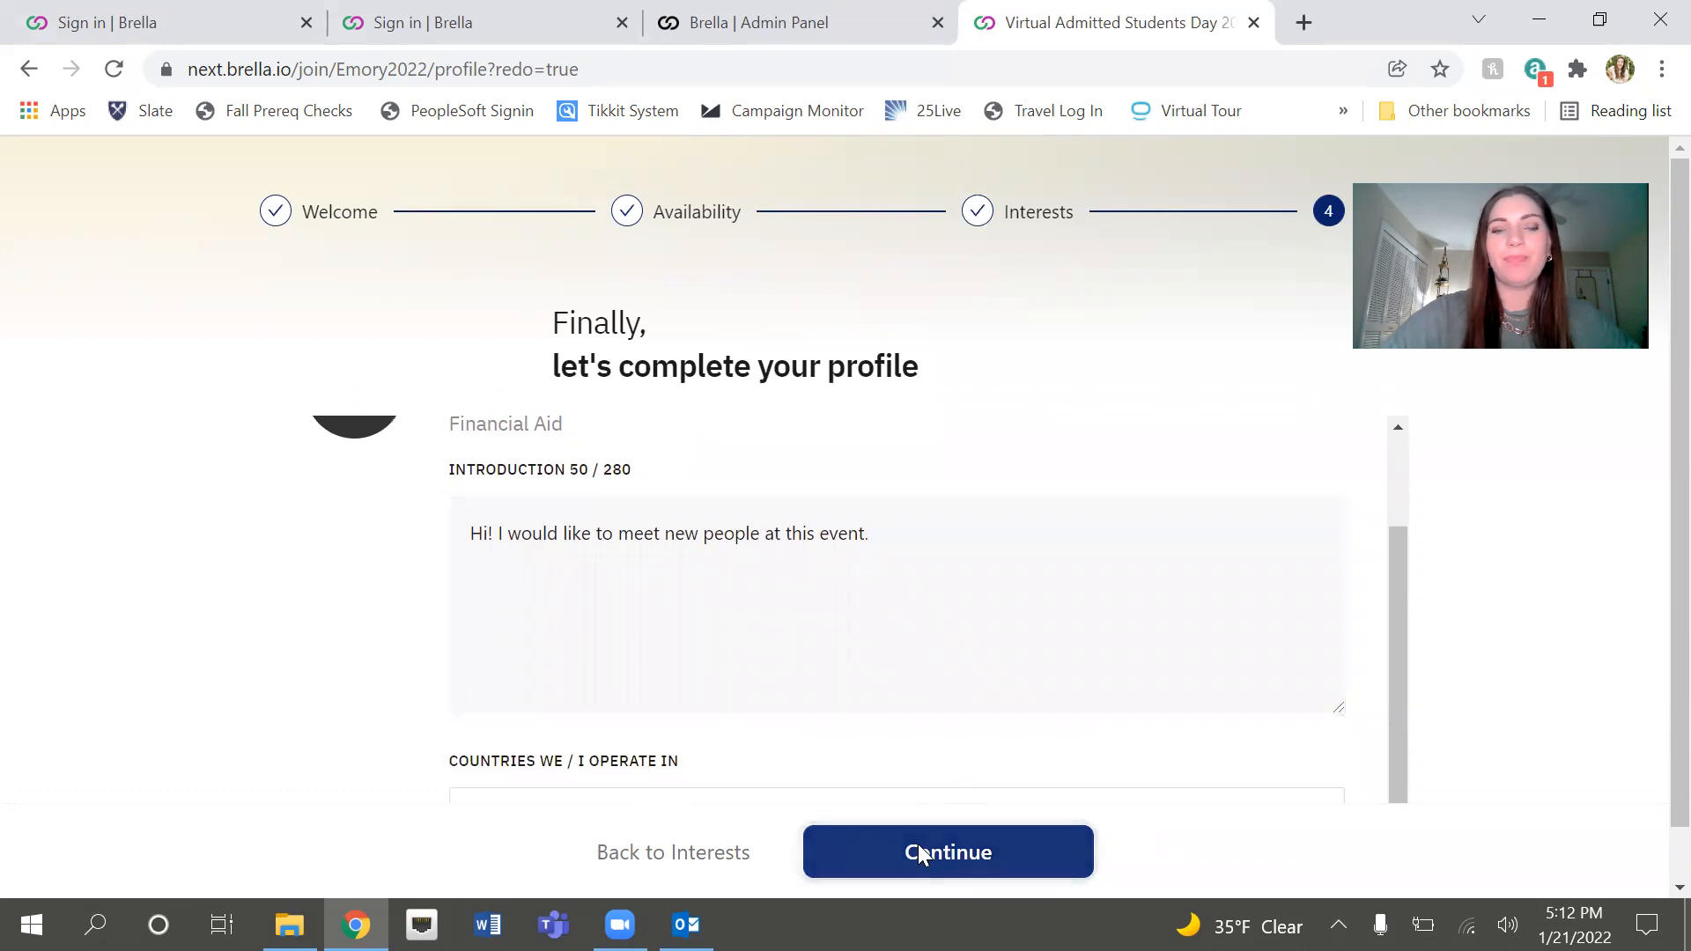
pyautogui.click(947, 853)
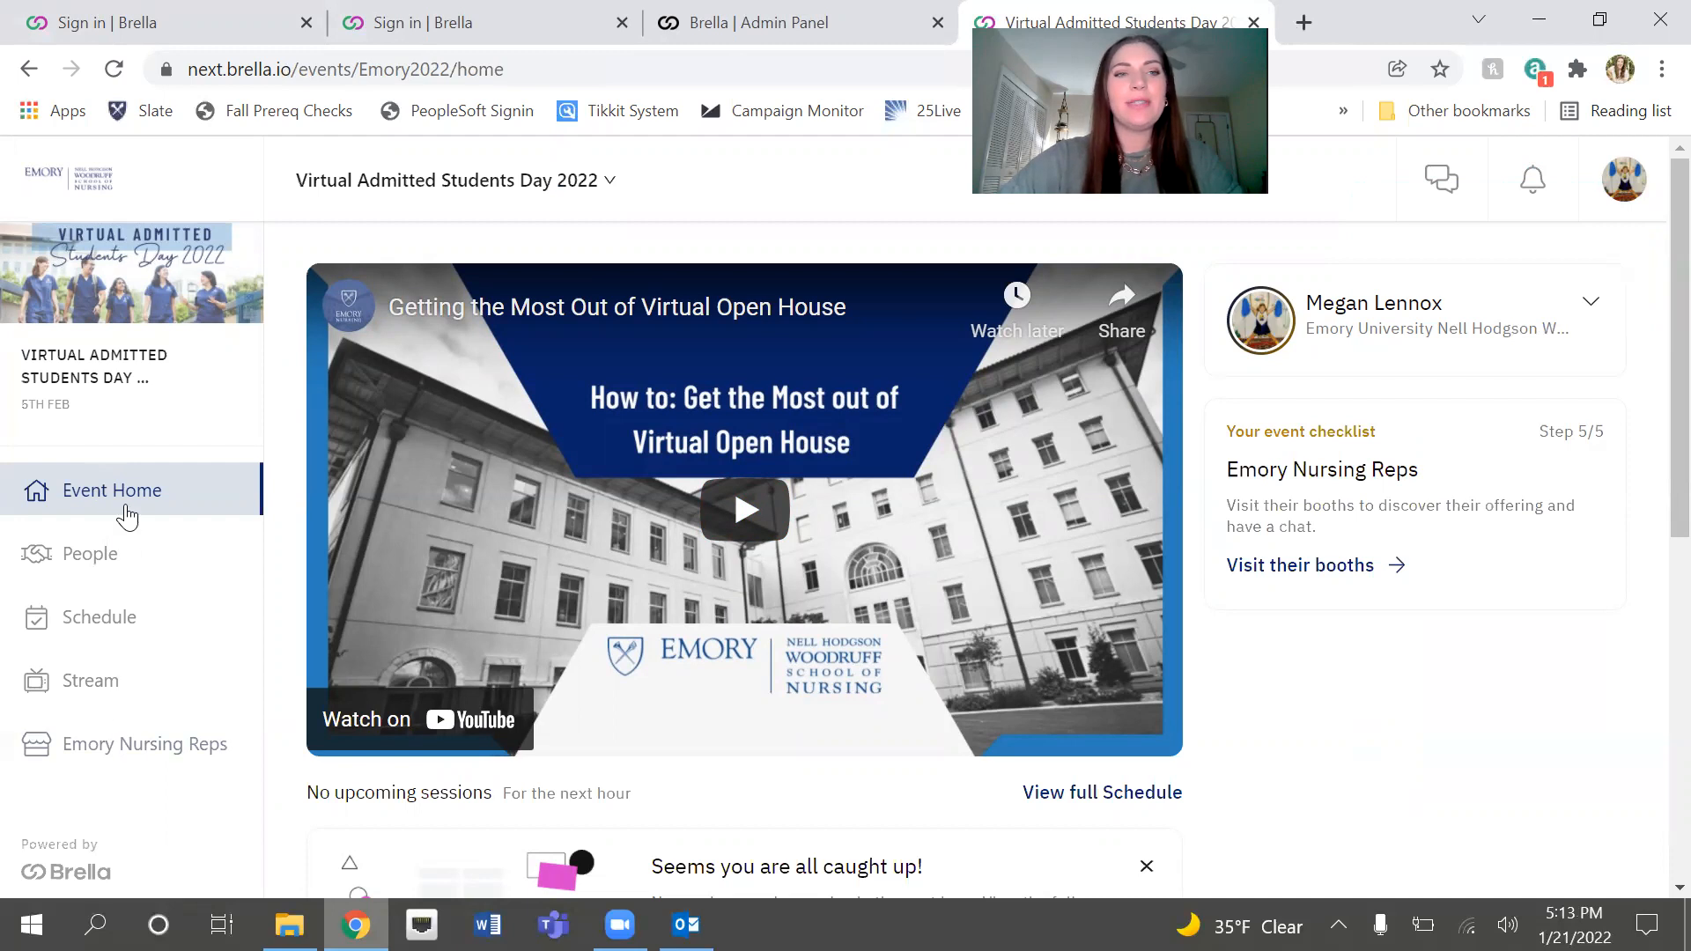
# Step: Browse the Event Home page and go to the event's People list
pyautogui.scroll(-3)
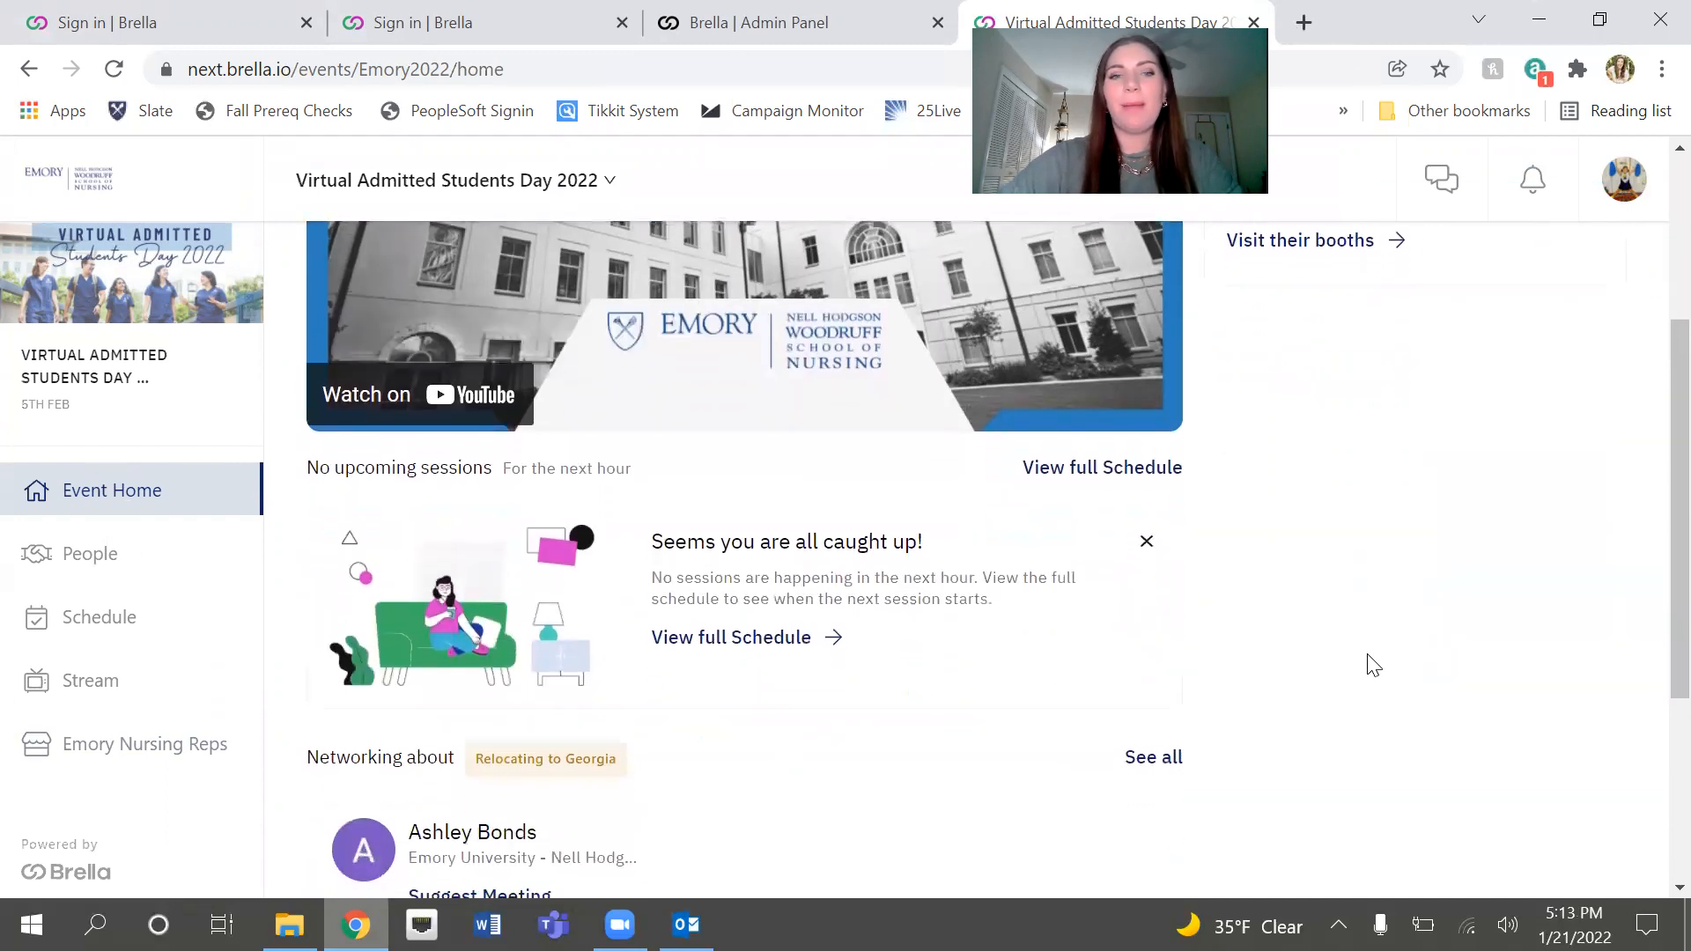
pyautogui.scroll(-3)
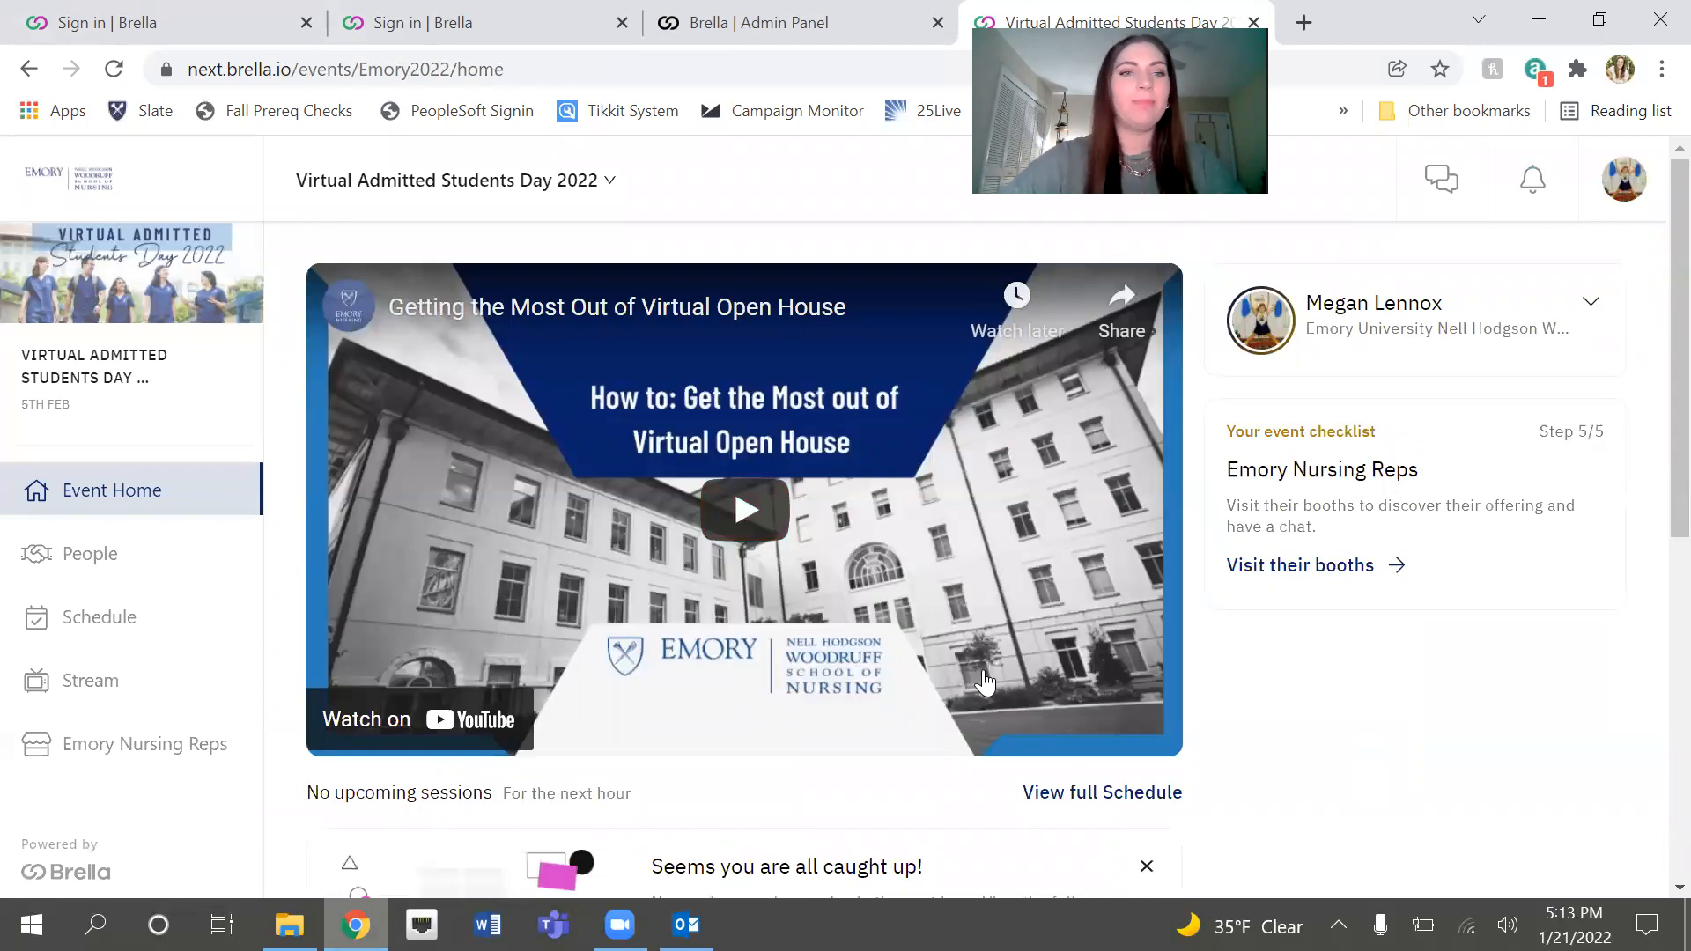
pyautogui.click(90, 553)
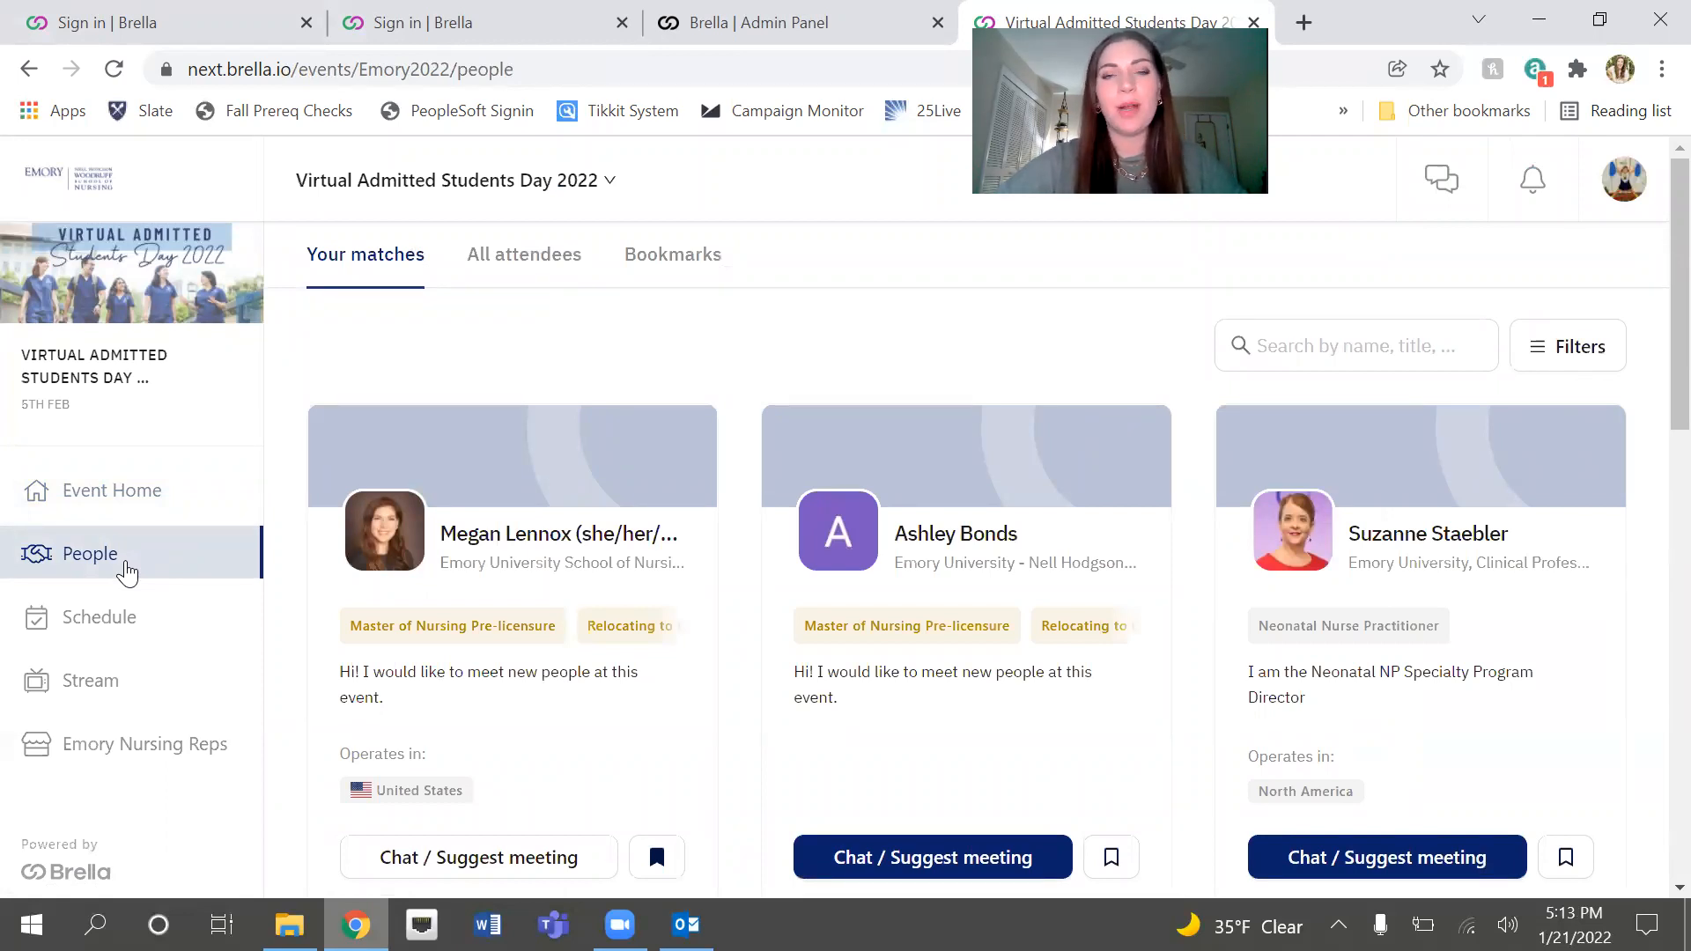
# Step: Browse all attendees, the bookmarked attendee, and return to Your matches
pyautogui.scroll(-3)
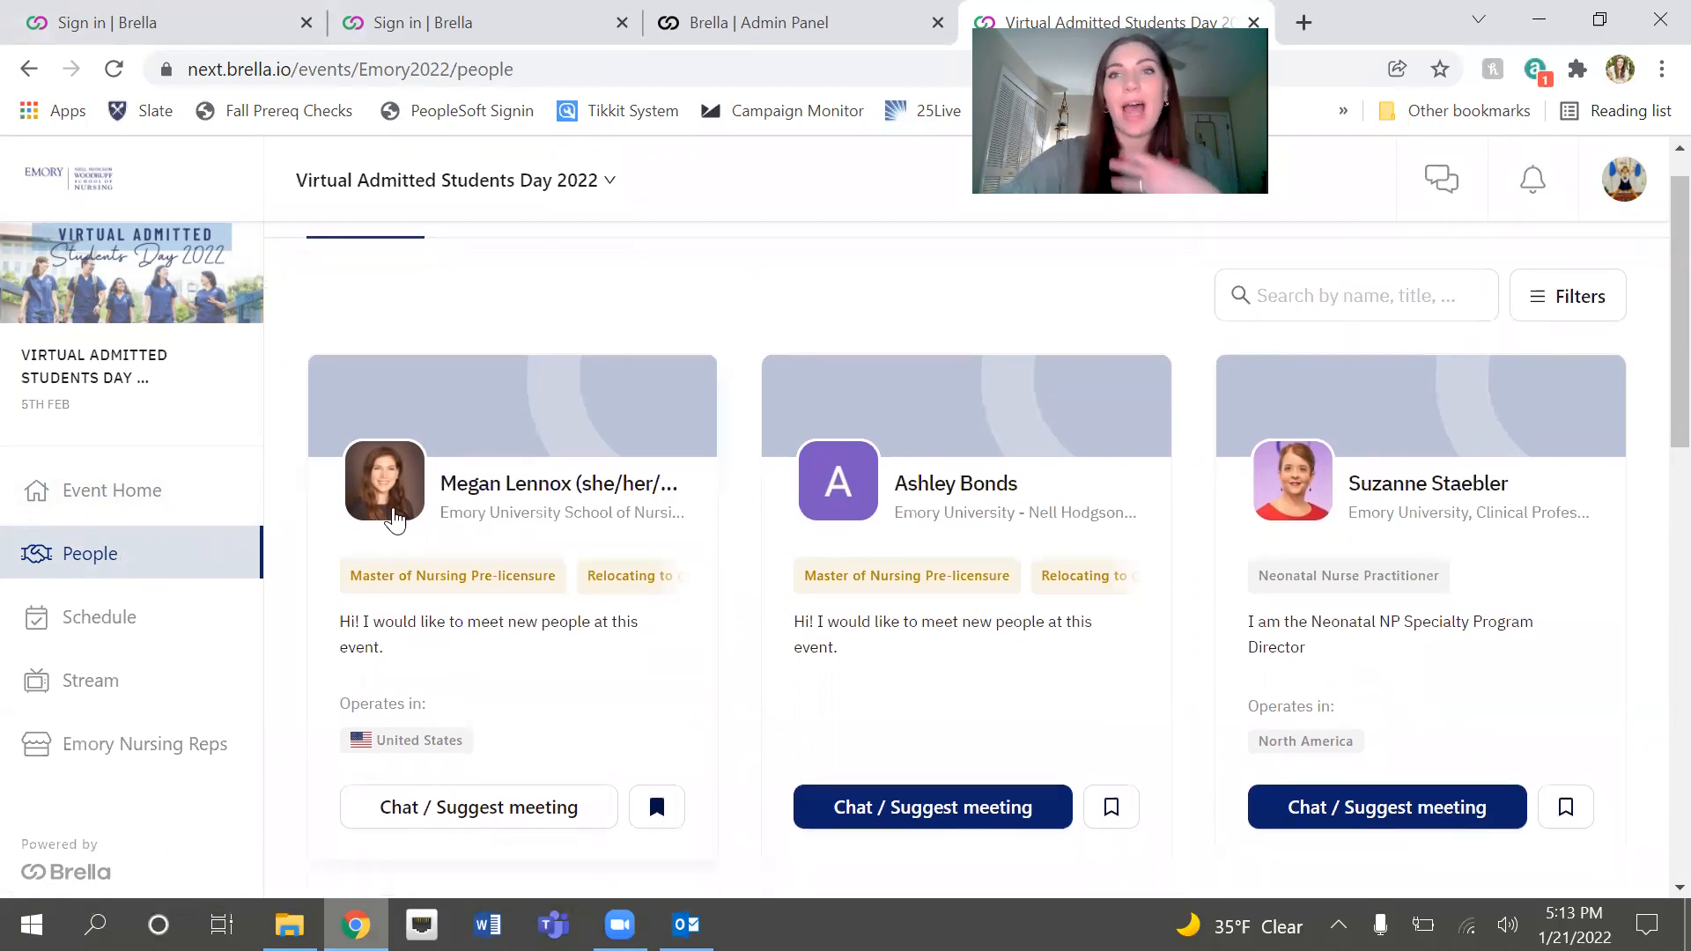
pyautogui.scroll(-3)
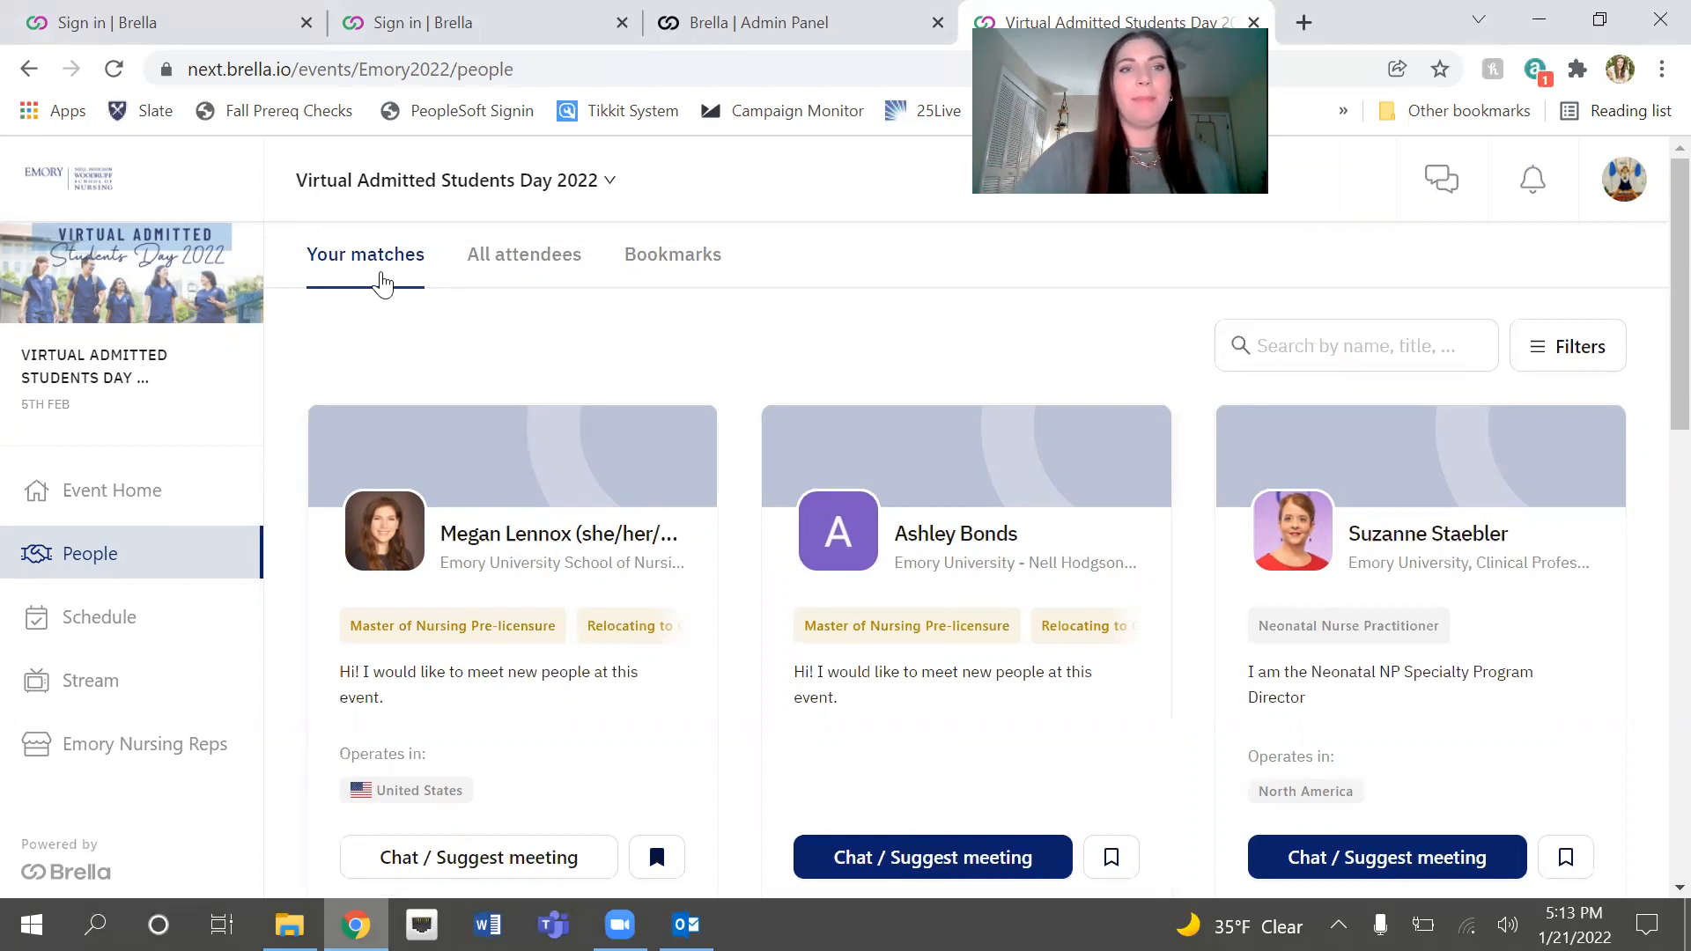
pyautogui.moveTo(378, 278)
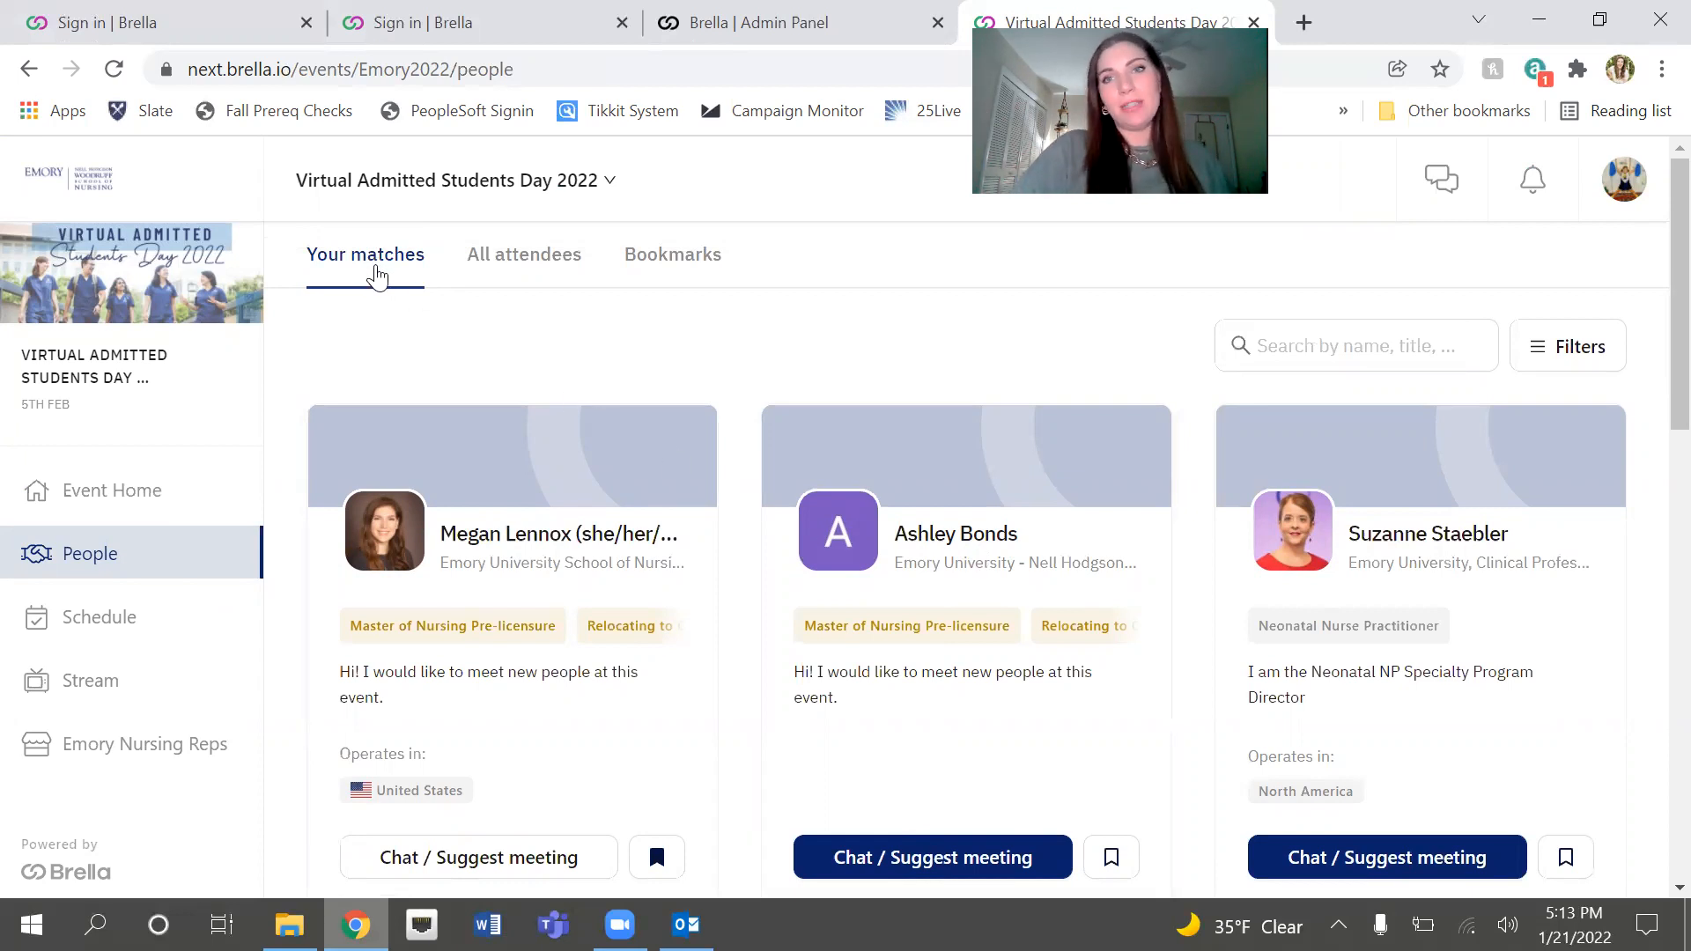
pyautogui.moveTo(669, 281)
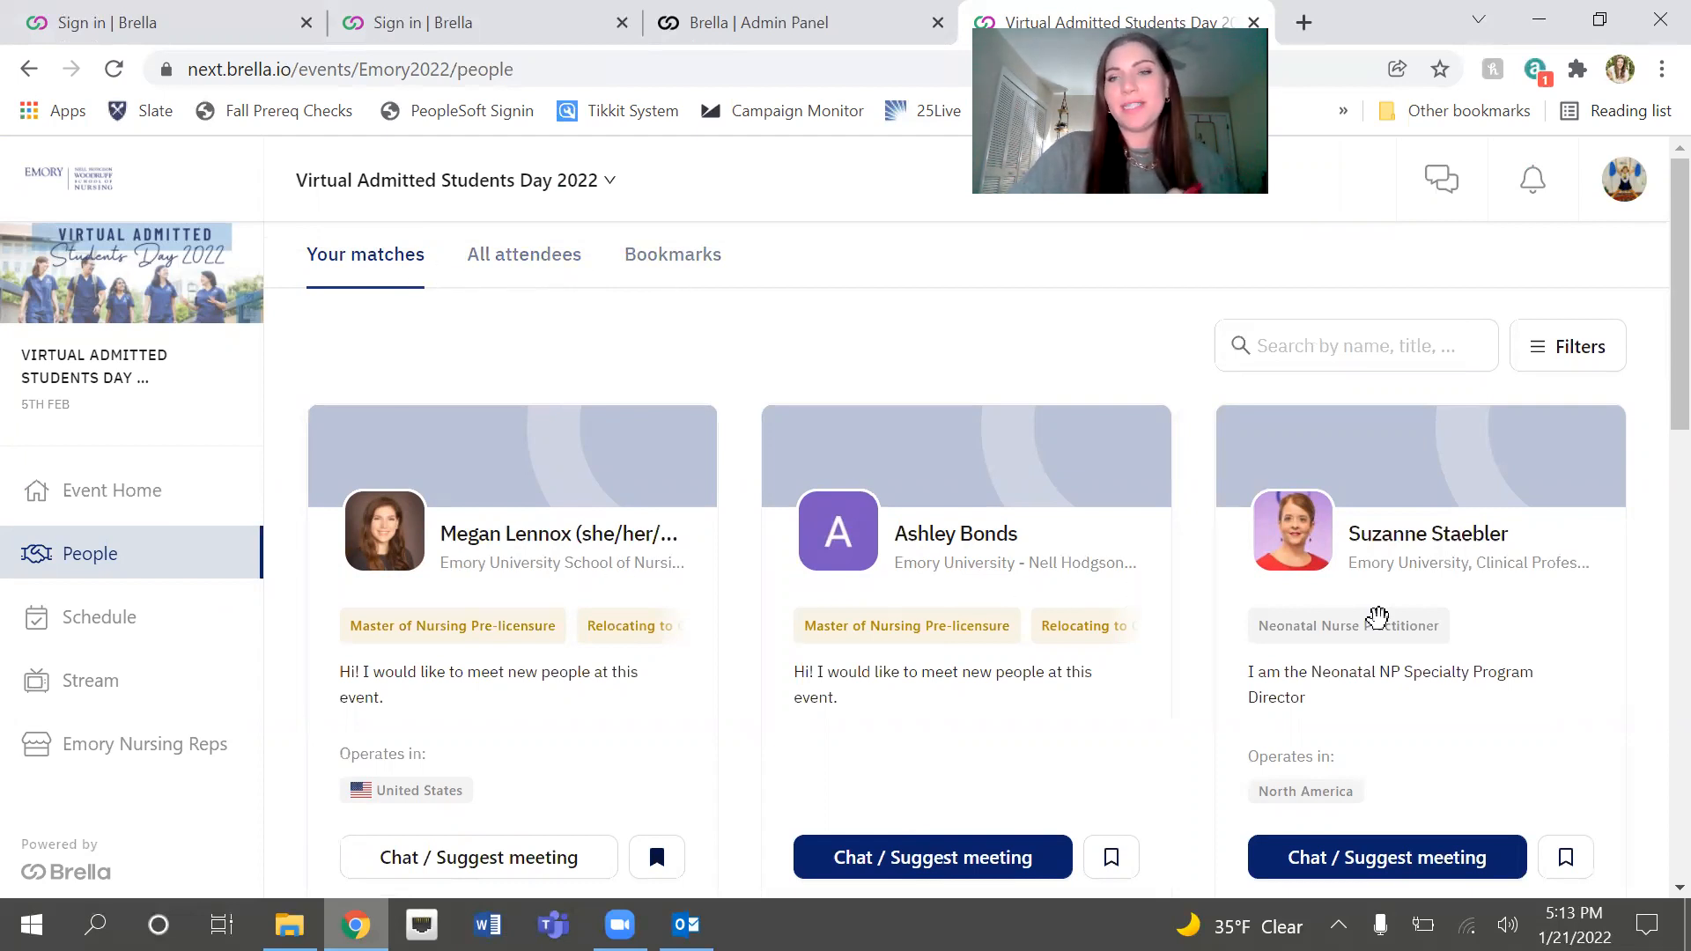
pyautogui.moveTo(1108, 592)
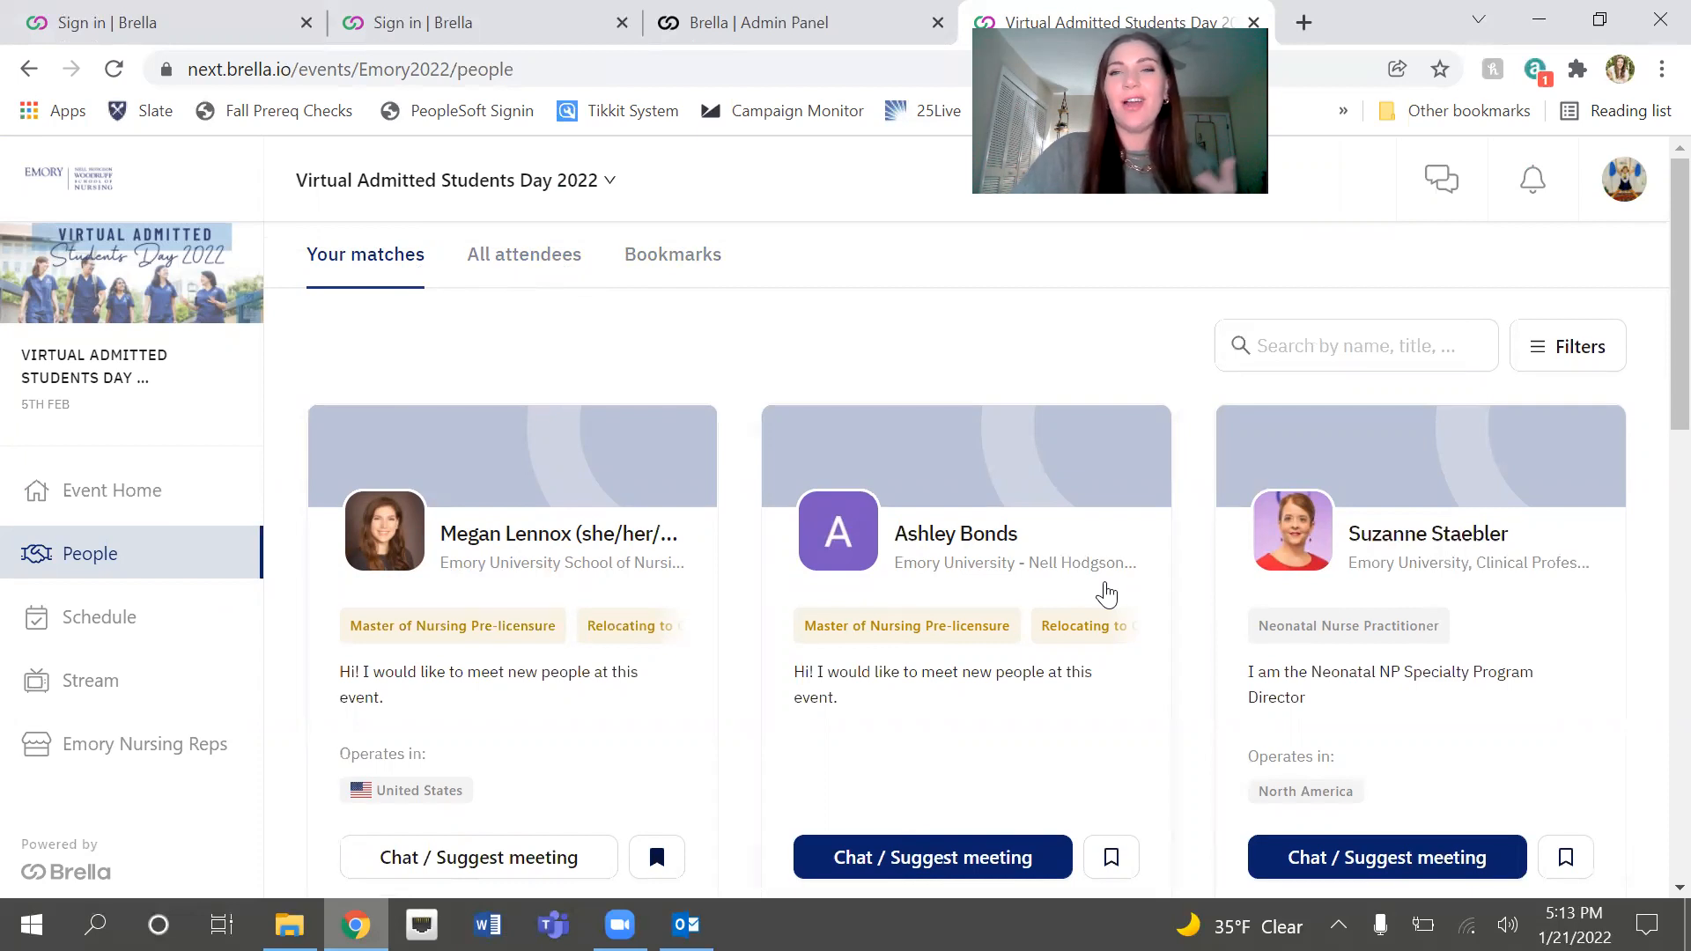
pyautogui.click(525, 253)
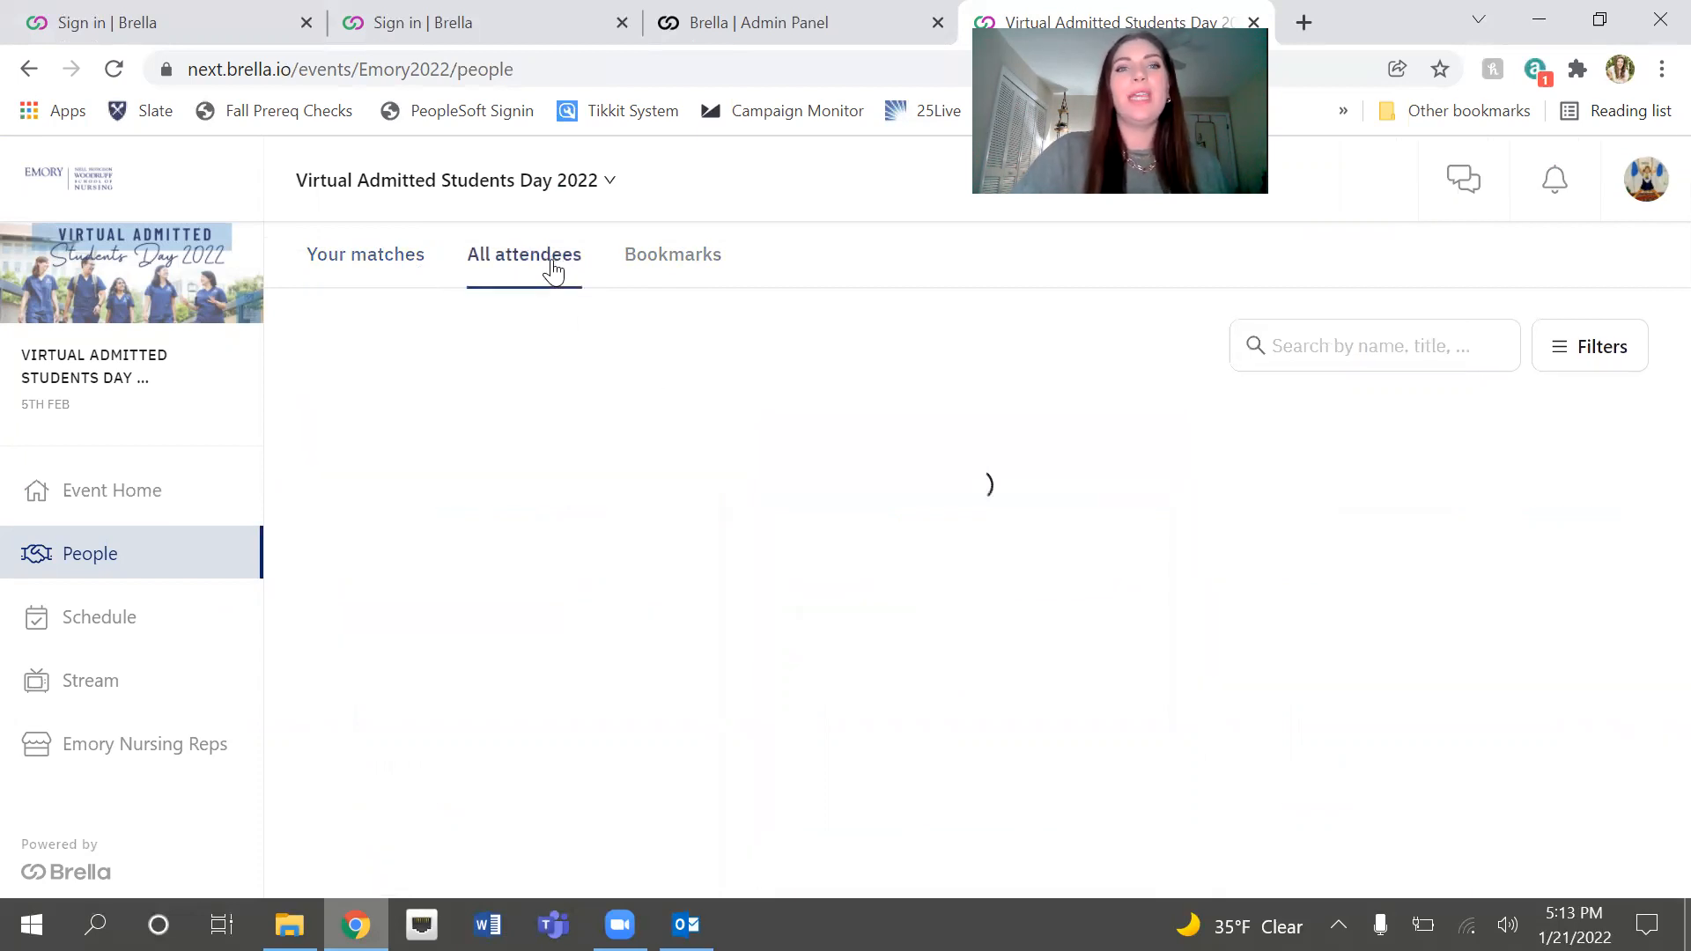
pyautogui.click(523, 253)
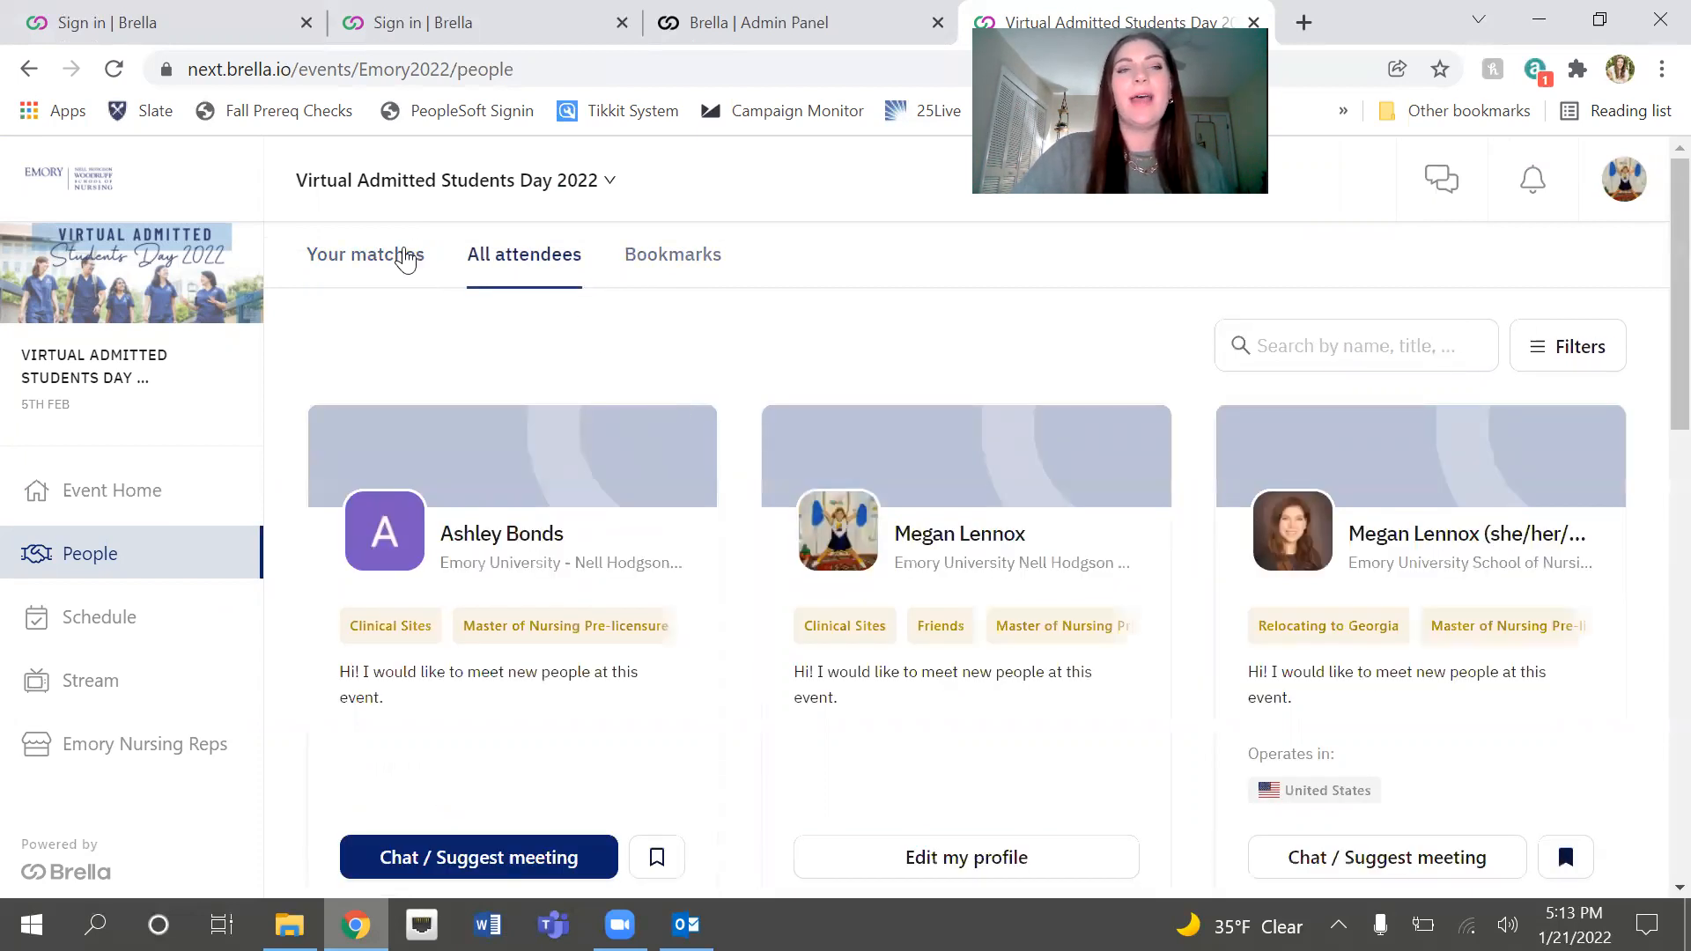
pyautogui.scroll(-3)
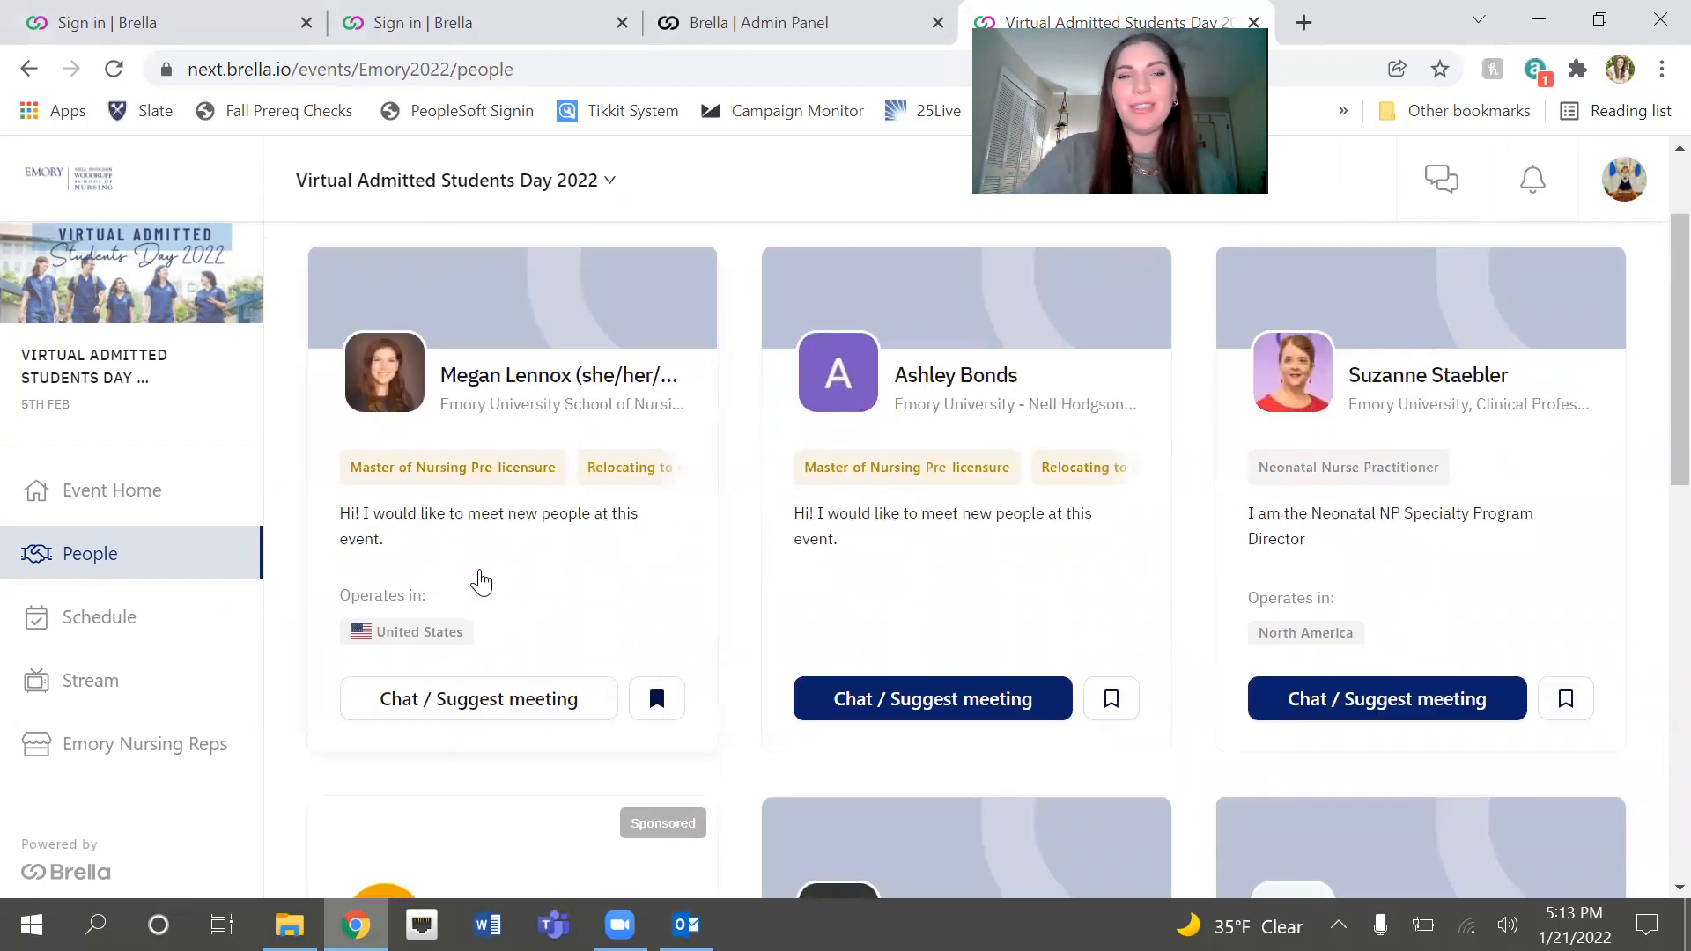
pyautogui.scroll(-3)
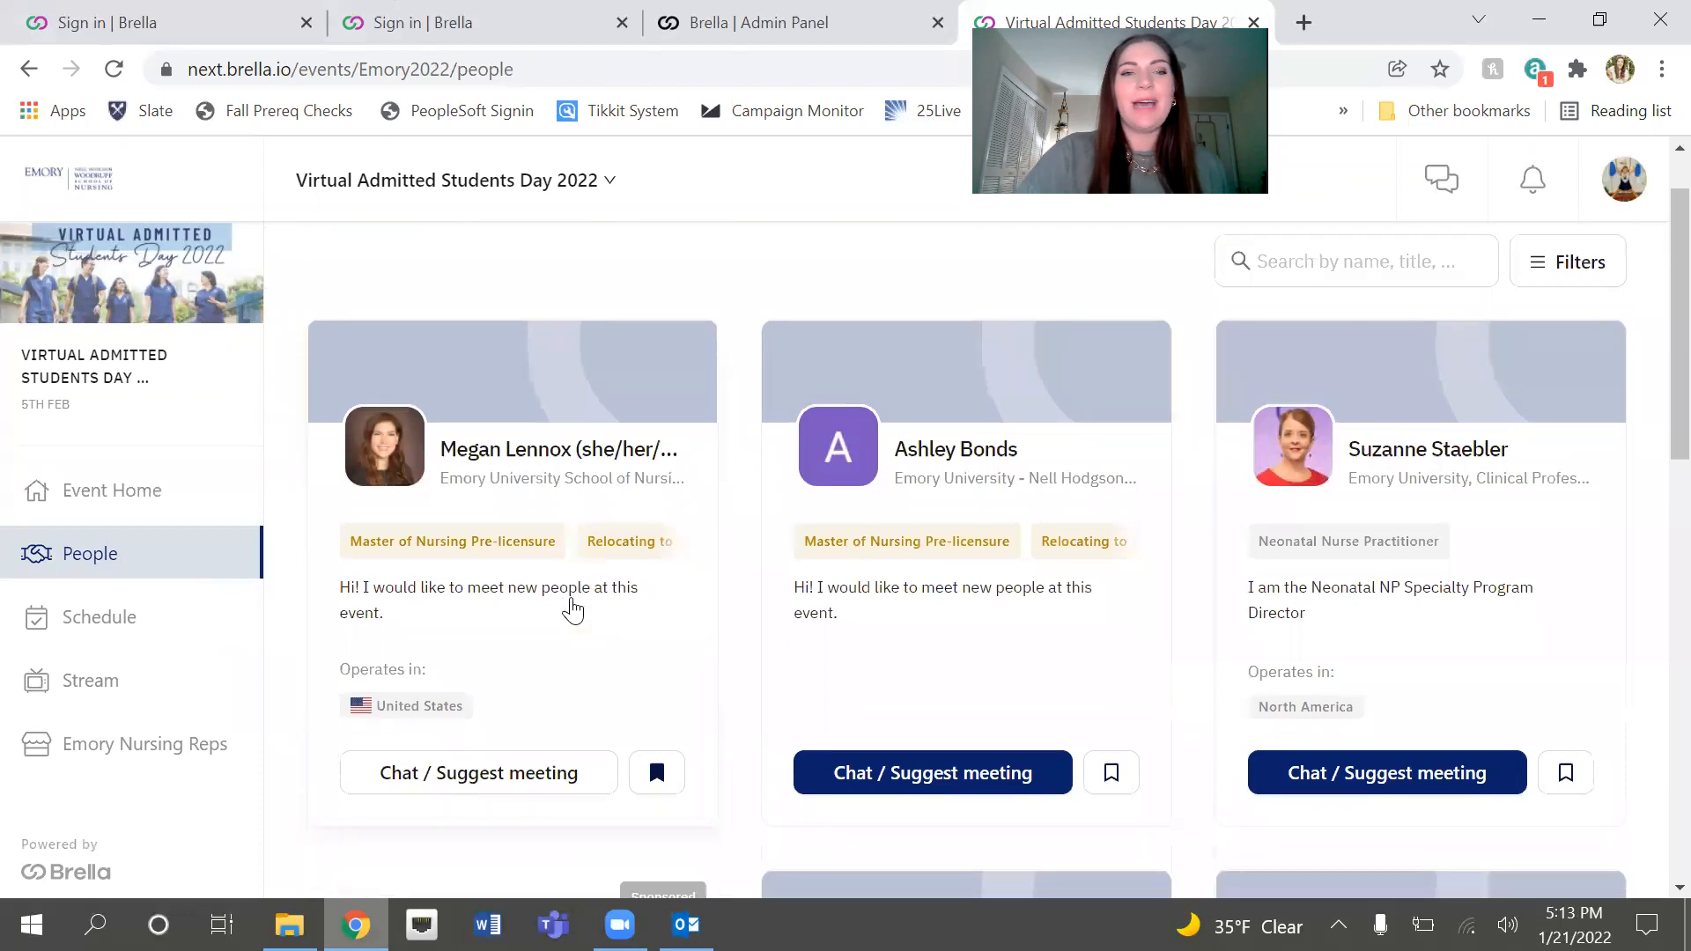
pyautogui.click(671, 254)
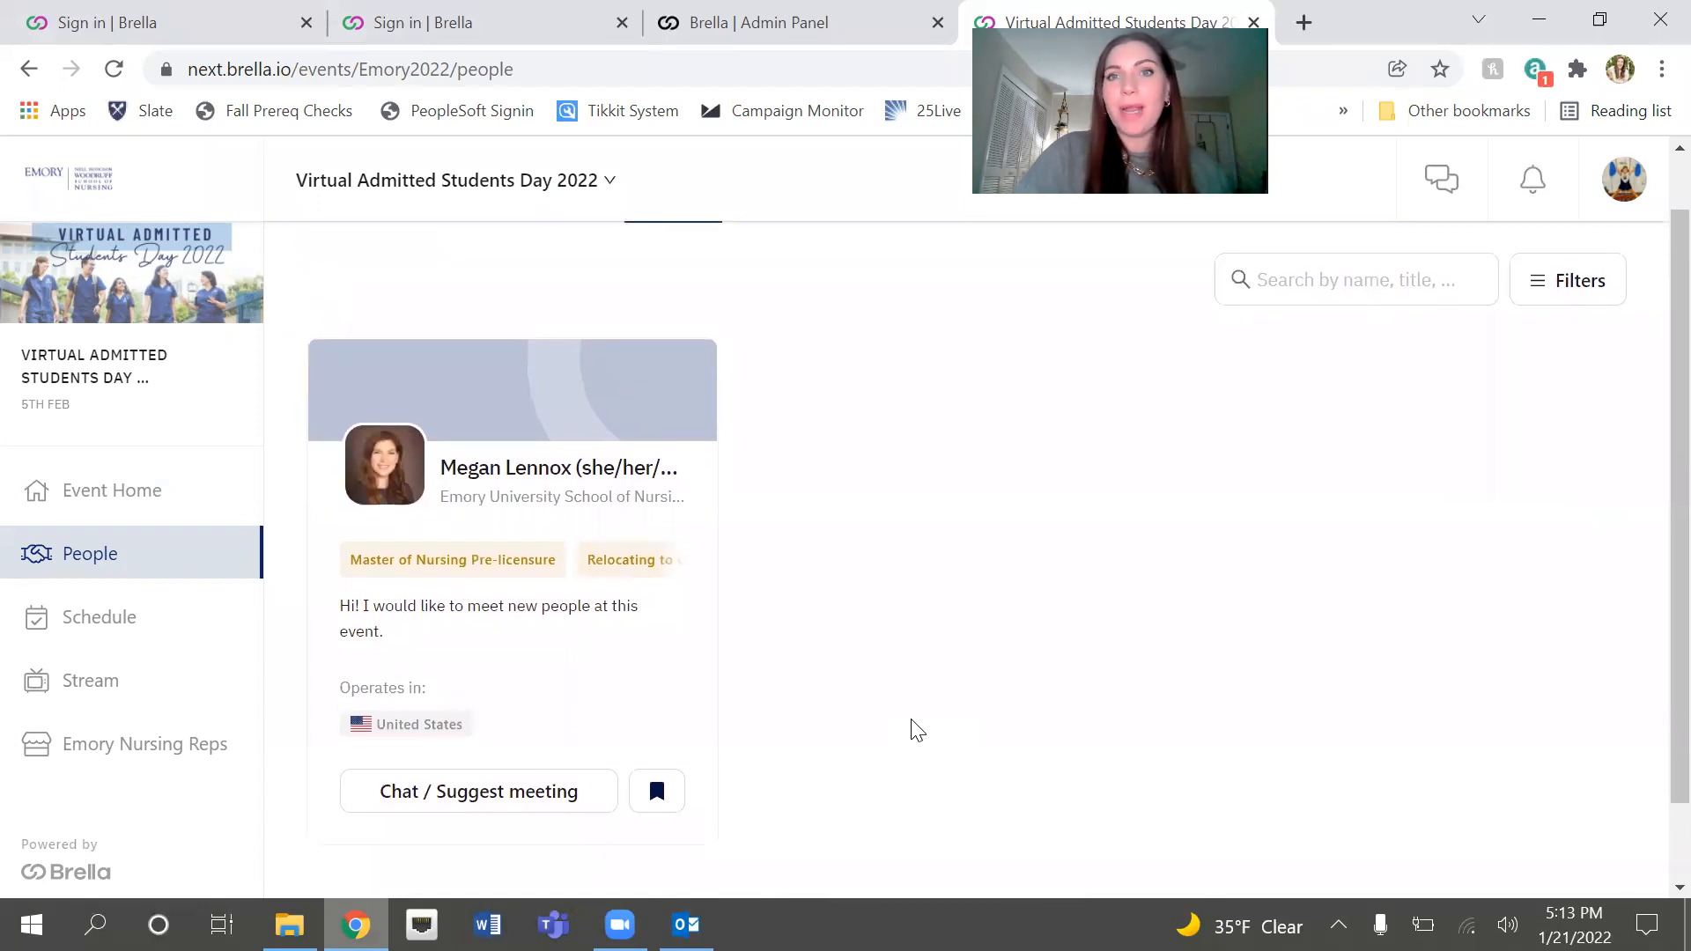
pyautogui.click(364, 253)
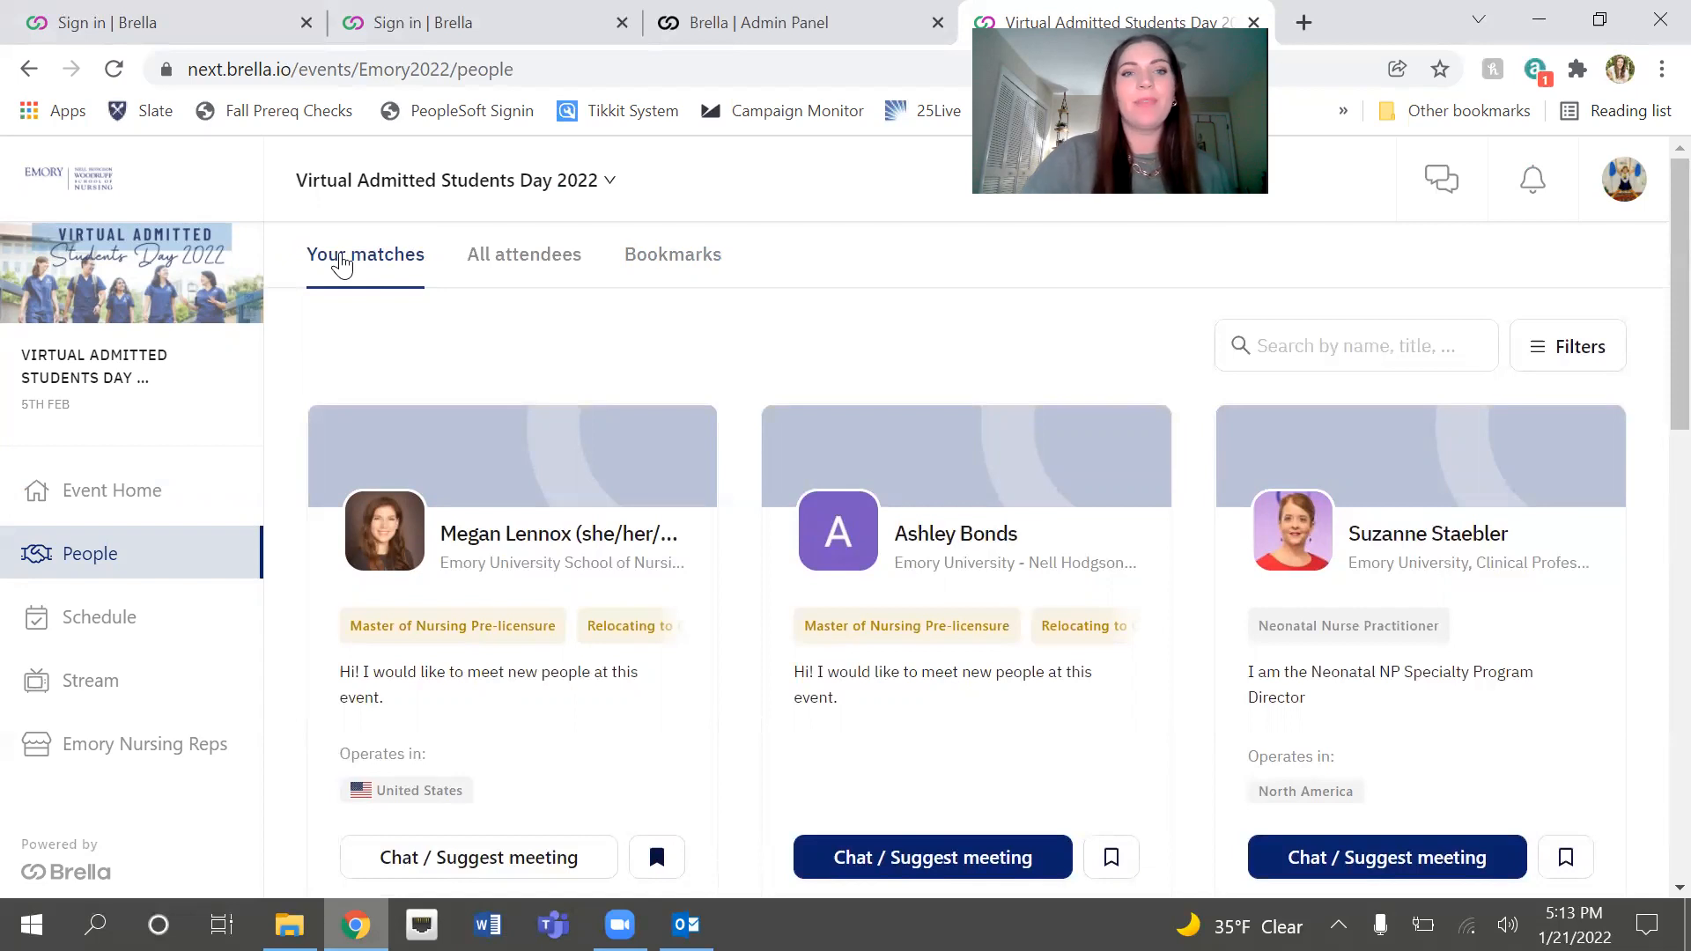
pyautogui.scroll(-3)
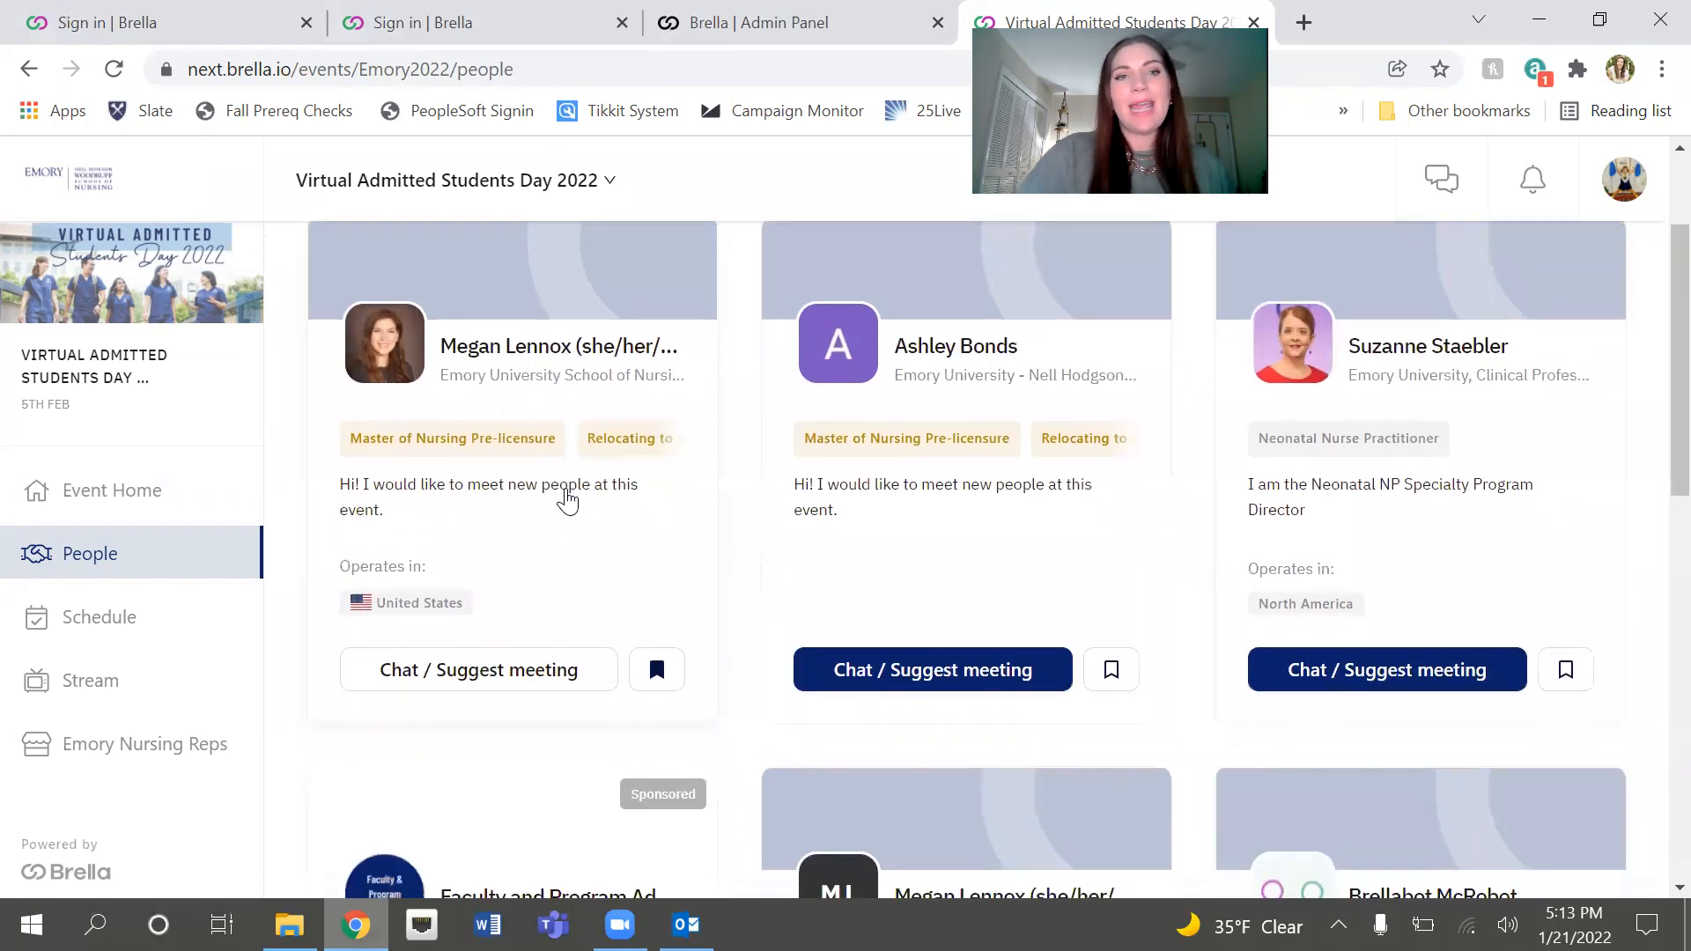
pyautogui.moveTo(525, 648)
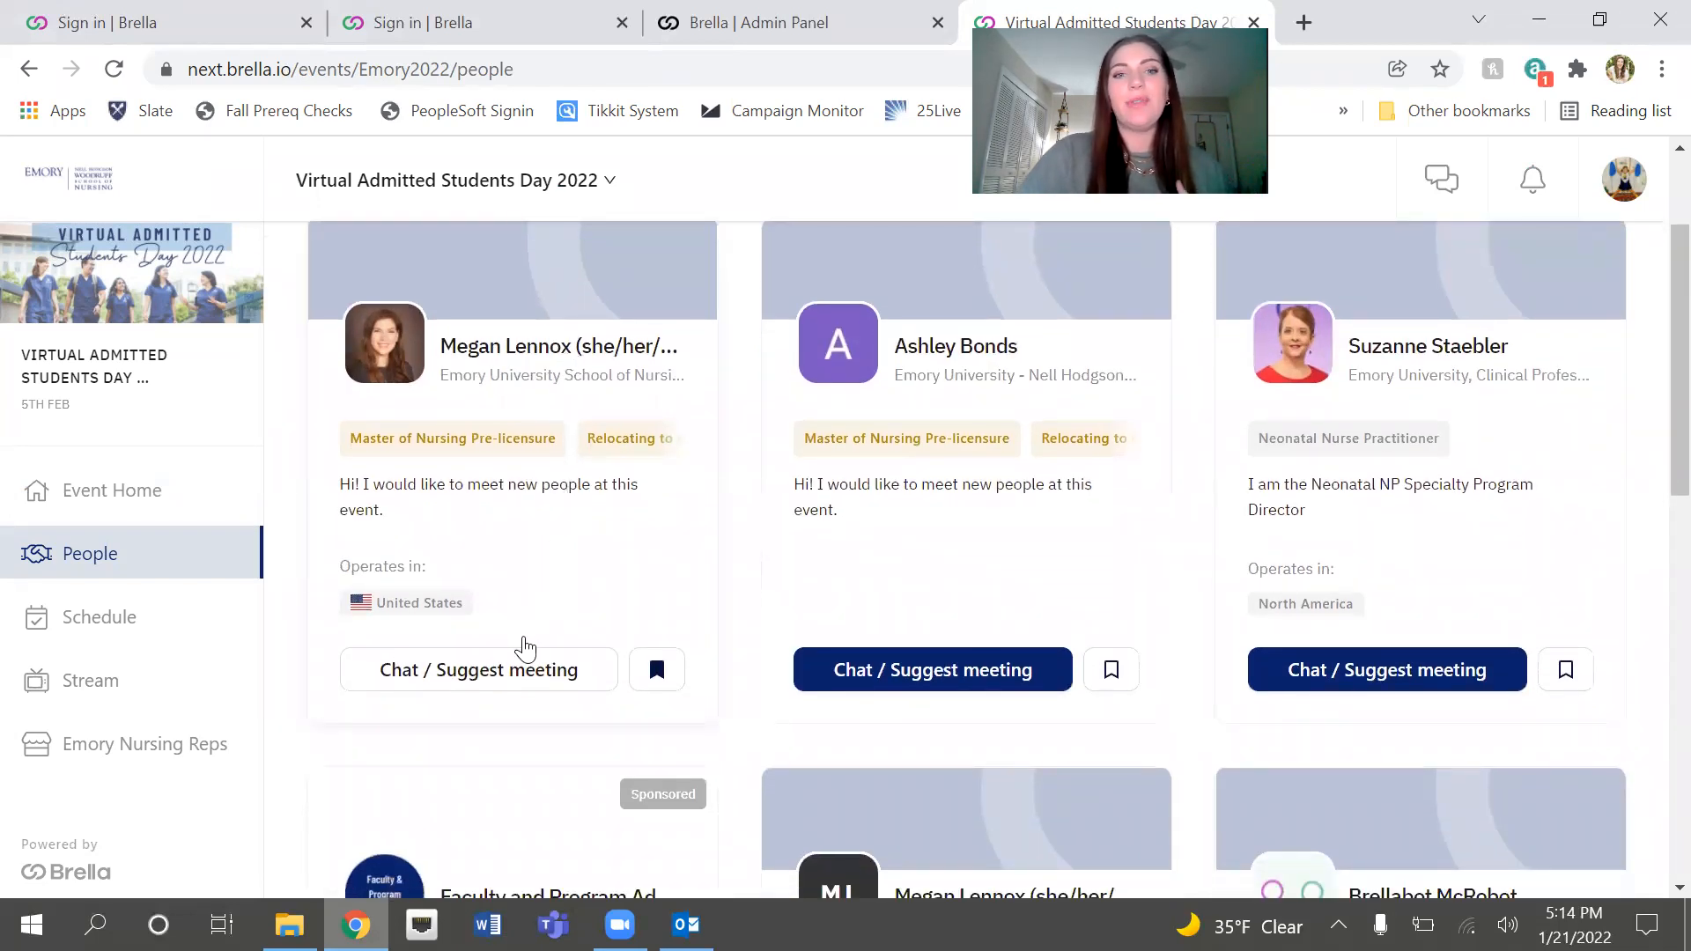
pyautogui.moveTo(477, 669)
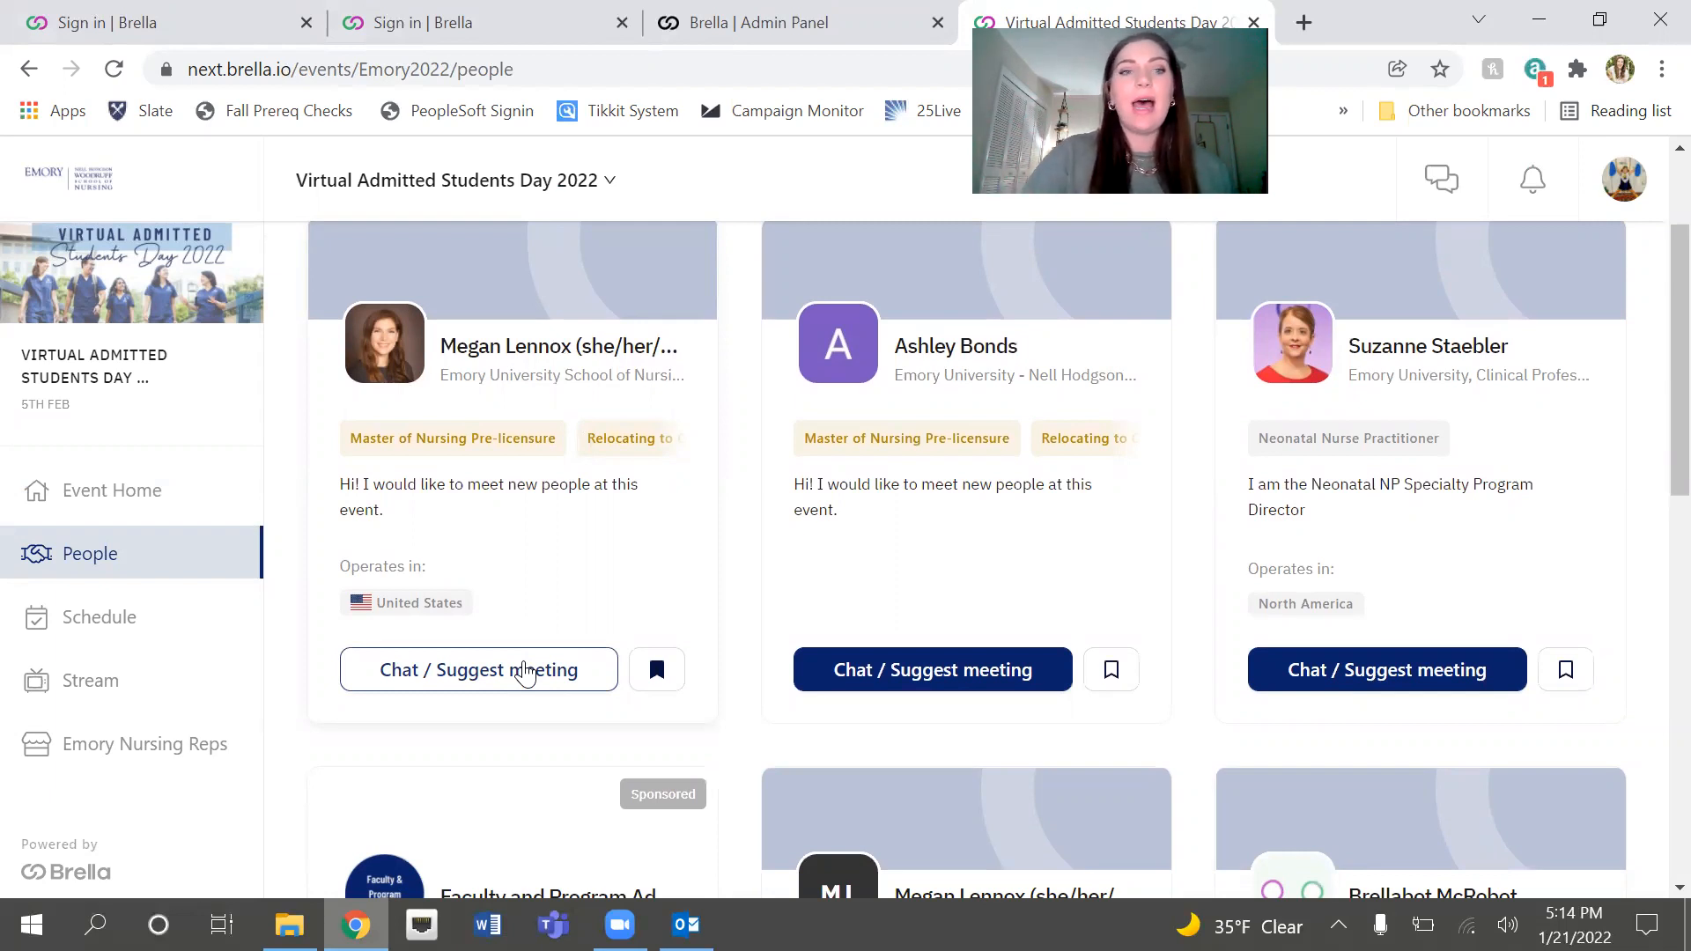
pyautogui.moveTo(145, 743)
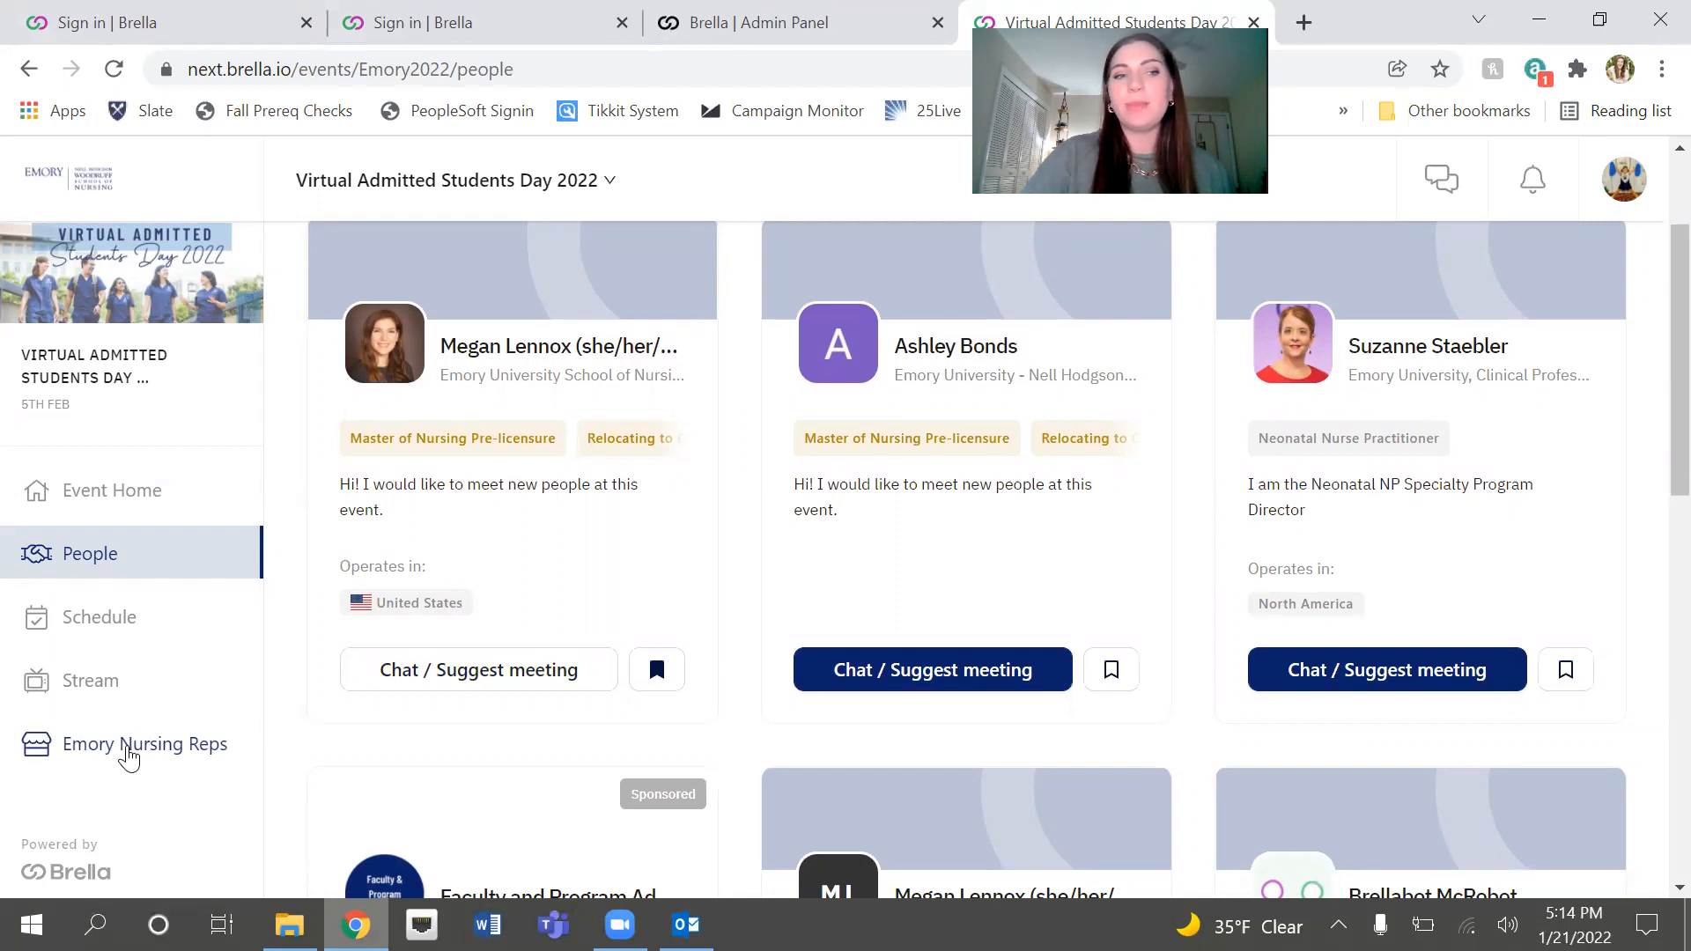
# Step: Bring up the Emory Nursing Reps booth directory
pyautogui.click(145, 743)
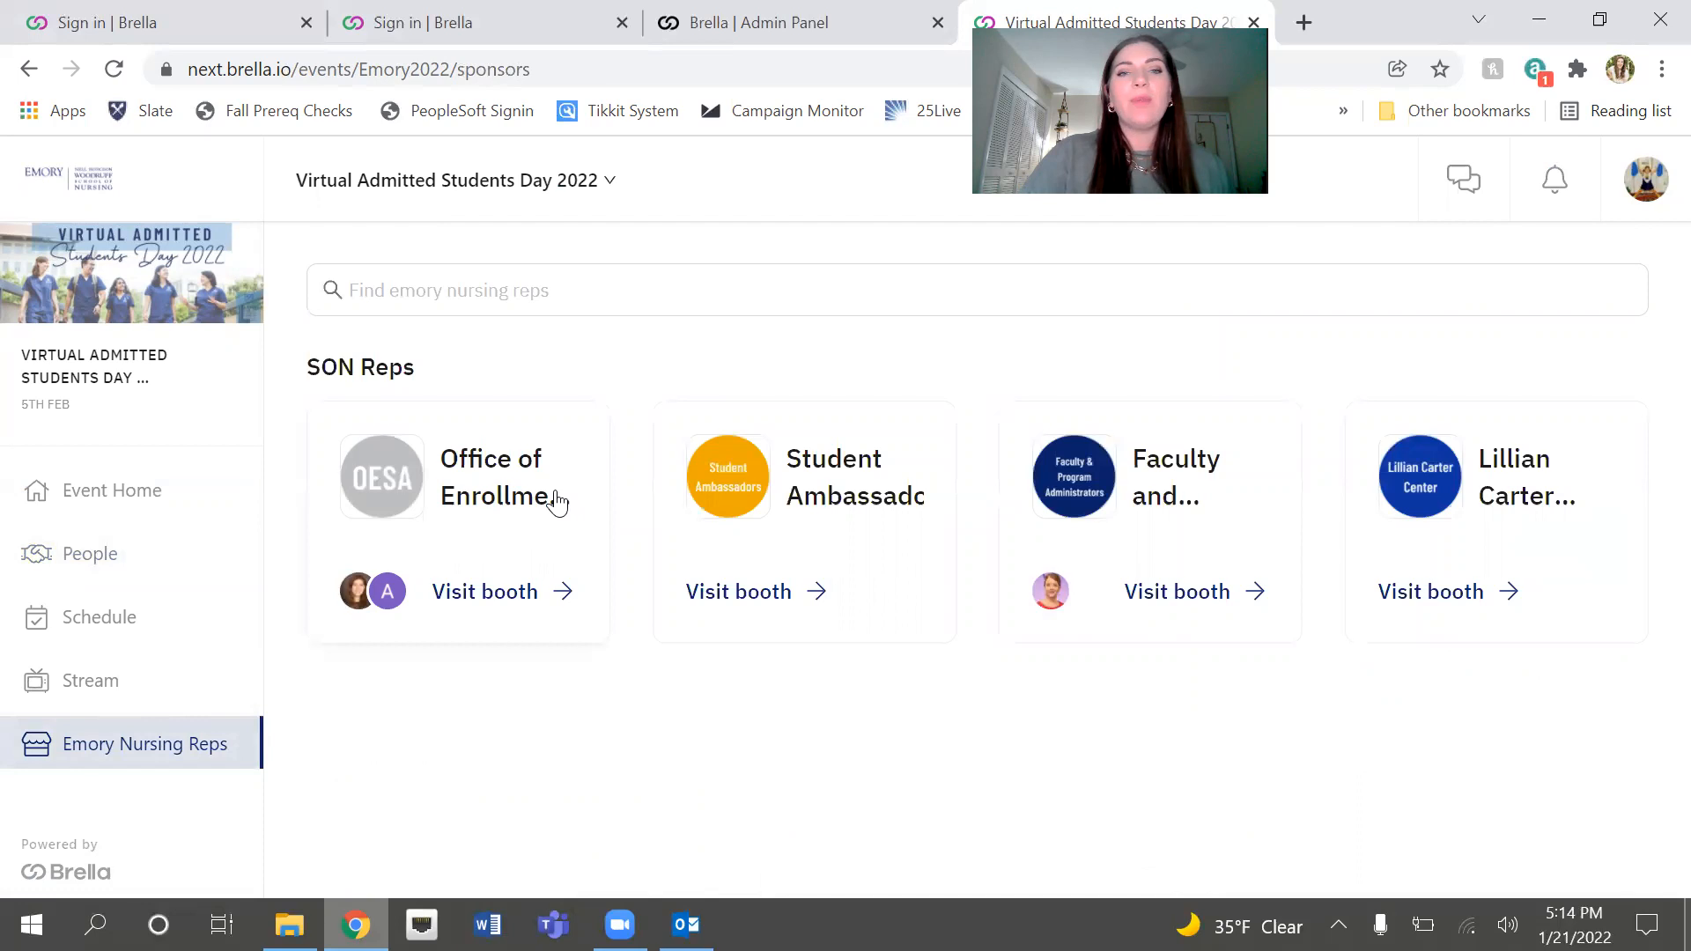
pyautogui.moveTo(1270, 508)
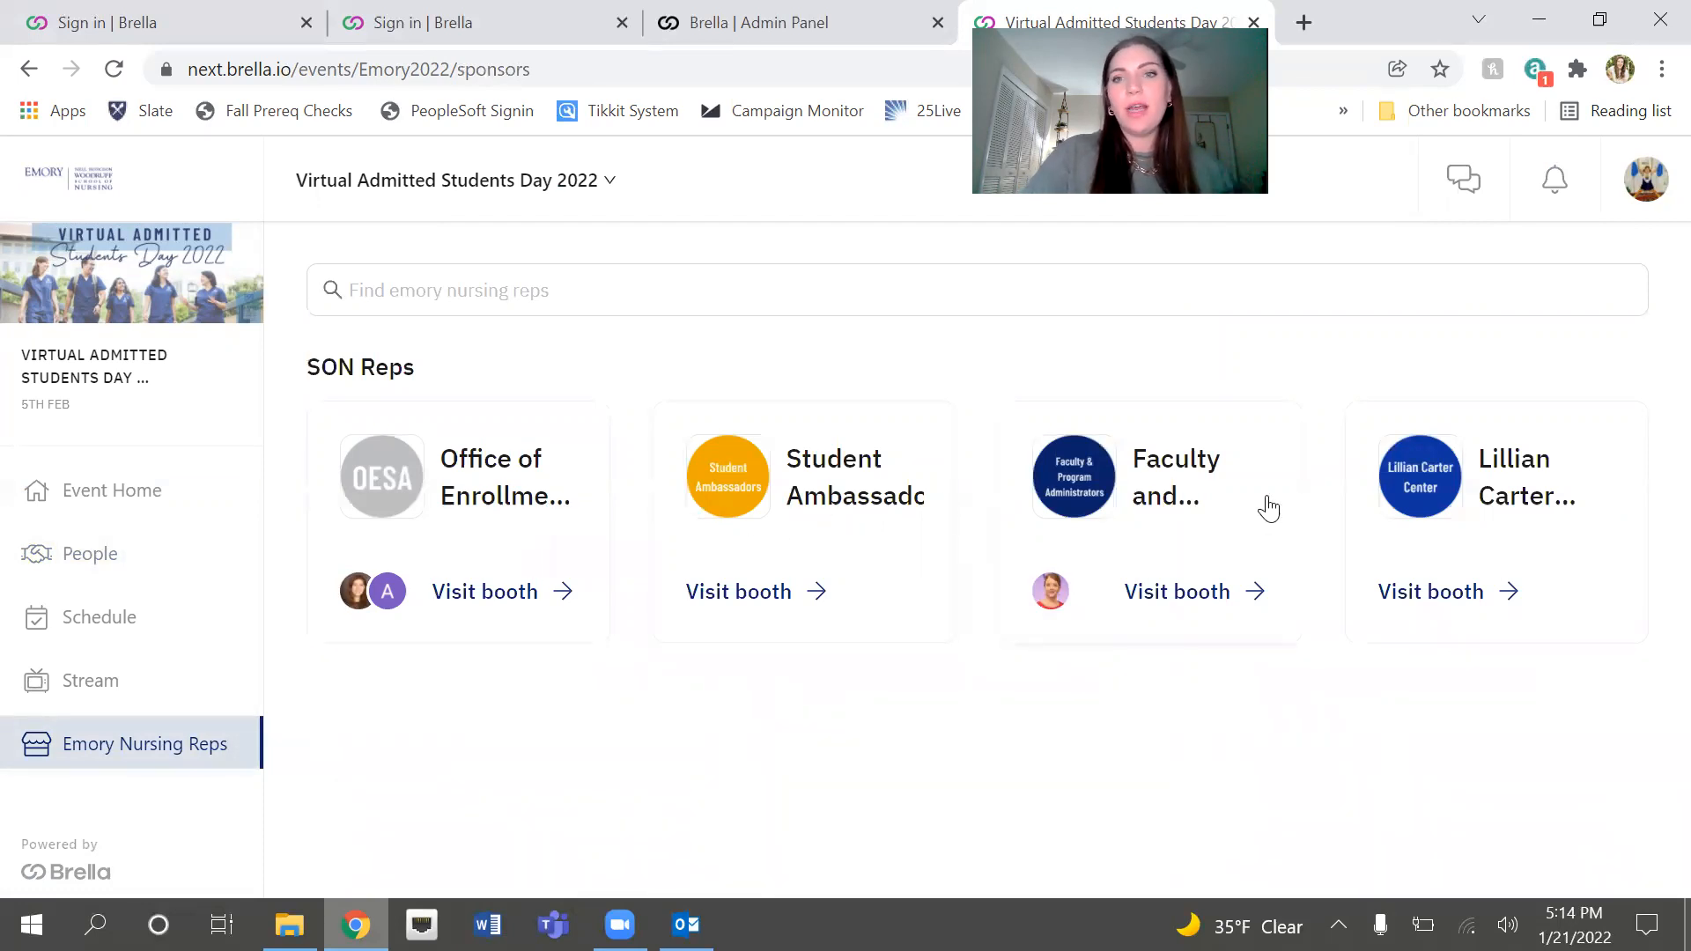
pyautogui.moveTo(1252, 509)
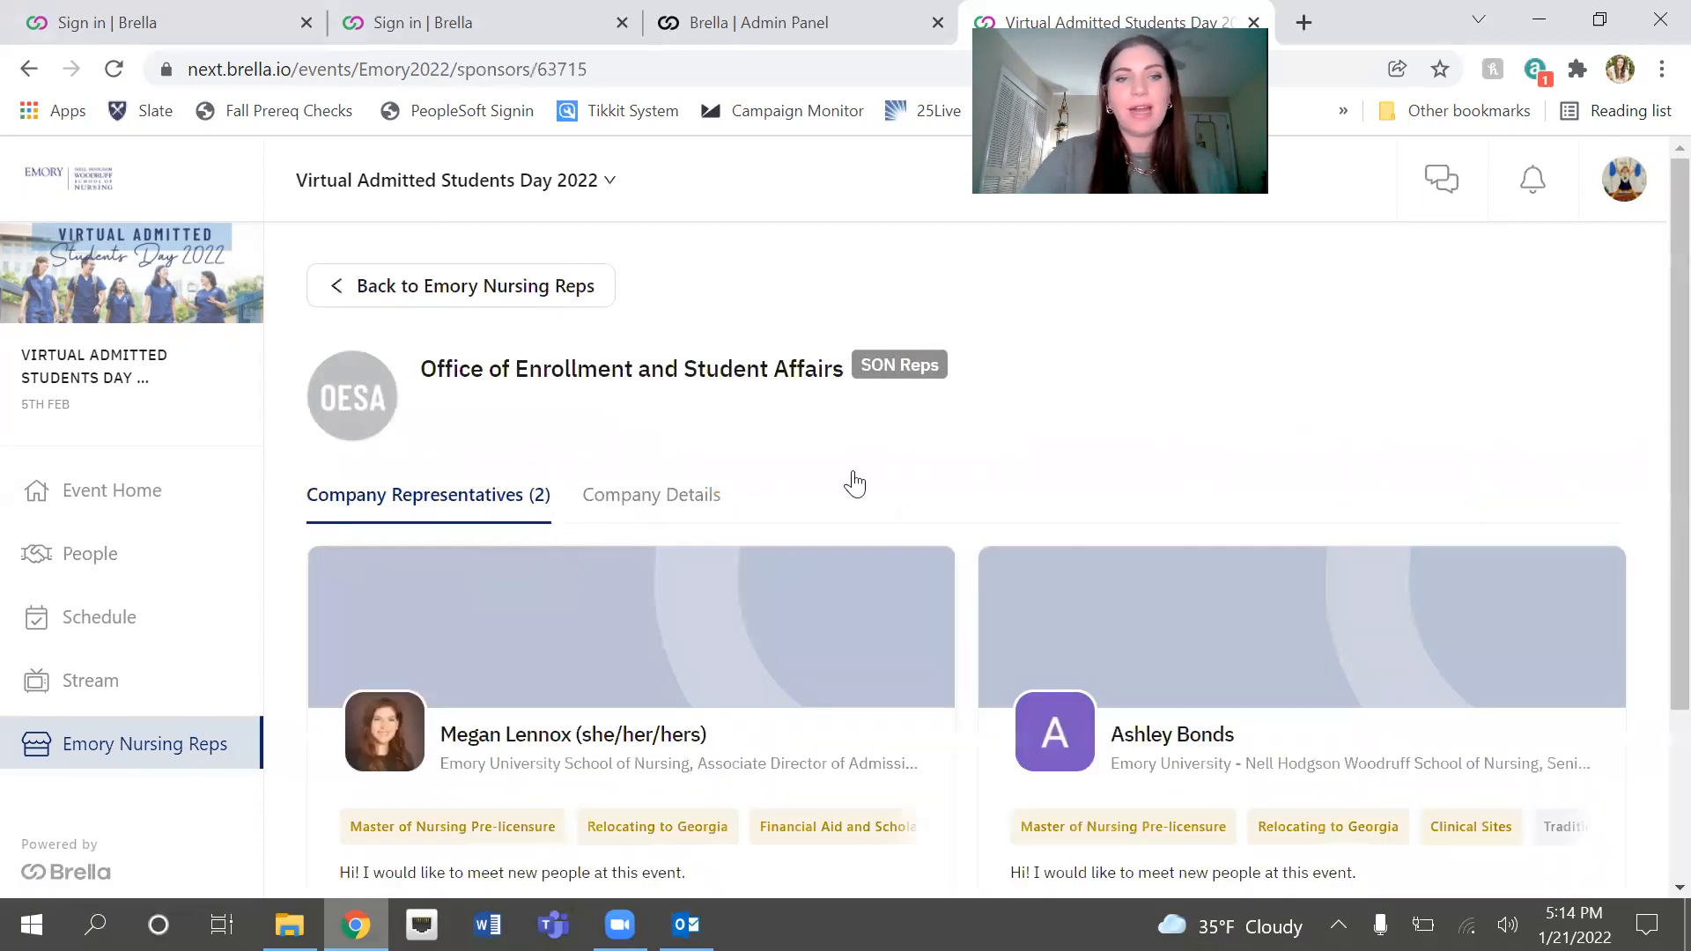
pyautogui.scroll(-3)
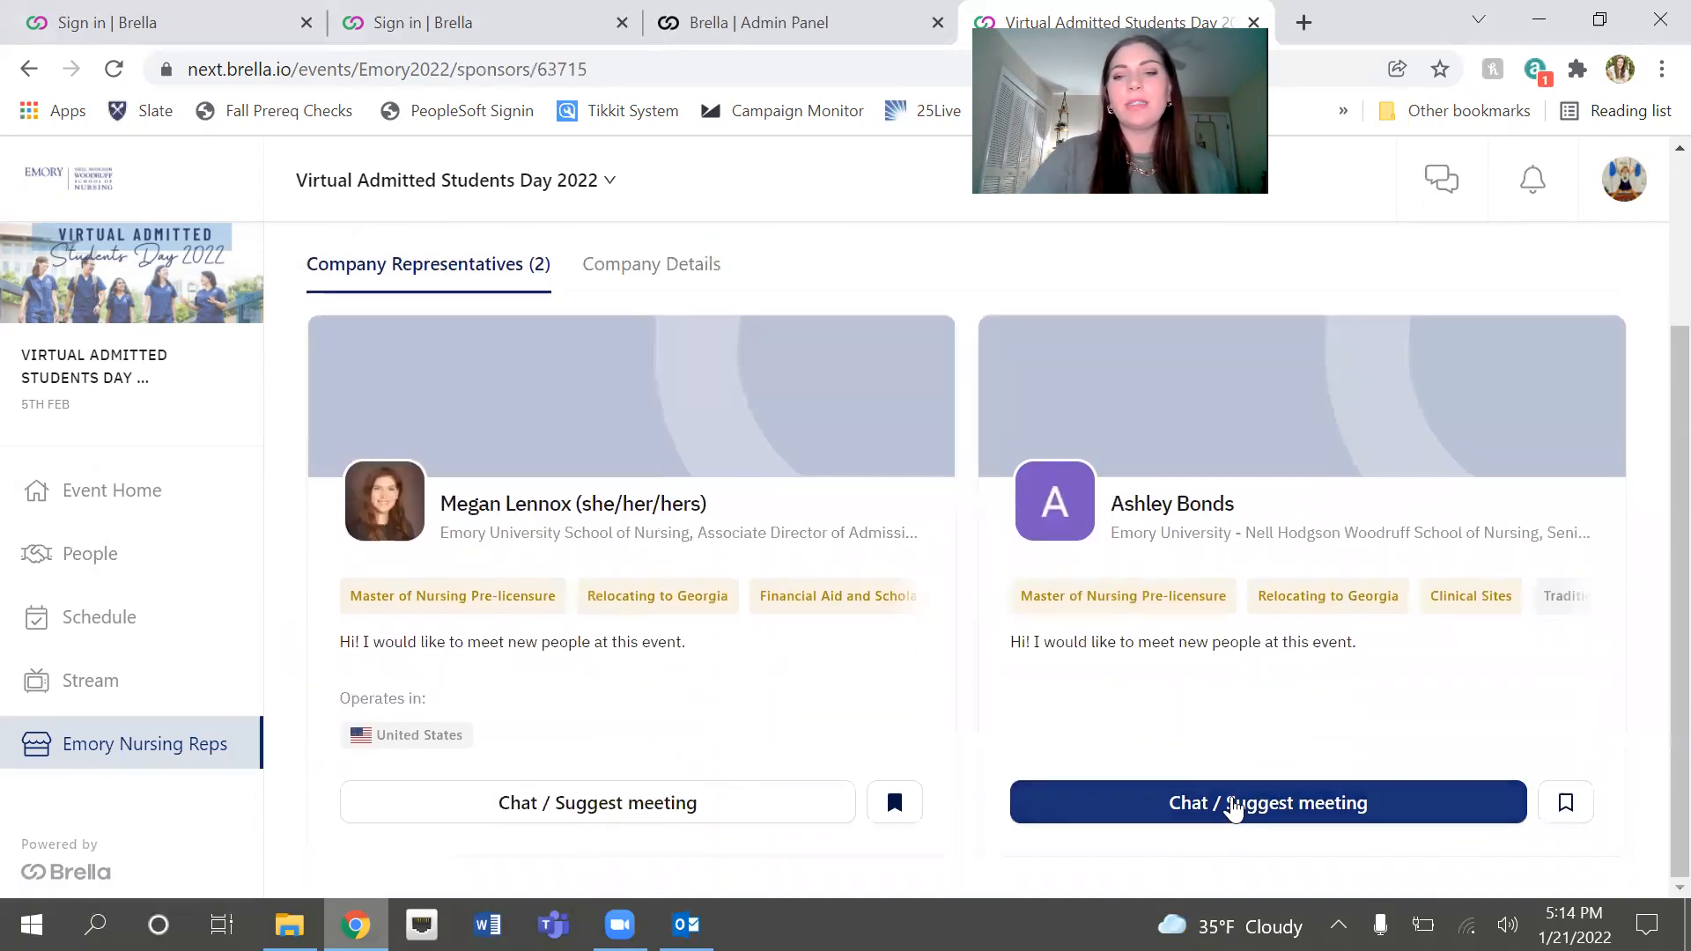
pyautogui.click(1266, 803)
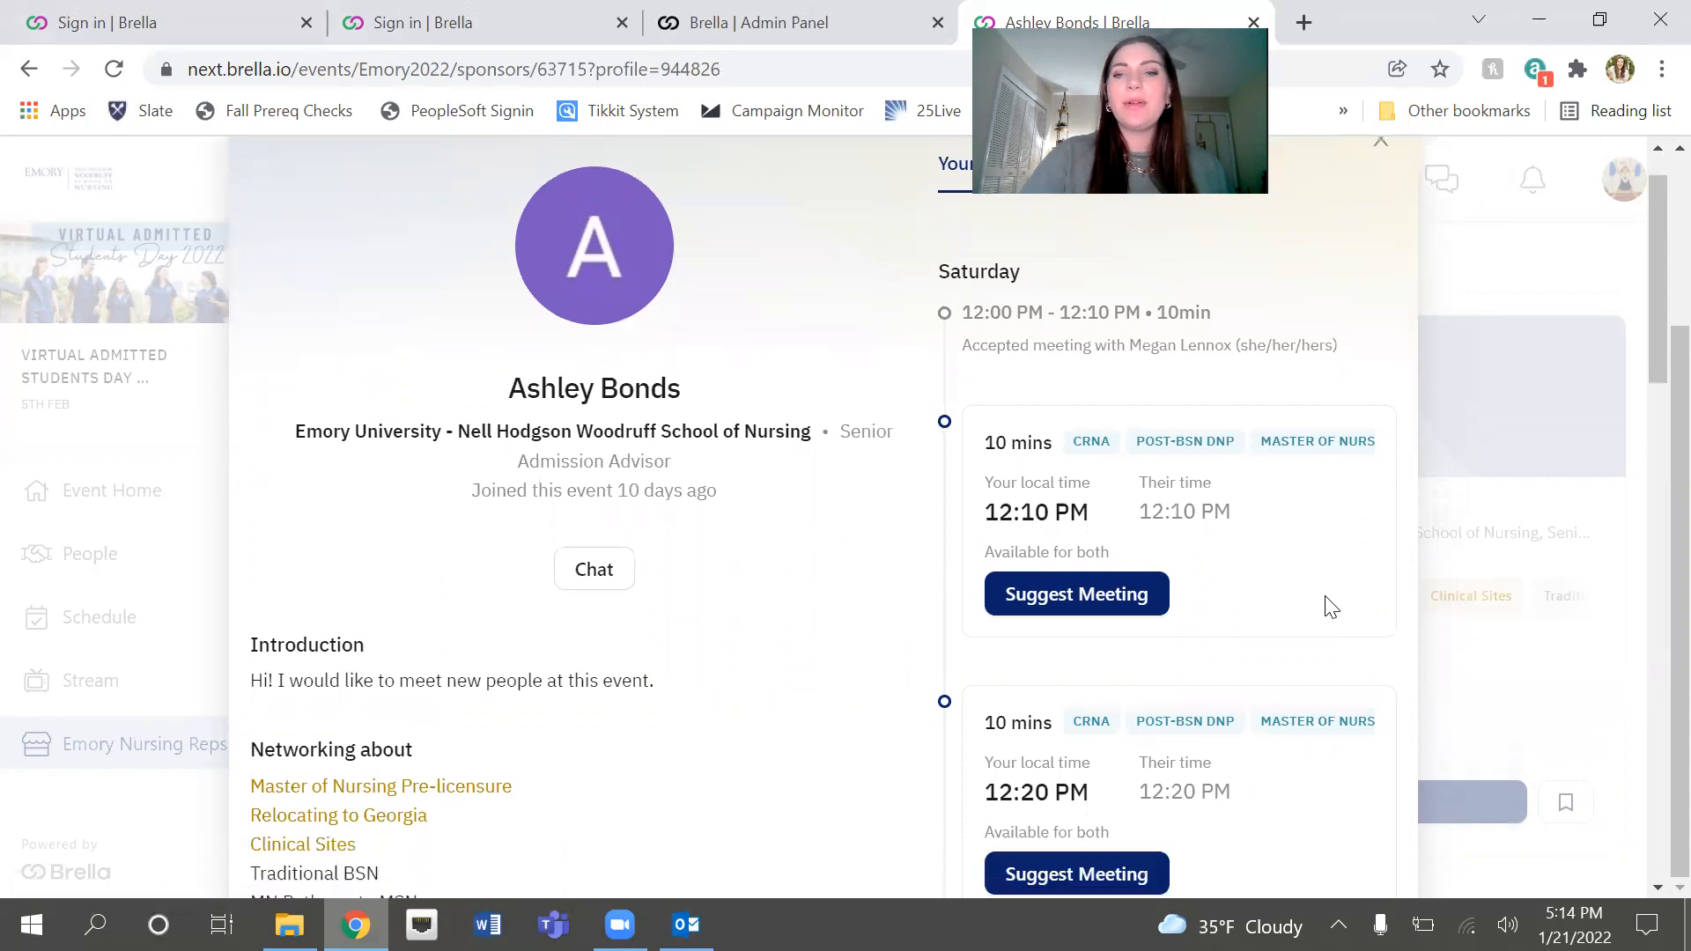
pyautogui.scroll(-3)
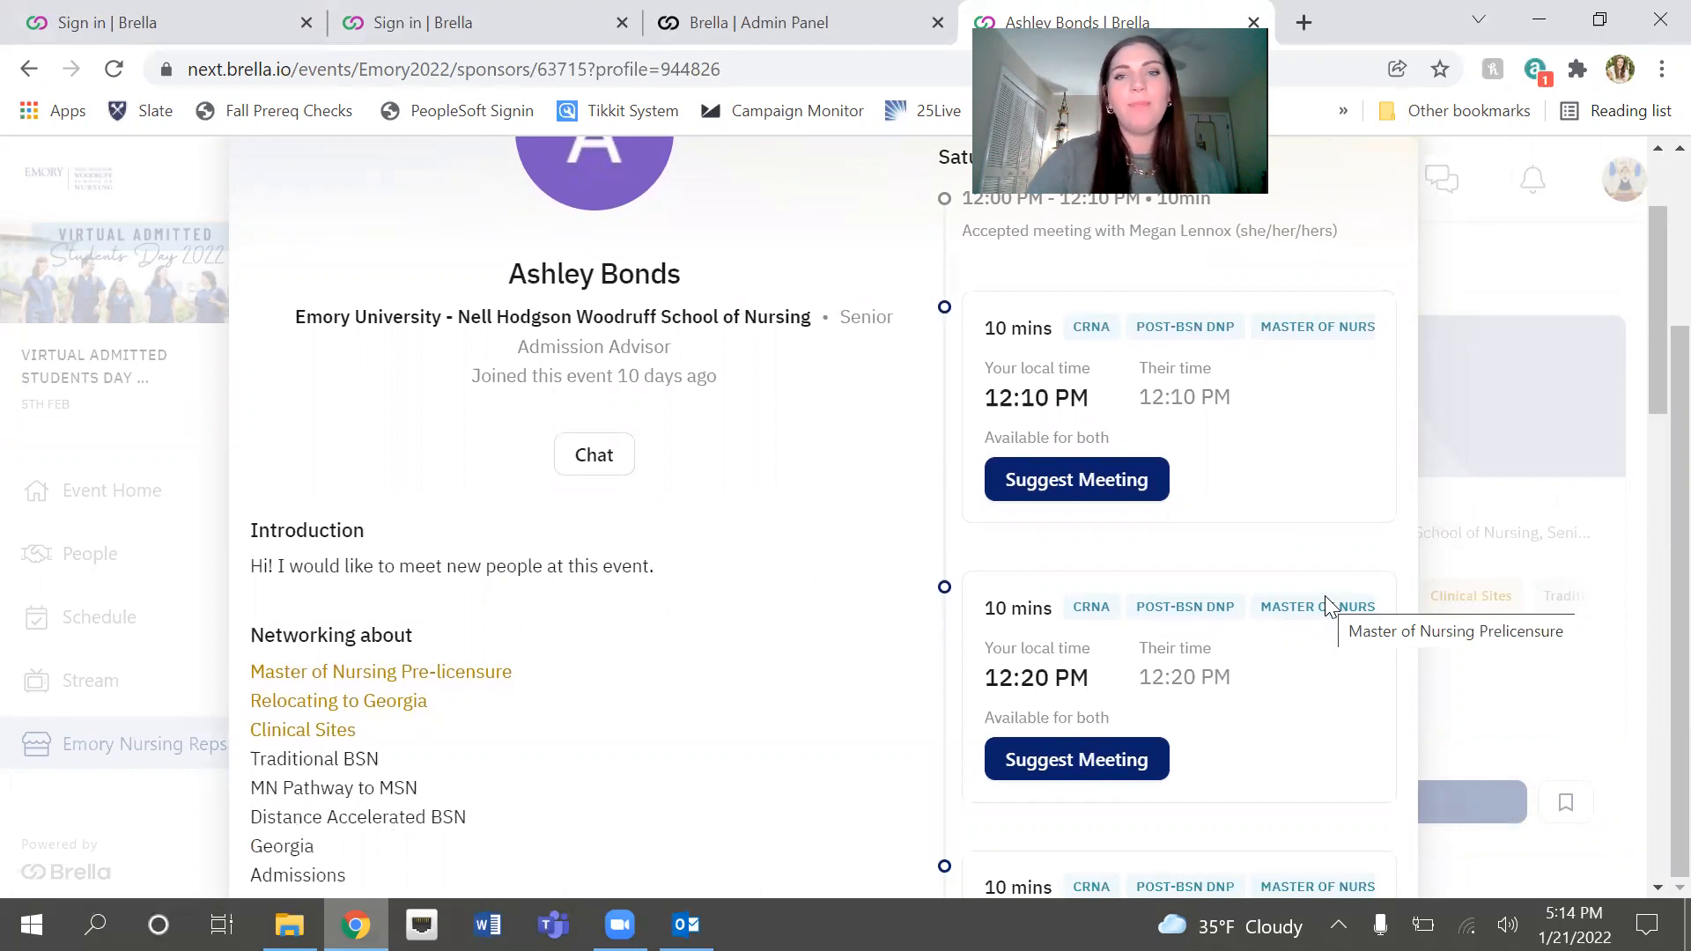
pyautogui.click(1075, 479)
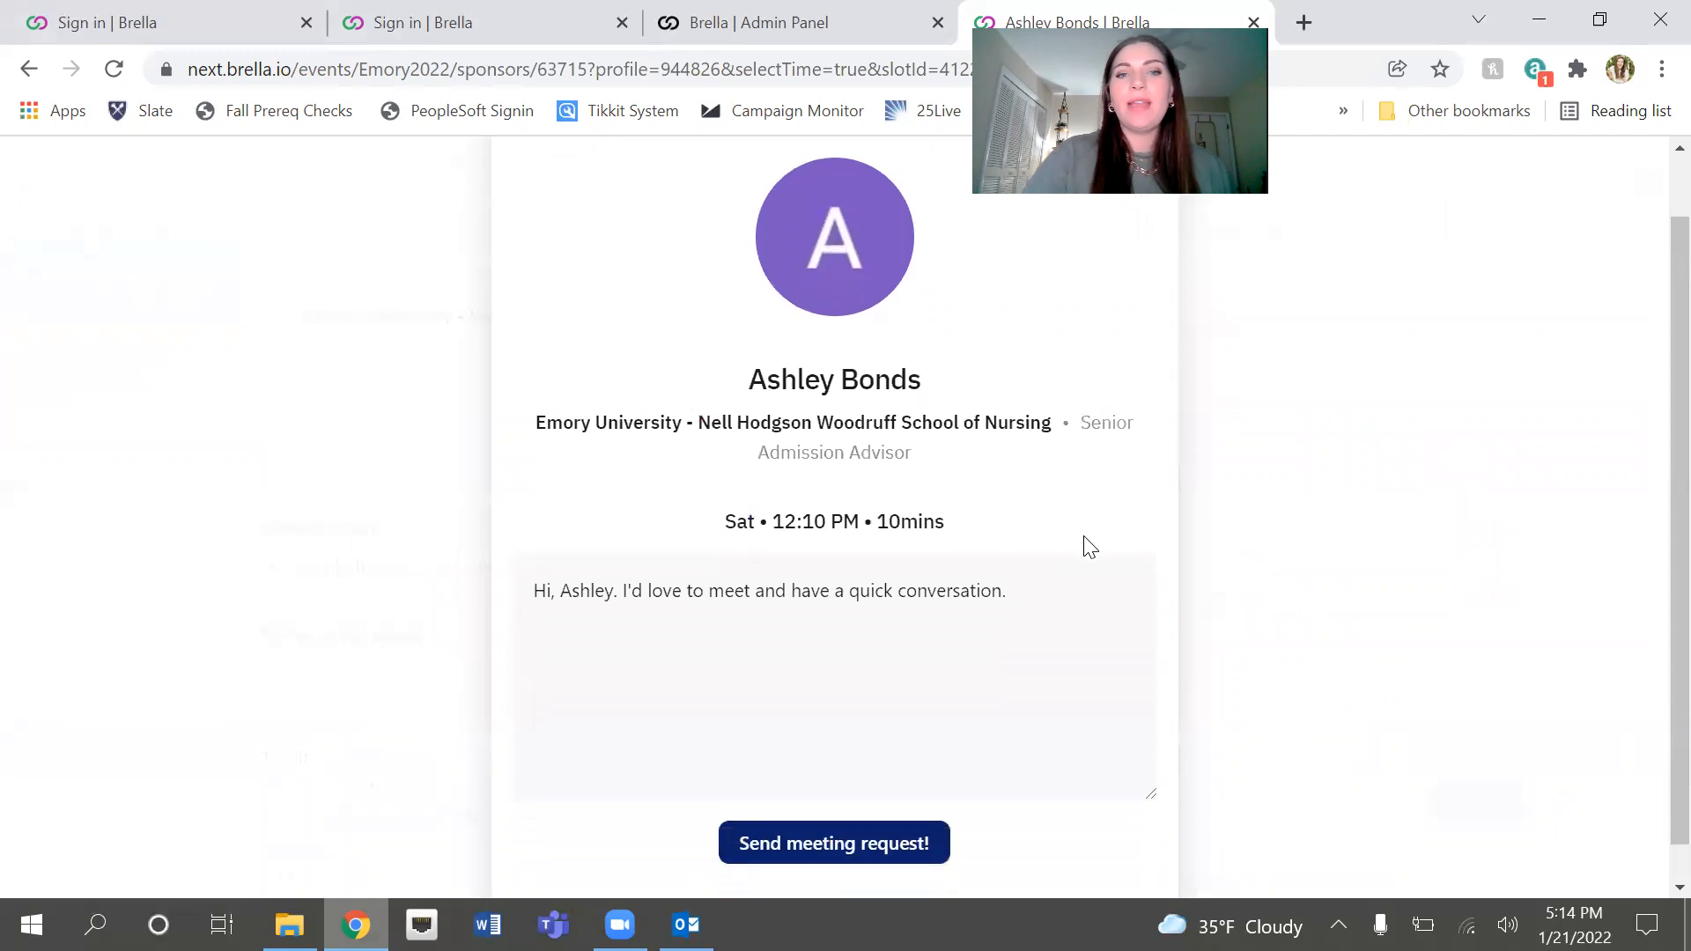
pyautogui.scroll(-3)
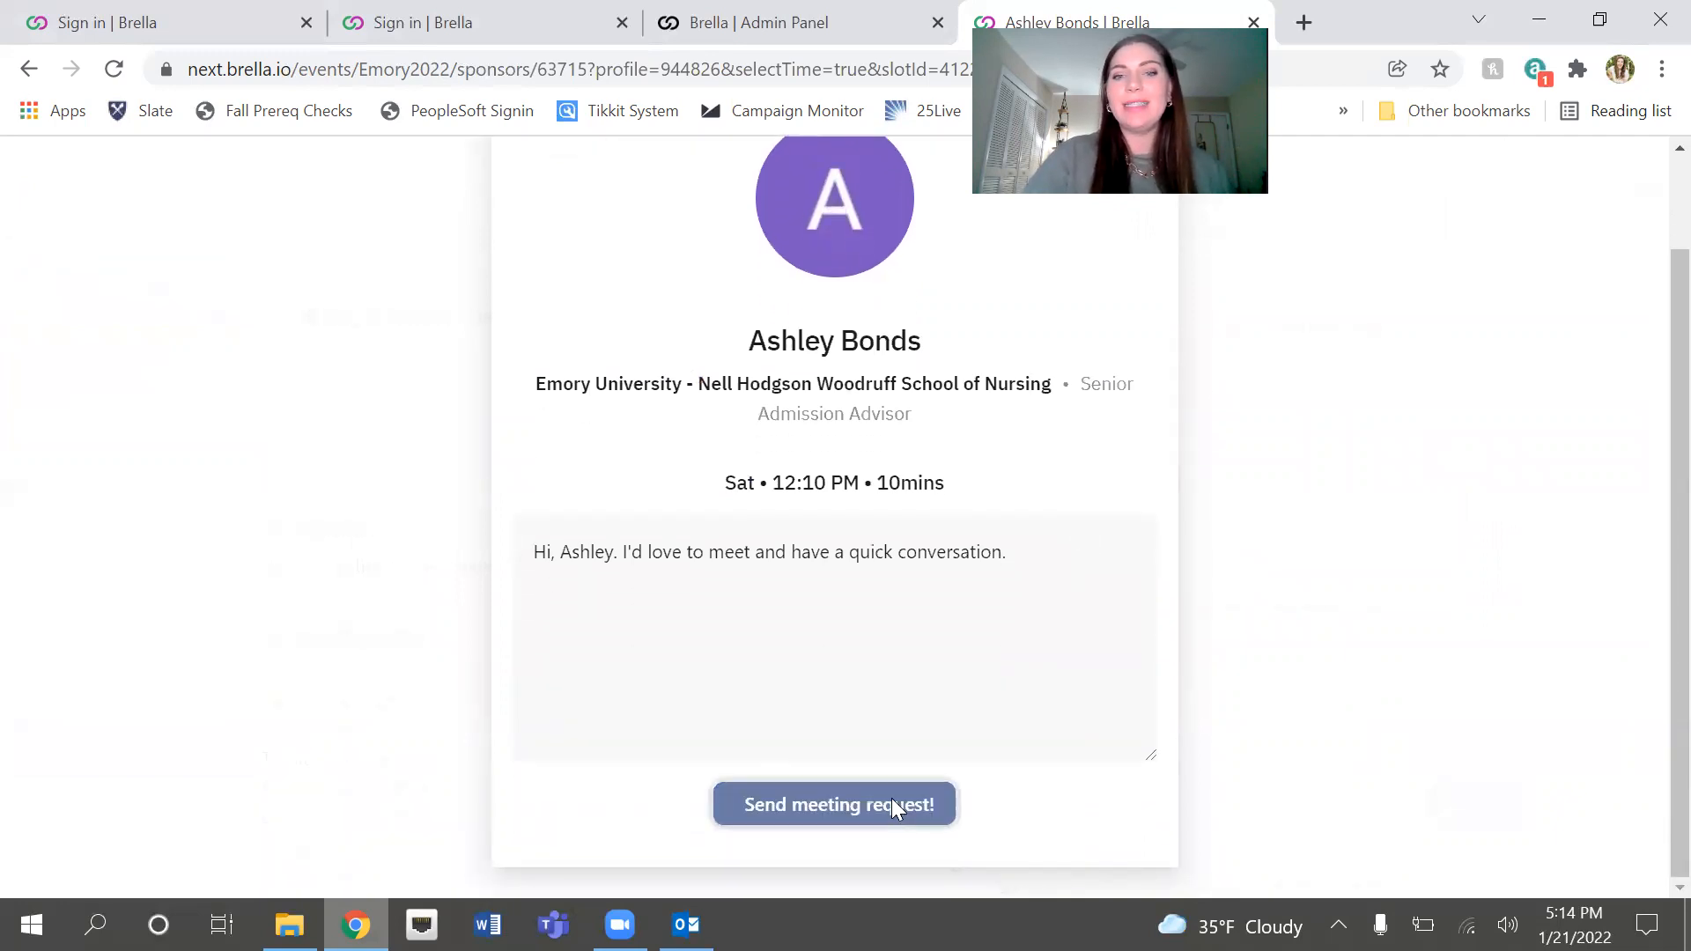
pyautogui.click(833, 805)
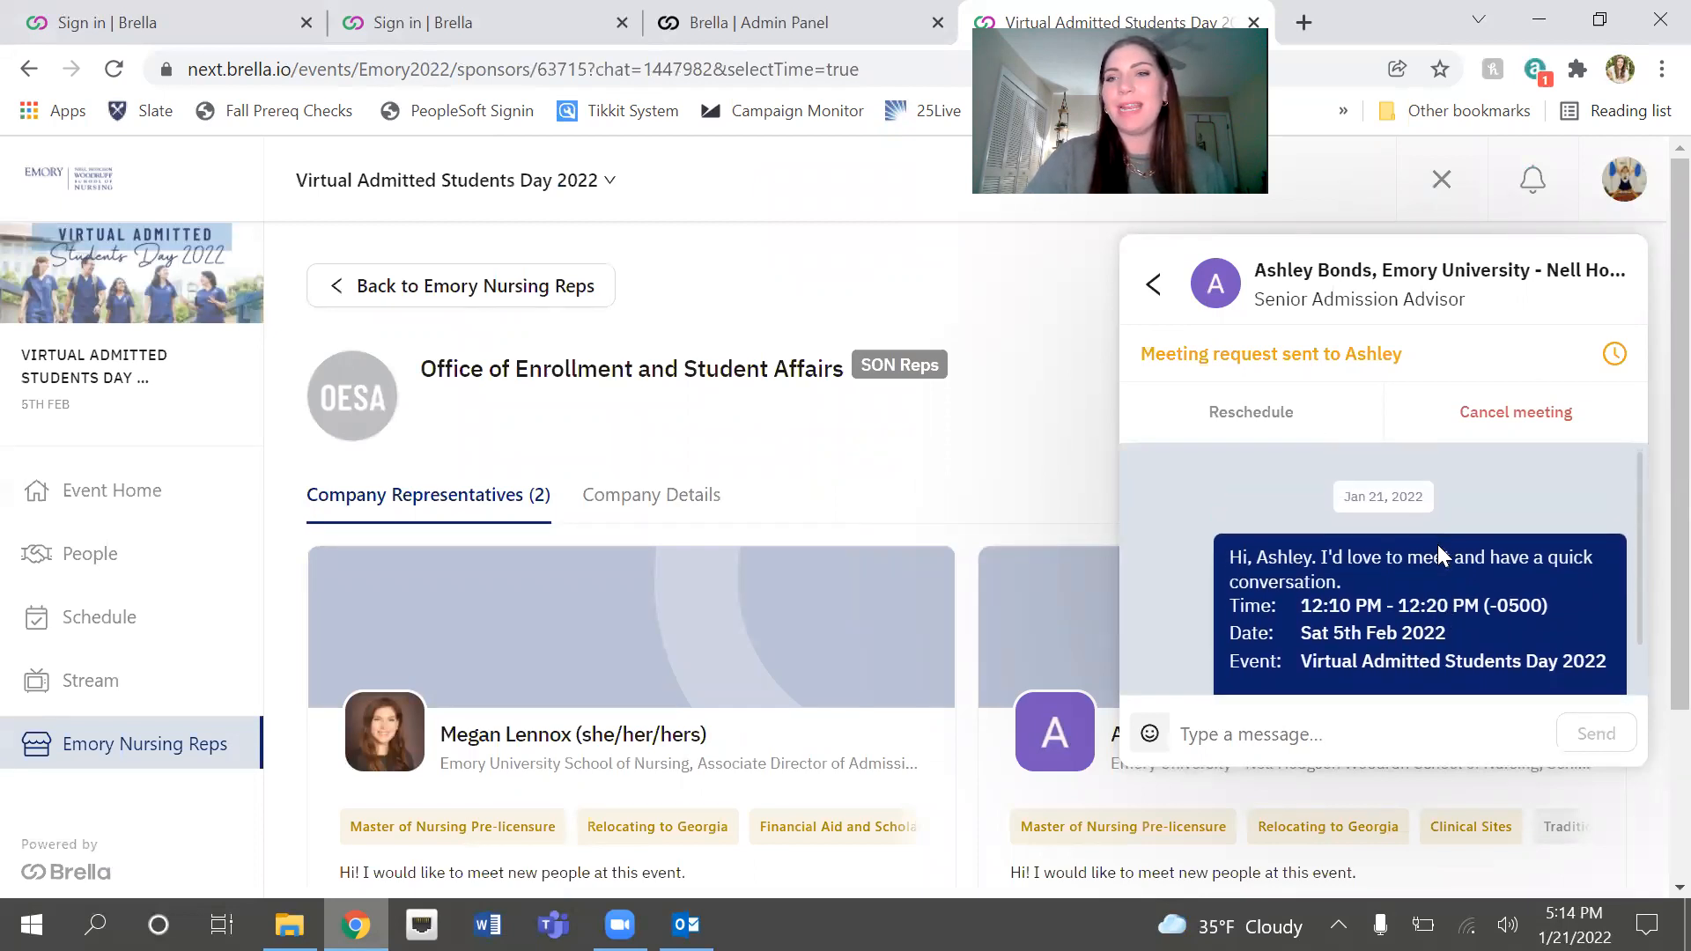
pyautogui.click(1514, 411)
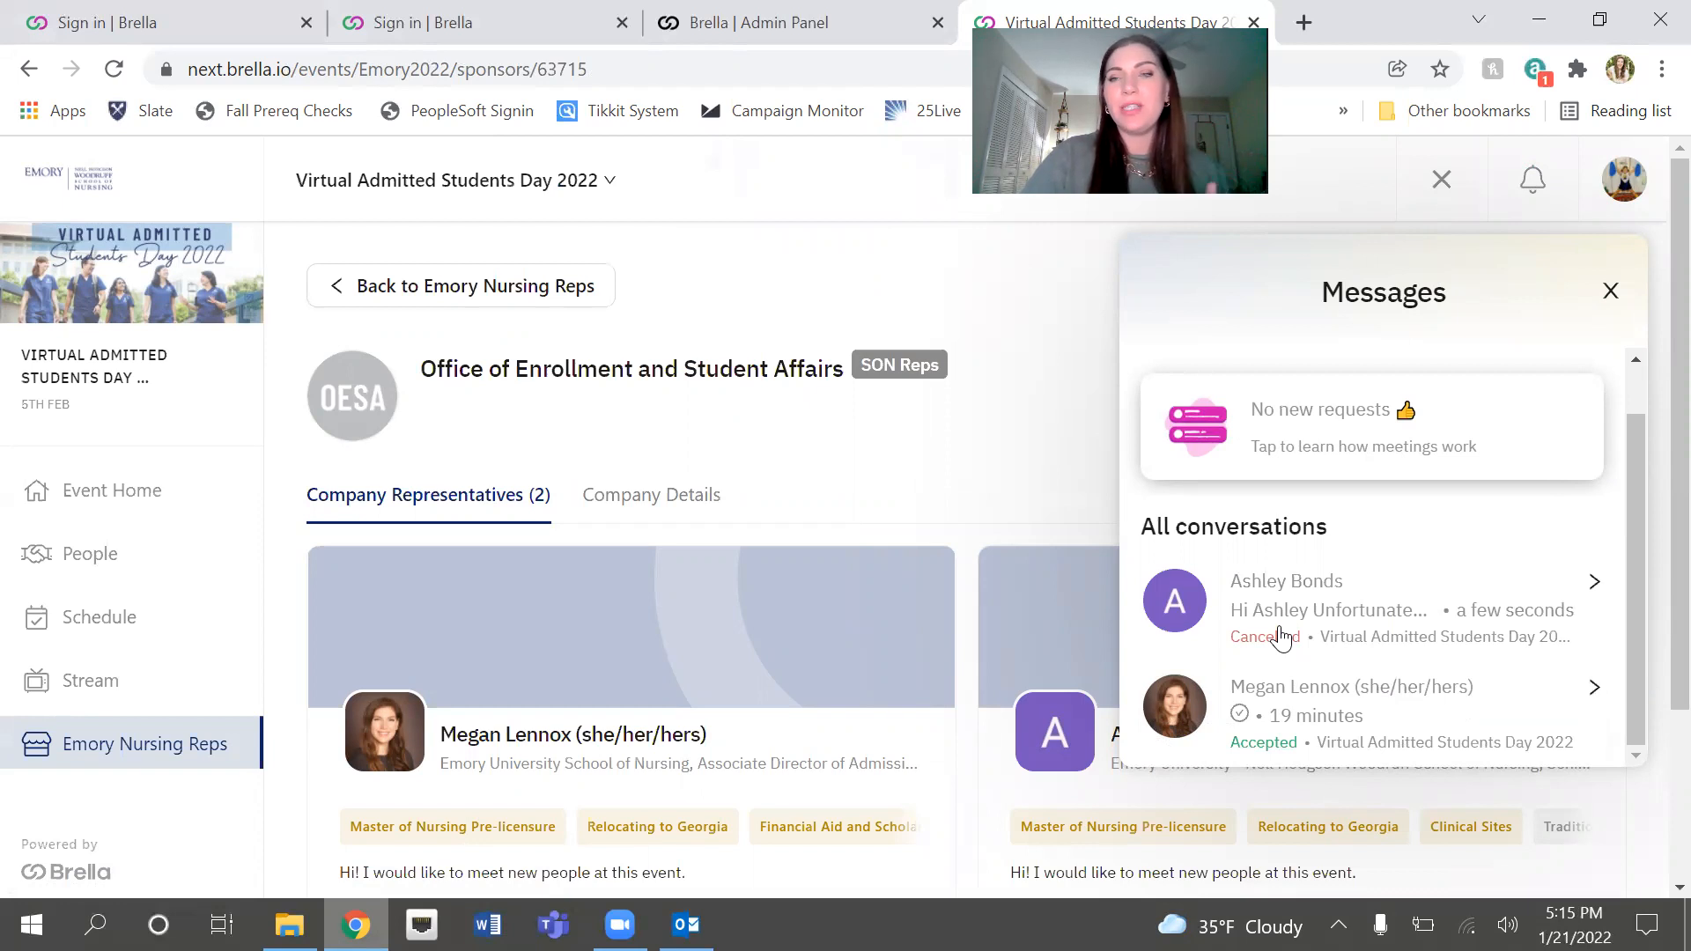
pyautogui.click(1610, 291)
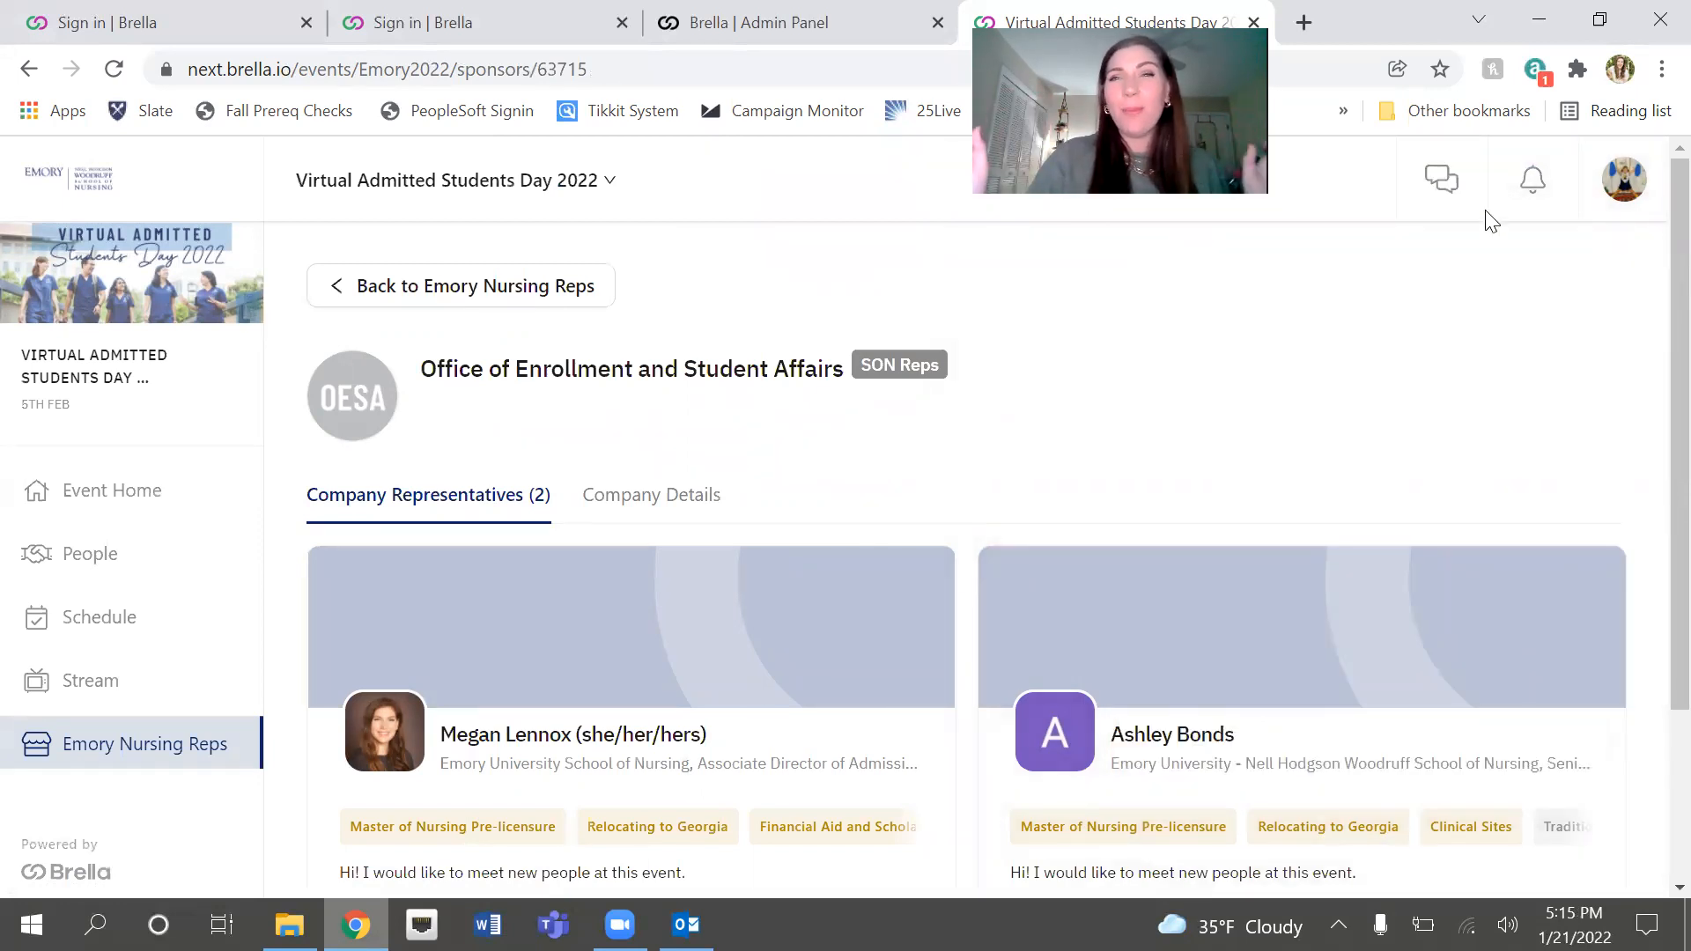
pyautogui.moveTo(992, 370)
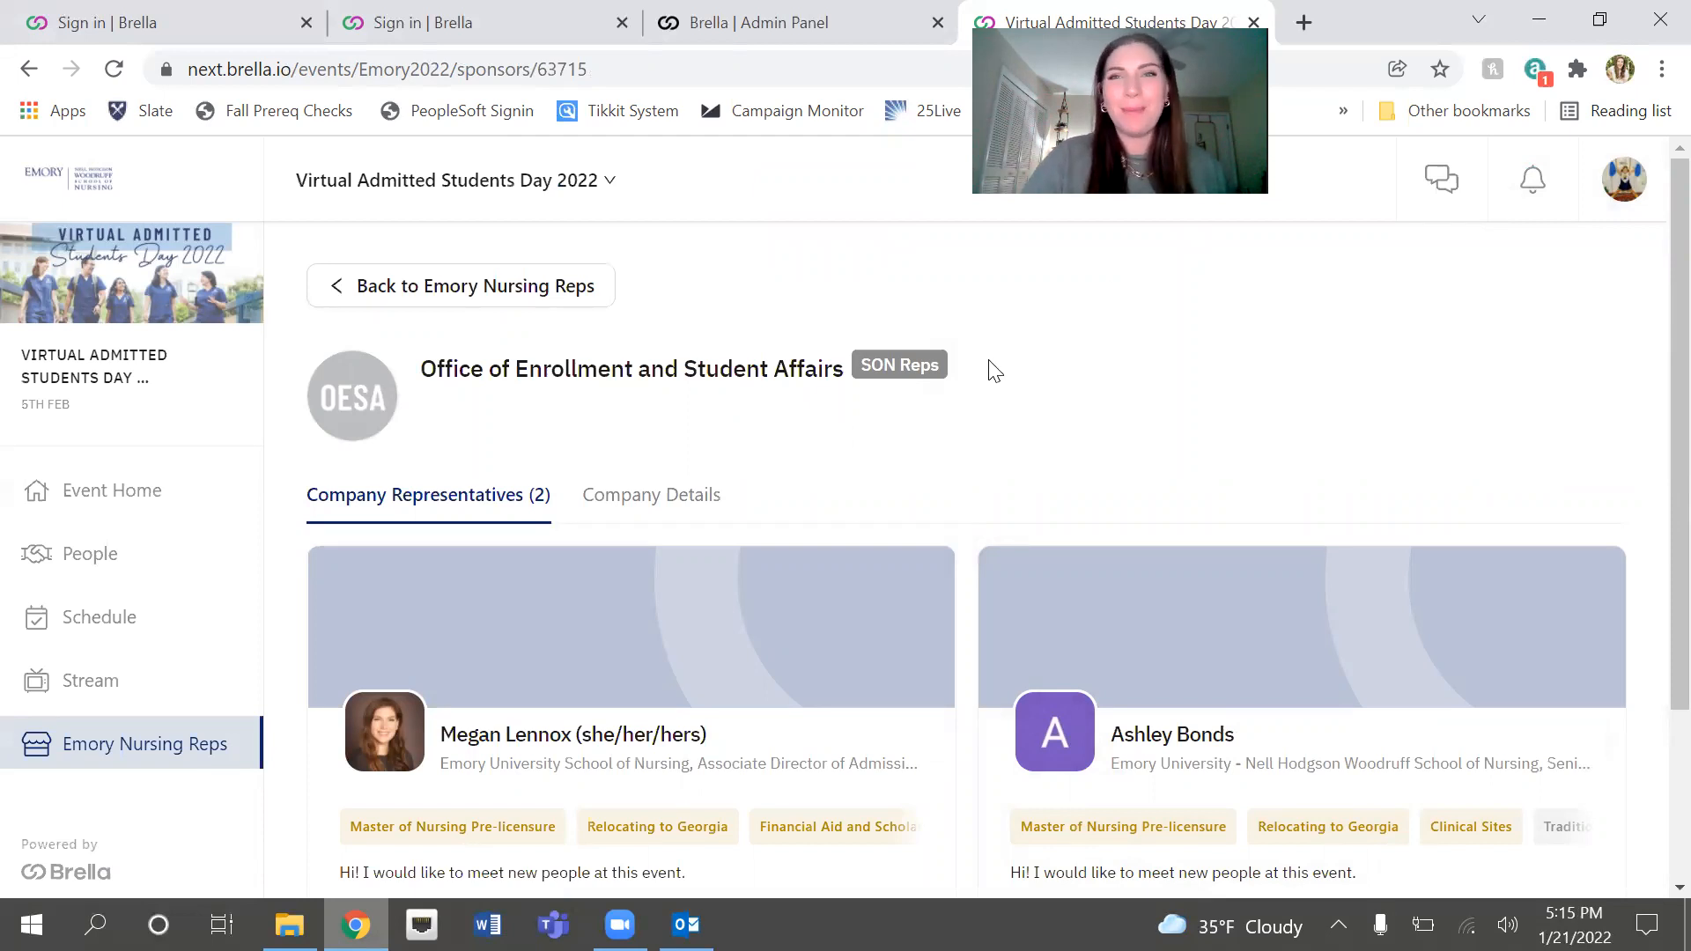
pyautogui.moveTo(974, 438)
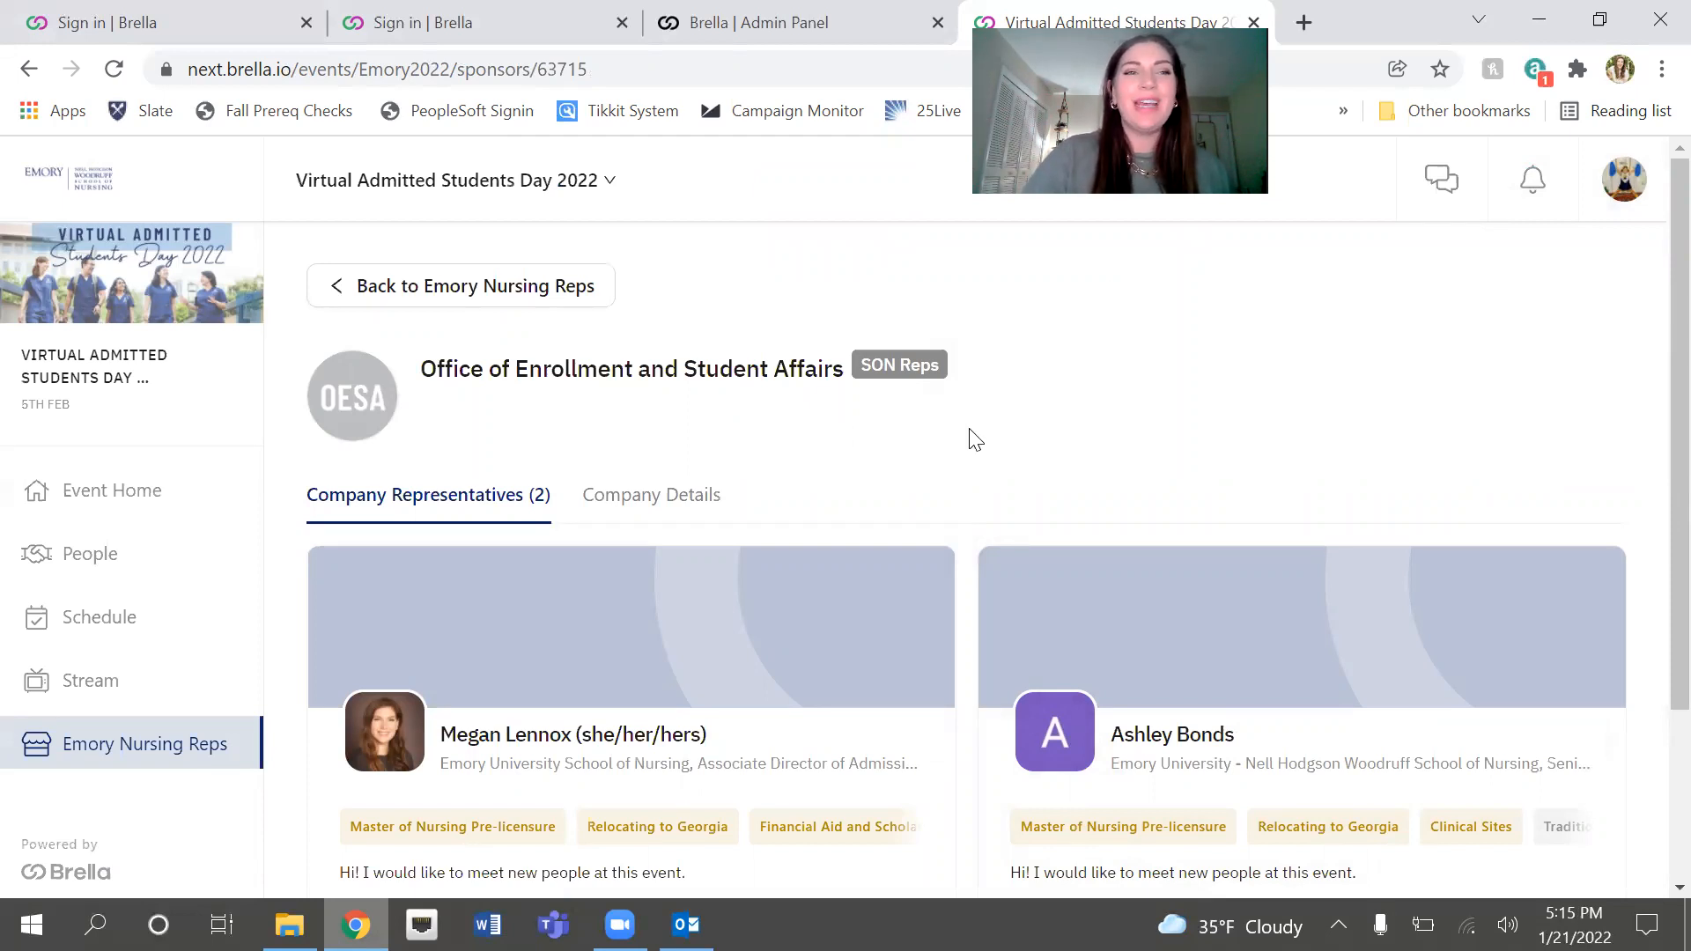
pyautogui.moveTo(898, 453)
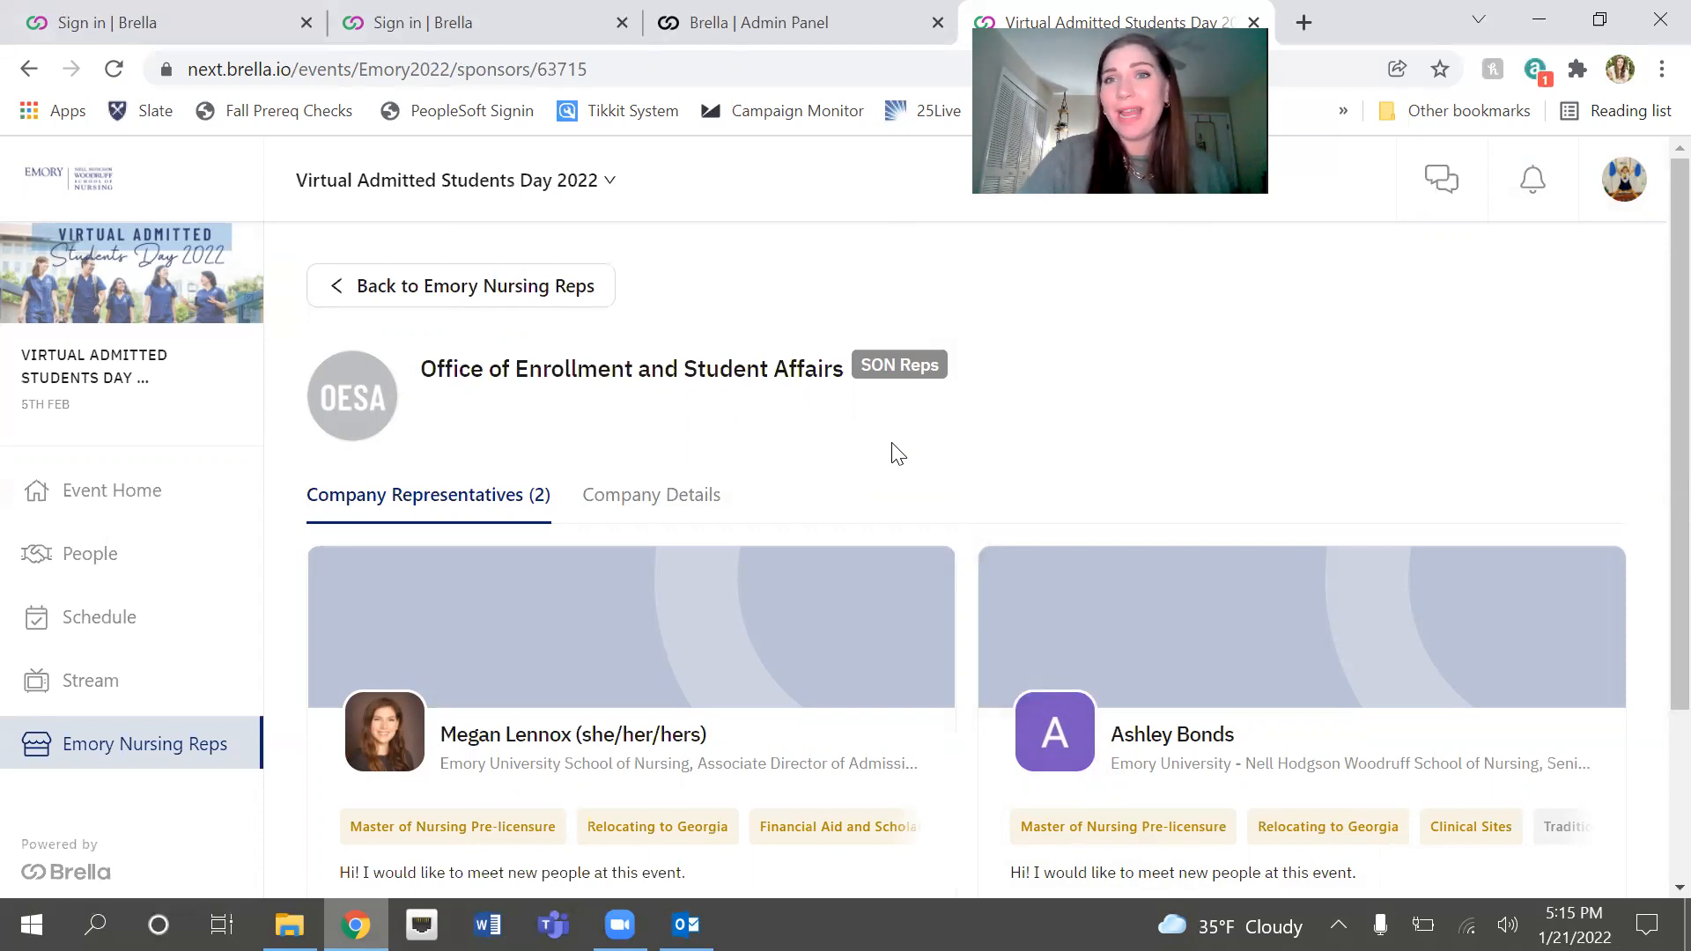
pyautogui.moveTo(90, 553)
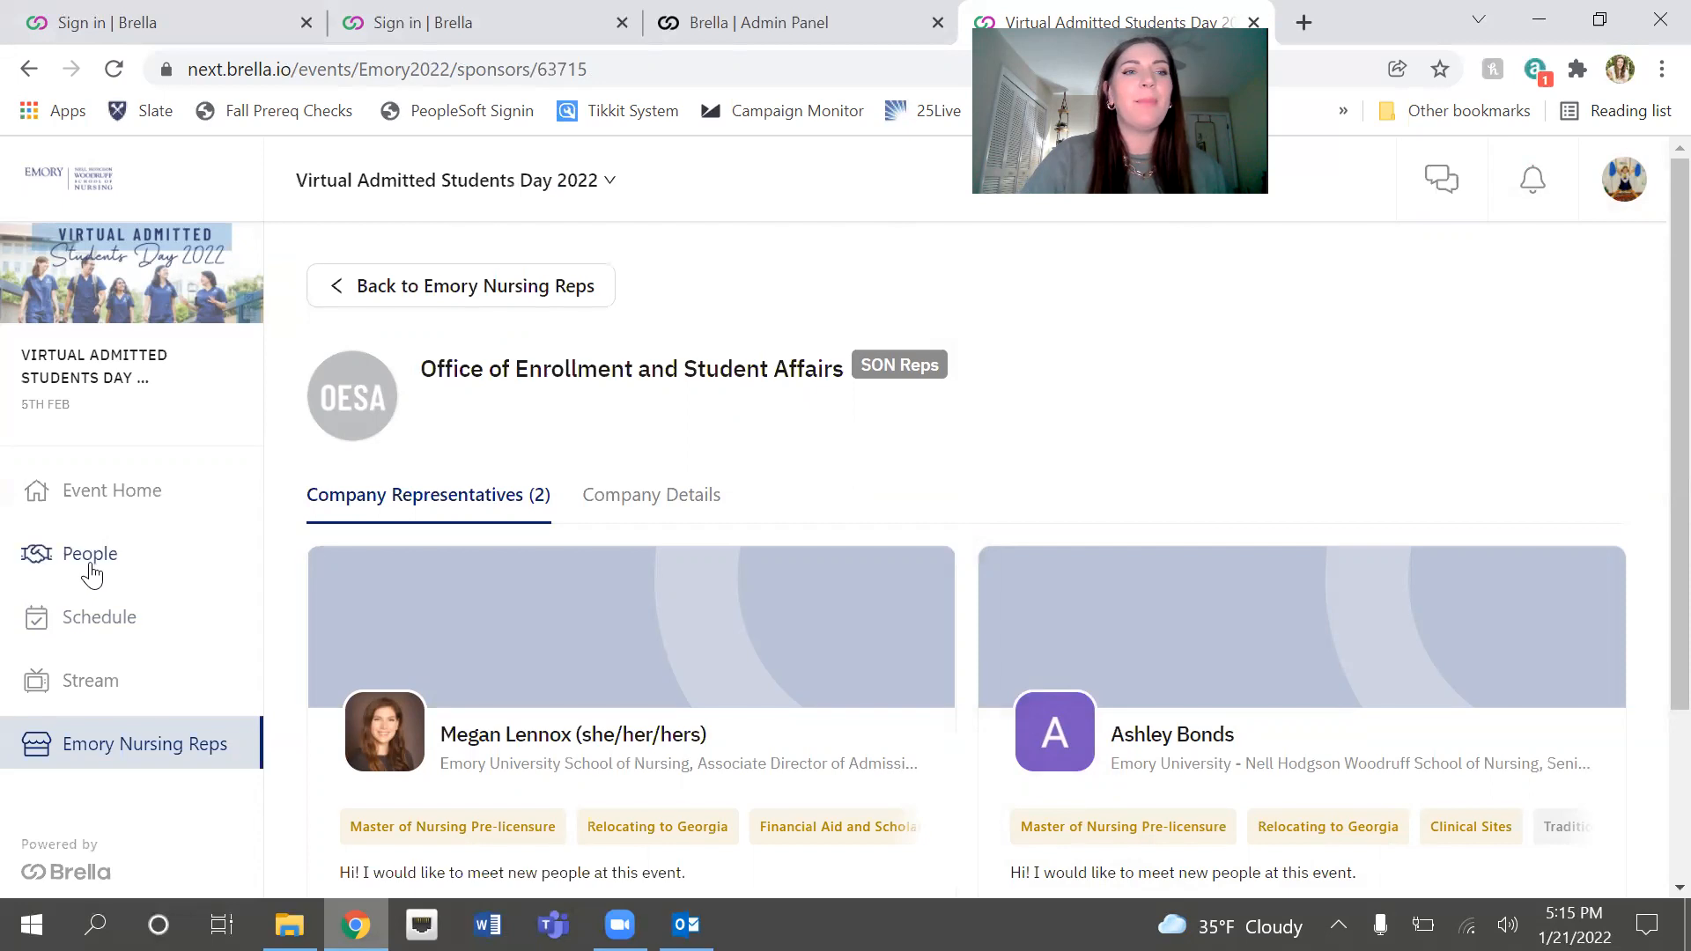
pyautogui.click(99, 617)
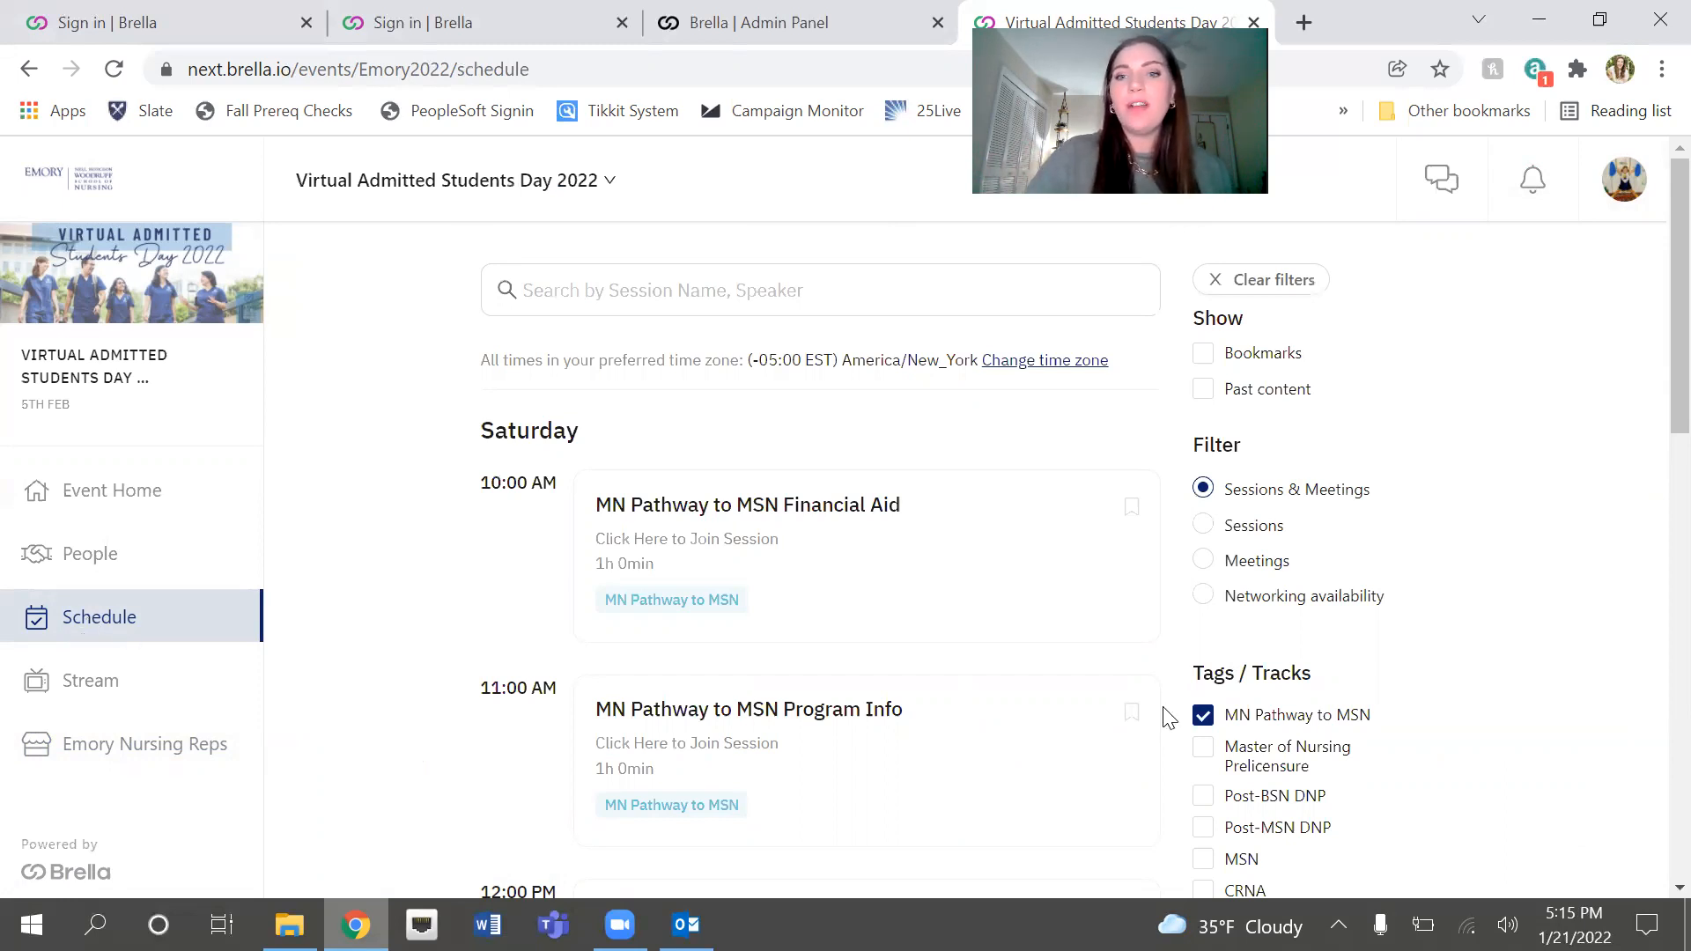
pyautogui.click(1203, 714)
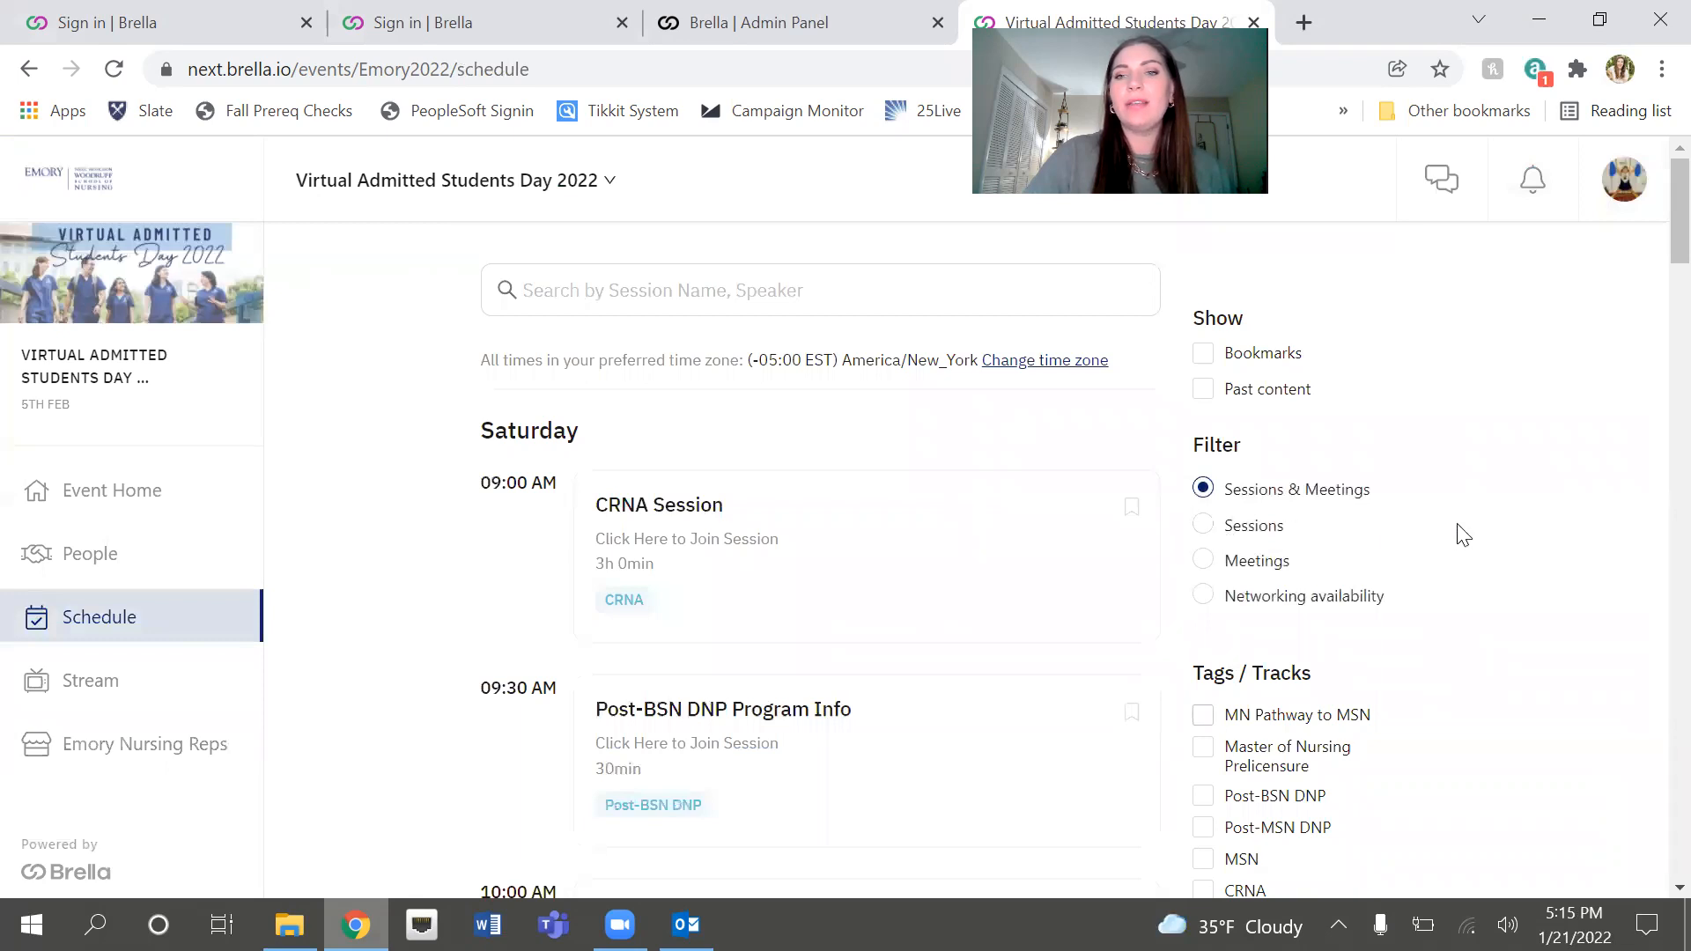
pyautogui.scroll(-3)
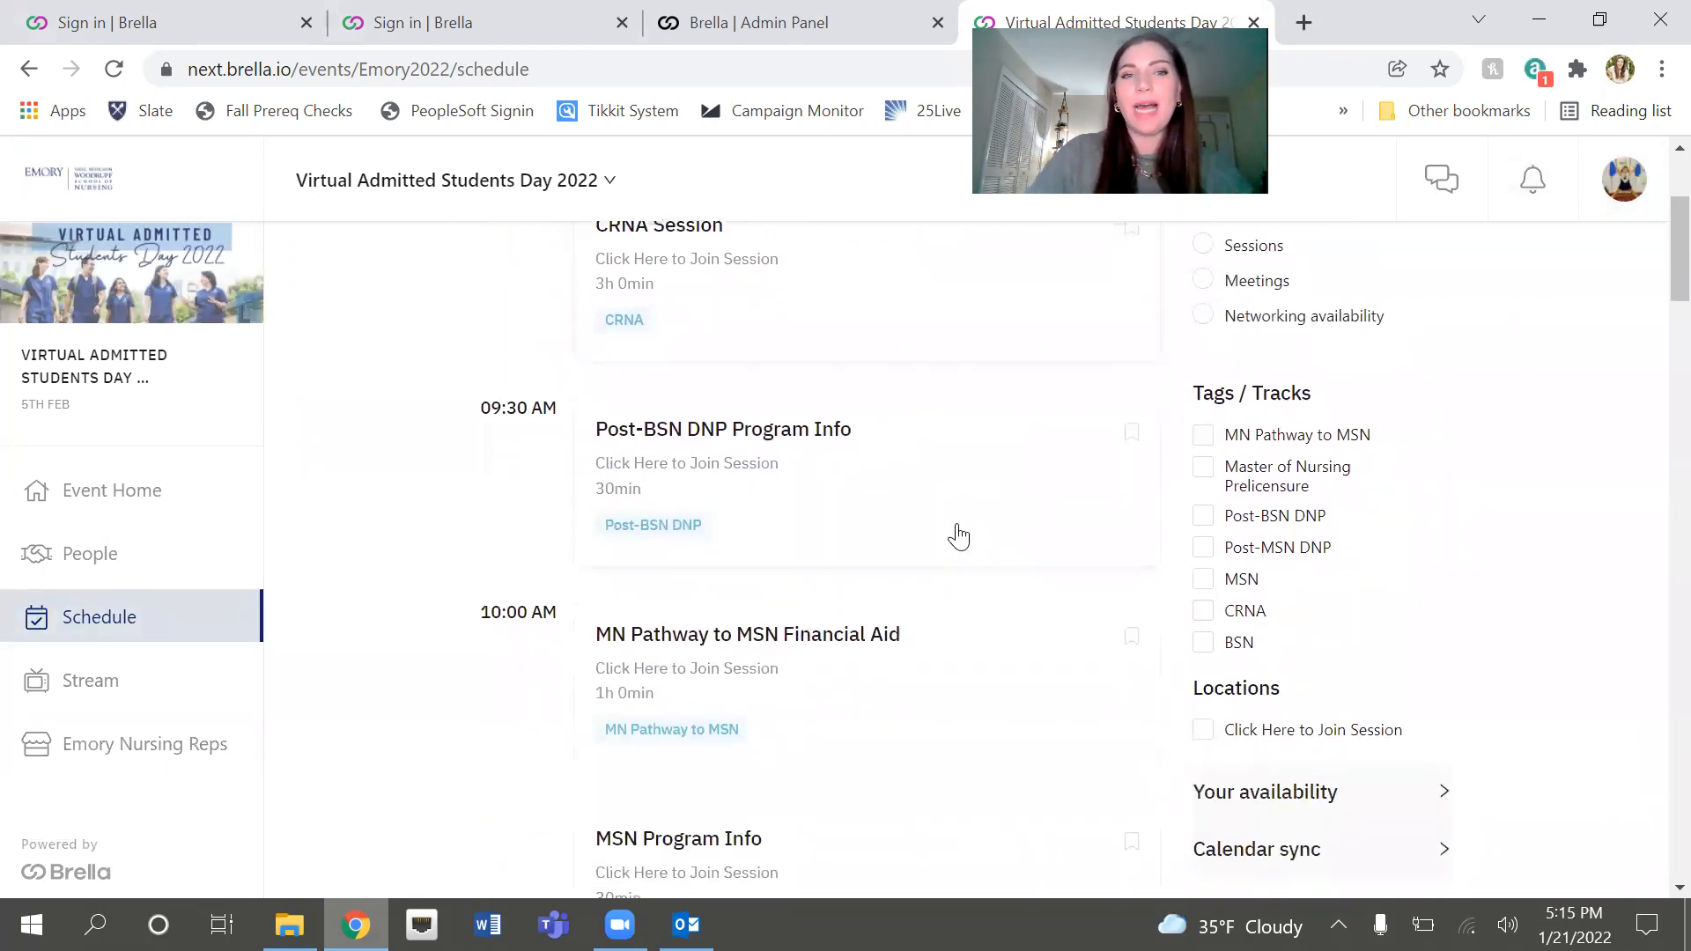
pyautogui.scroll(-3)
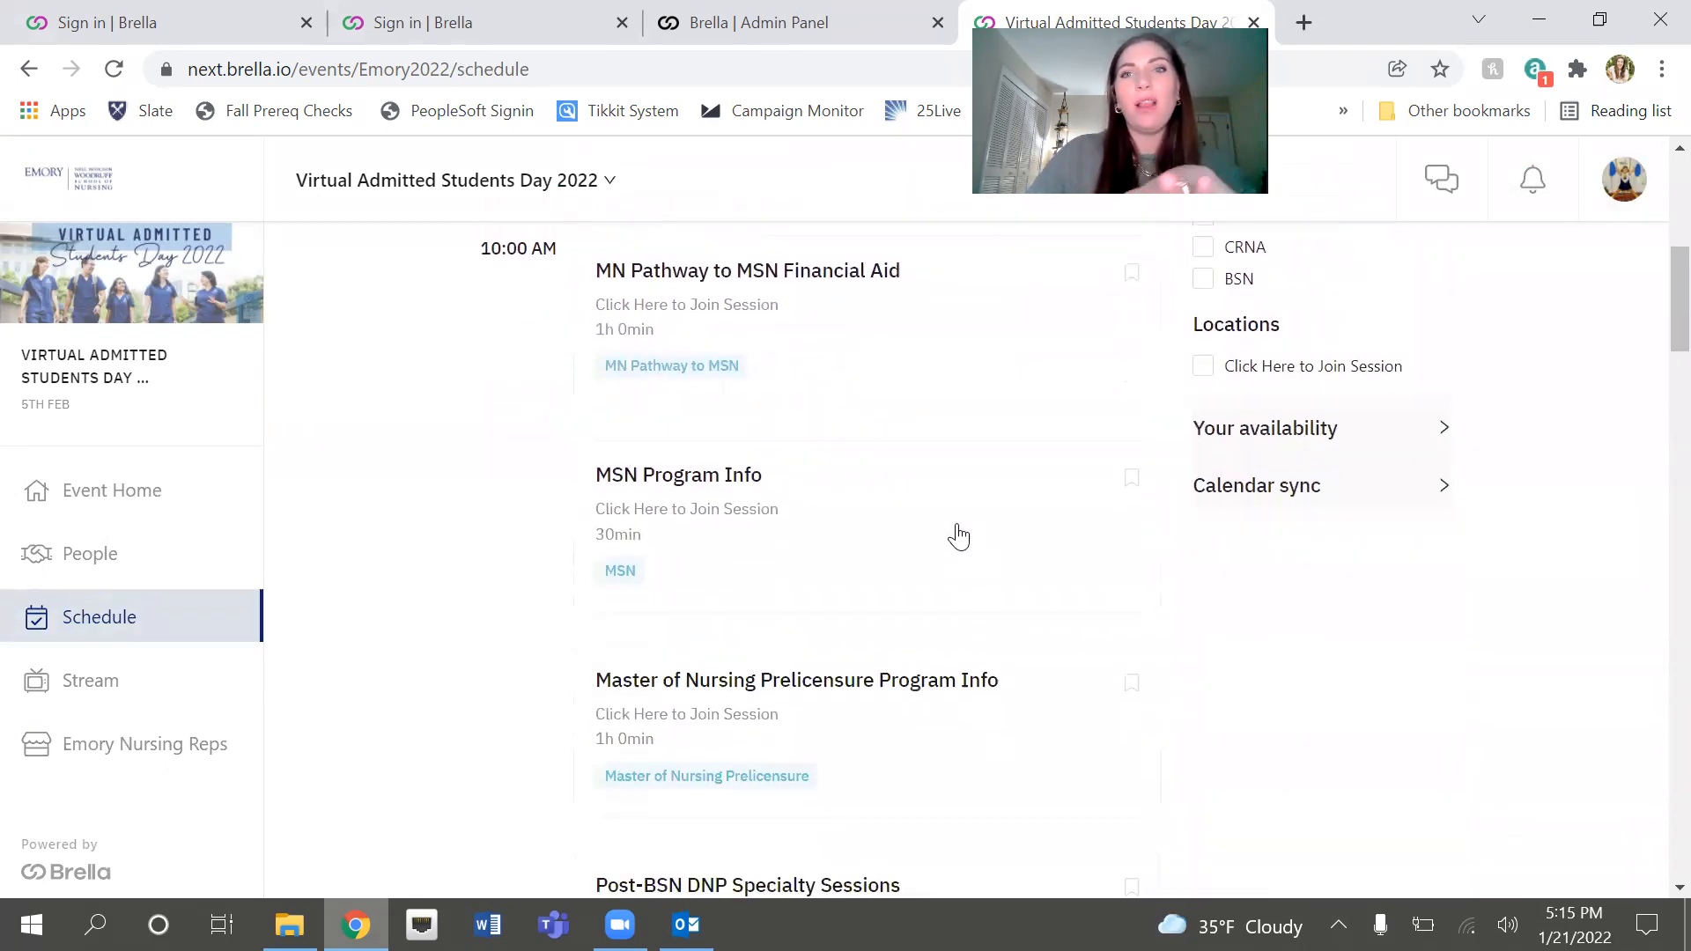
pyautogui.scroll(-3)
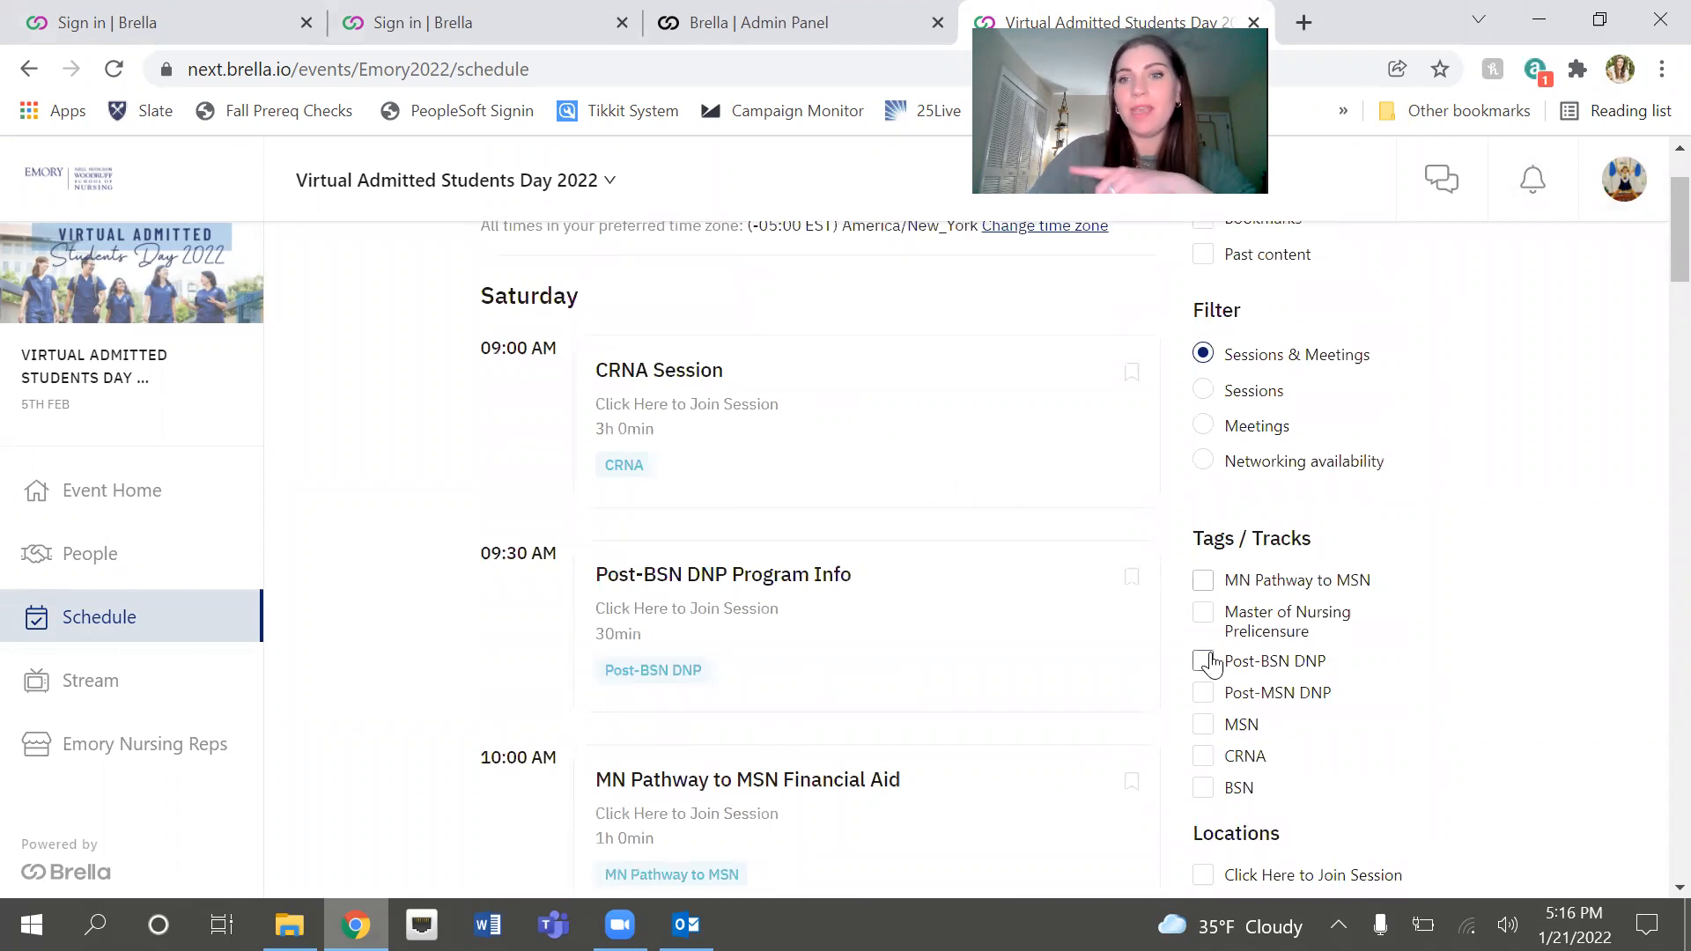
pyautogui.moveTo(1203, 622)
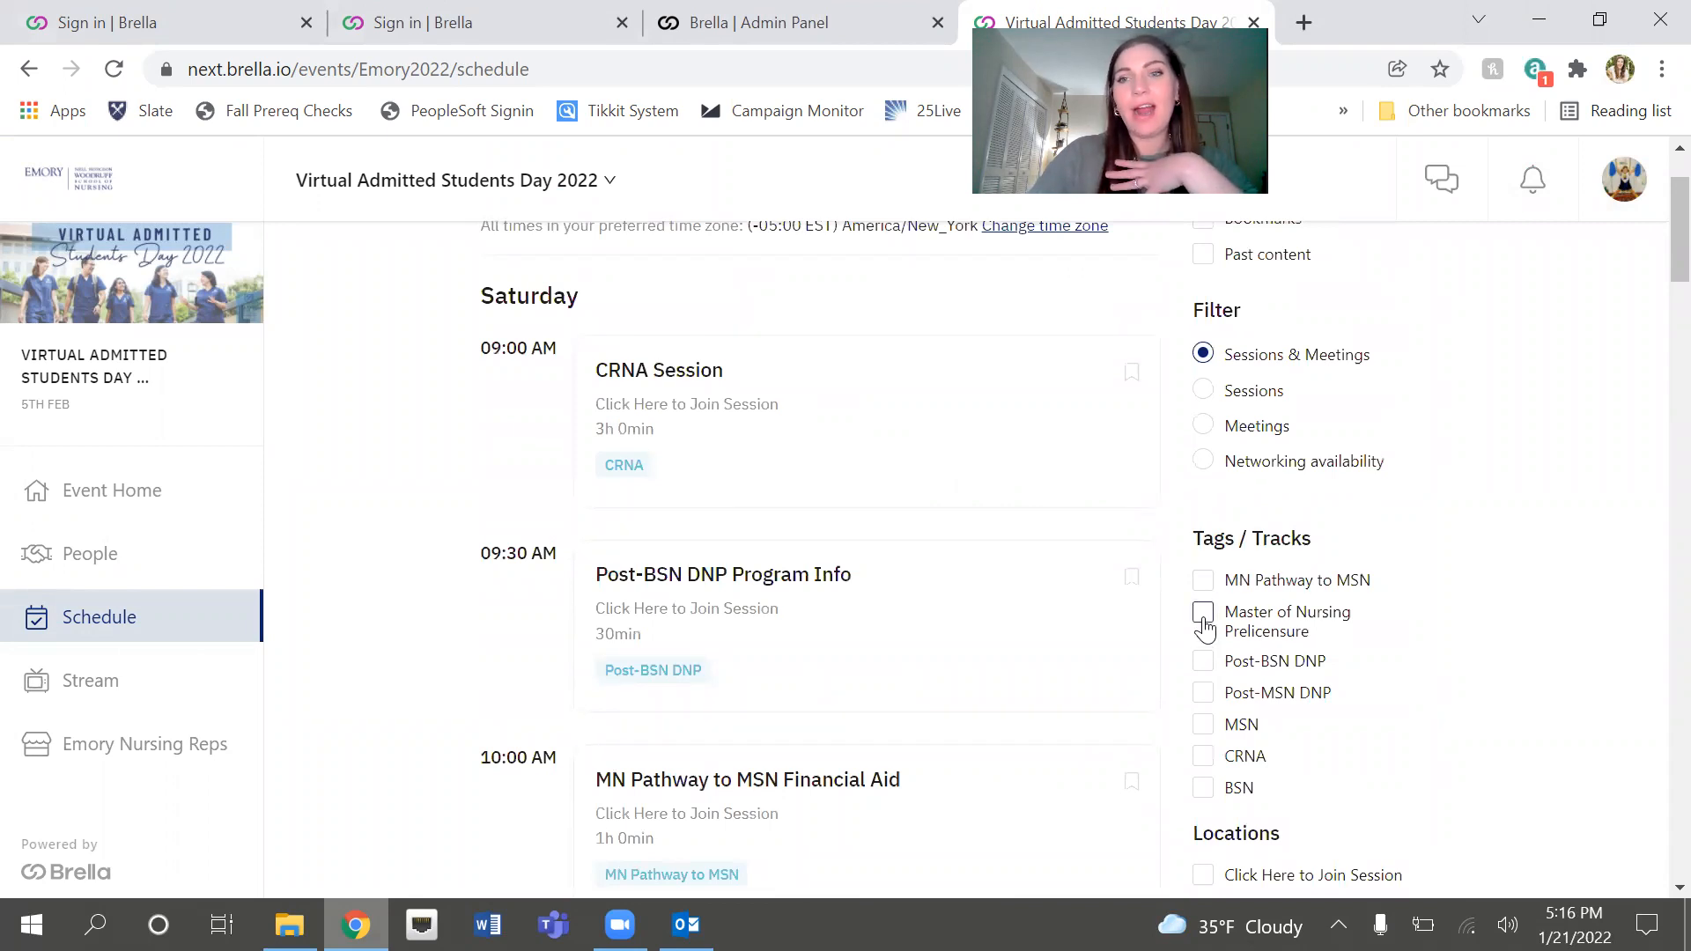
# Step: Filter the schedule to the Master of Nursing Prelicensure track and browse its sessions
pyautogui.click(1203, 611)
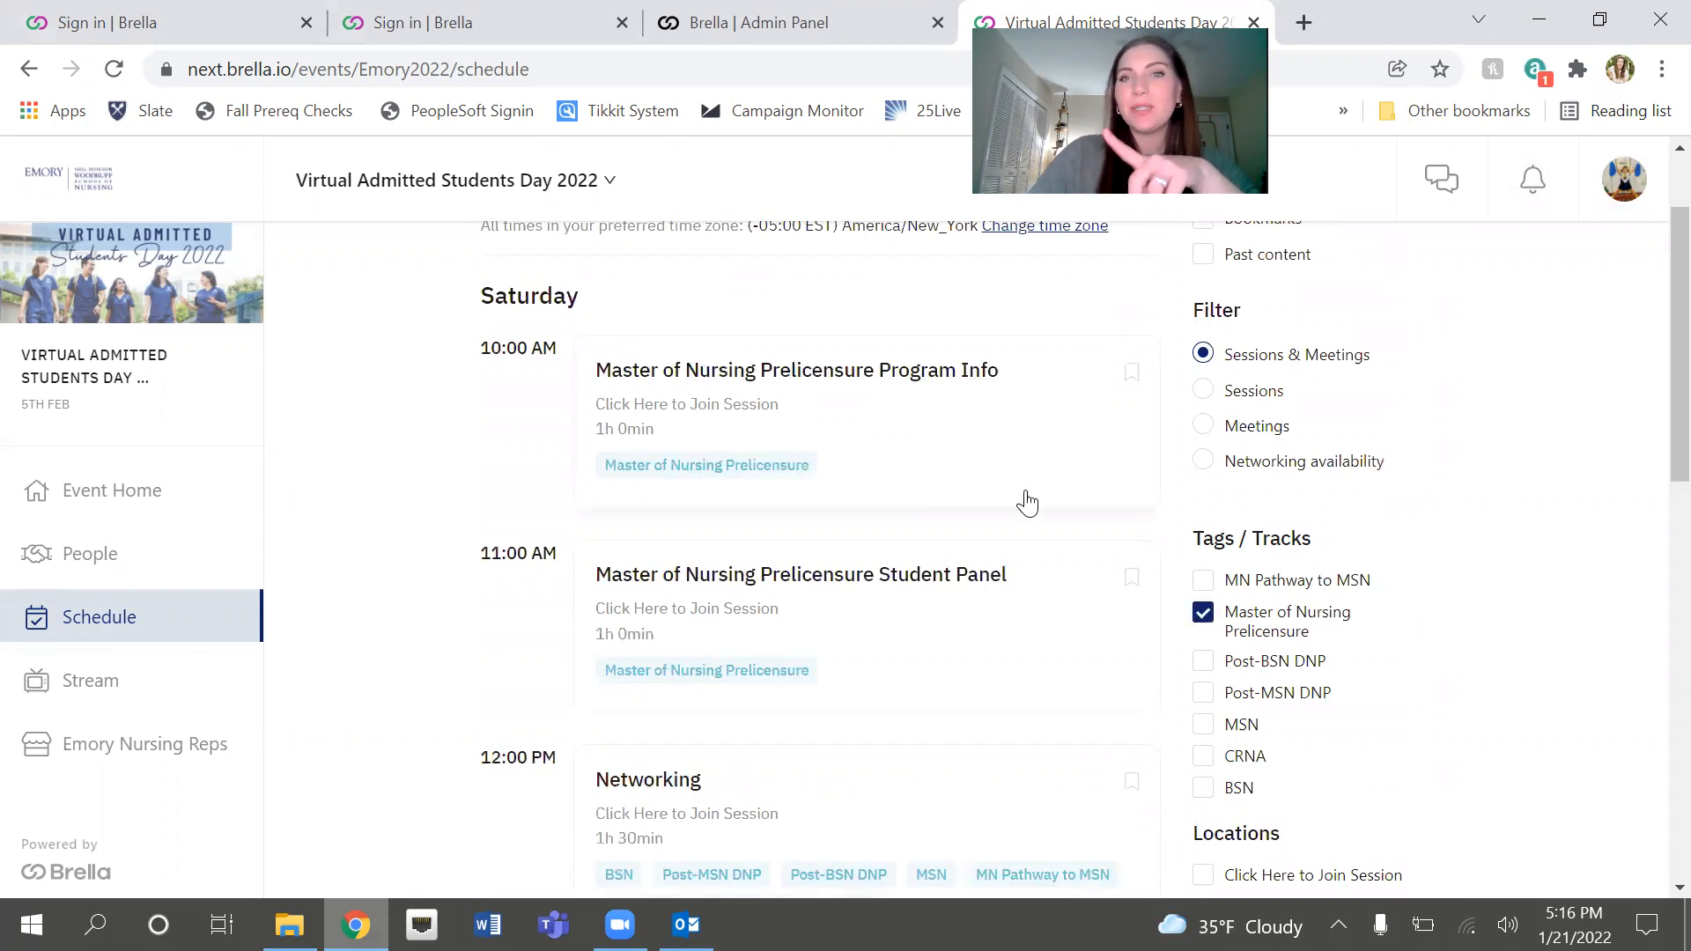
pyautogui.scroll(-3)
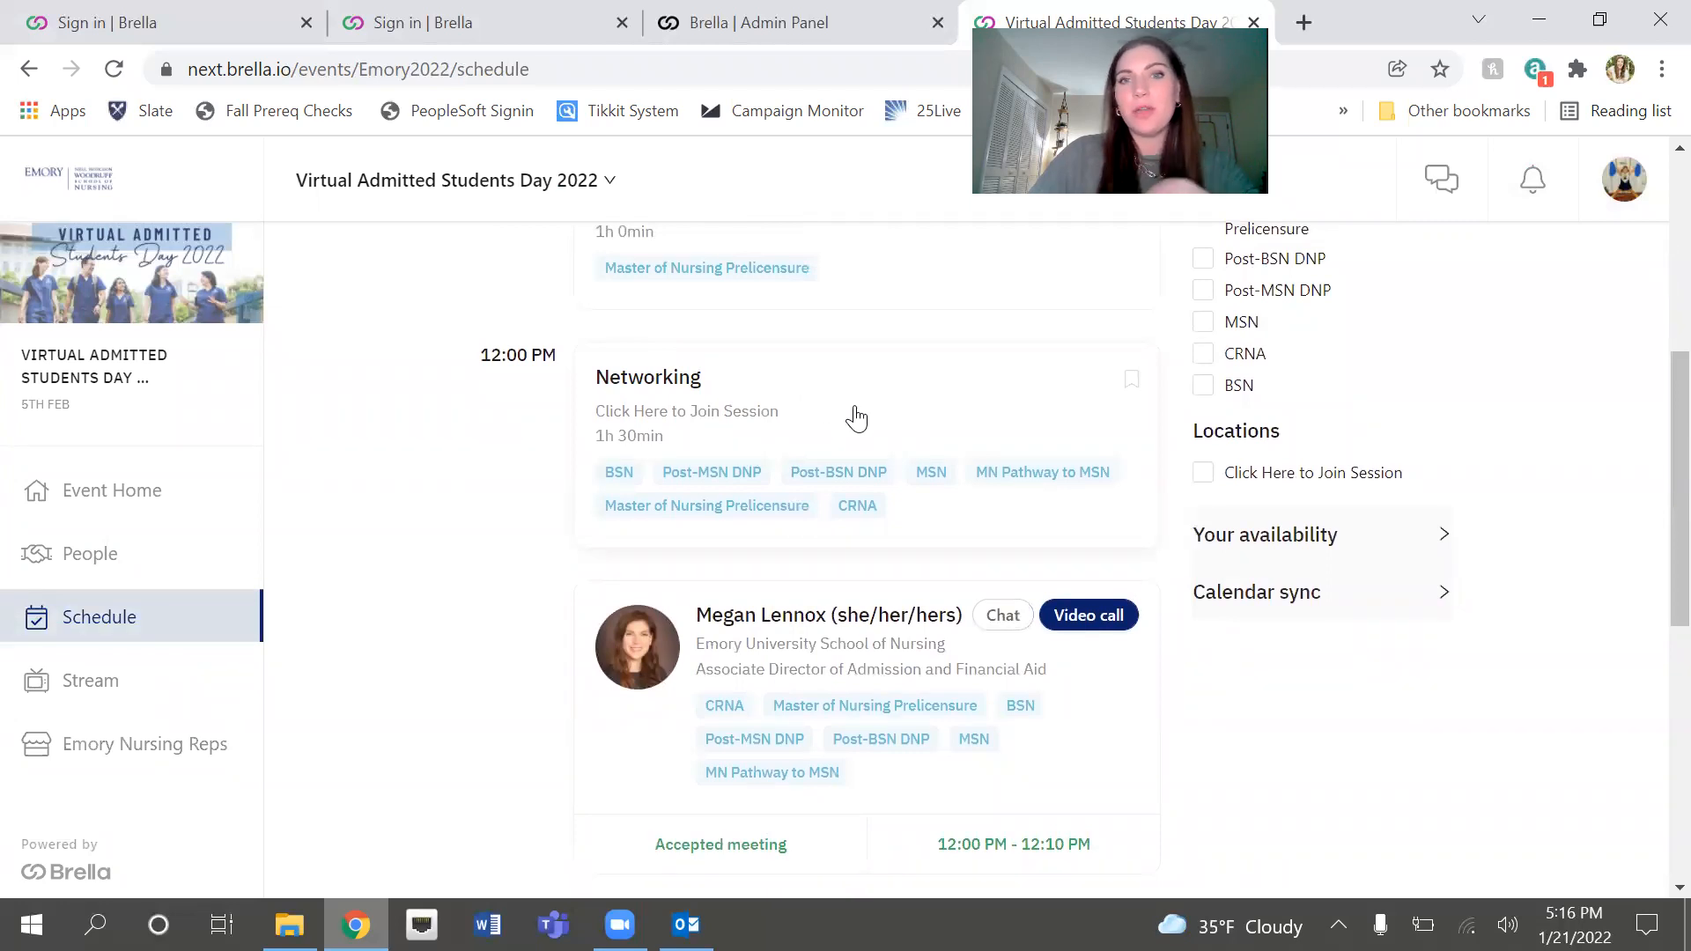
pyautogui.click(647, 377)
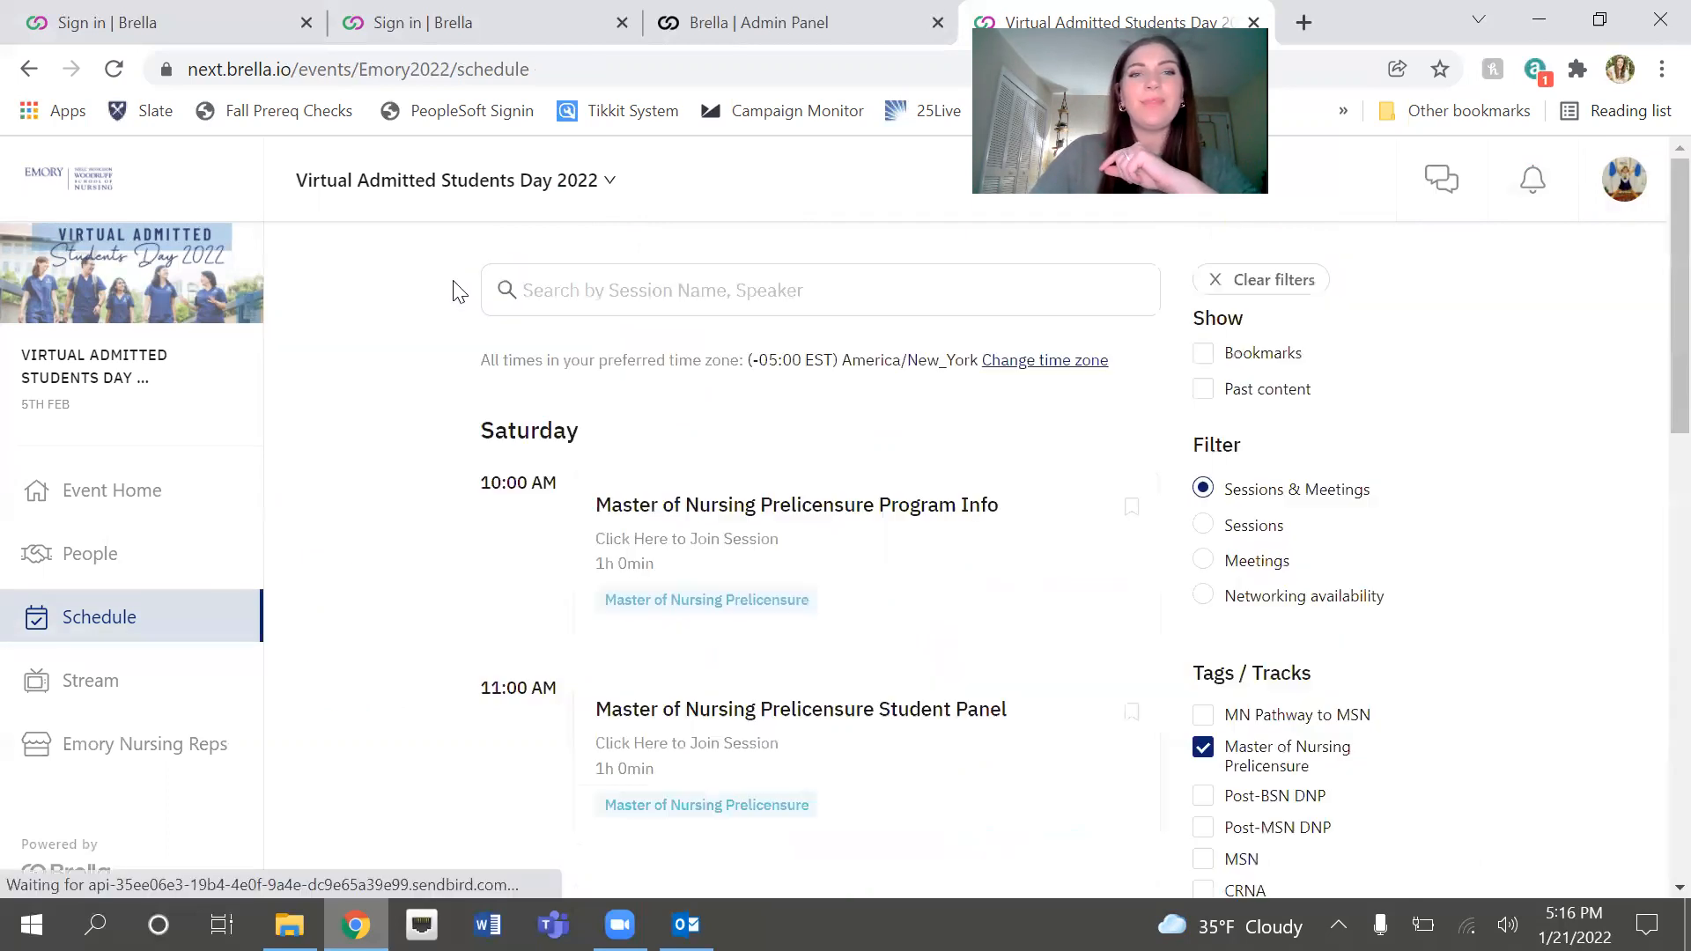
pyautogui.scroll(-3)
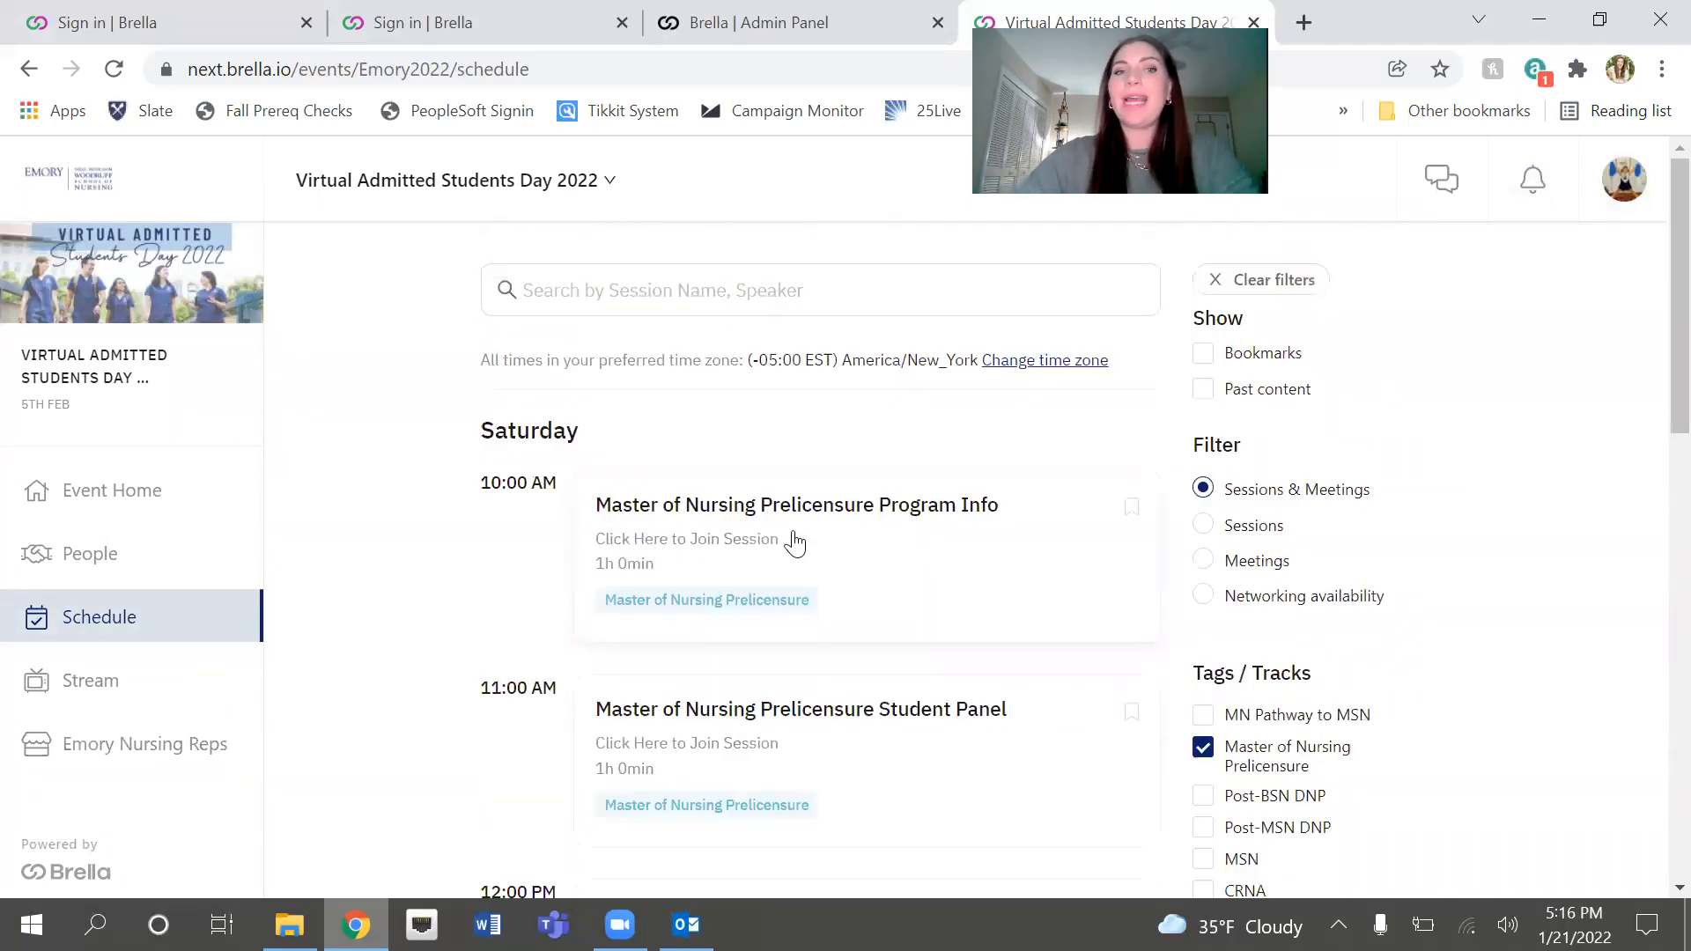
pyautogui.moveTo(825, 544)
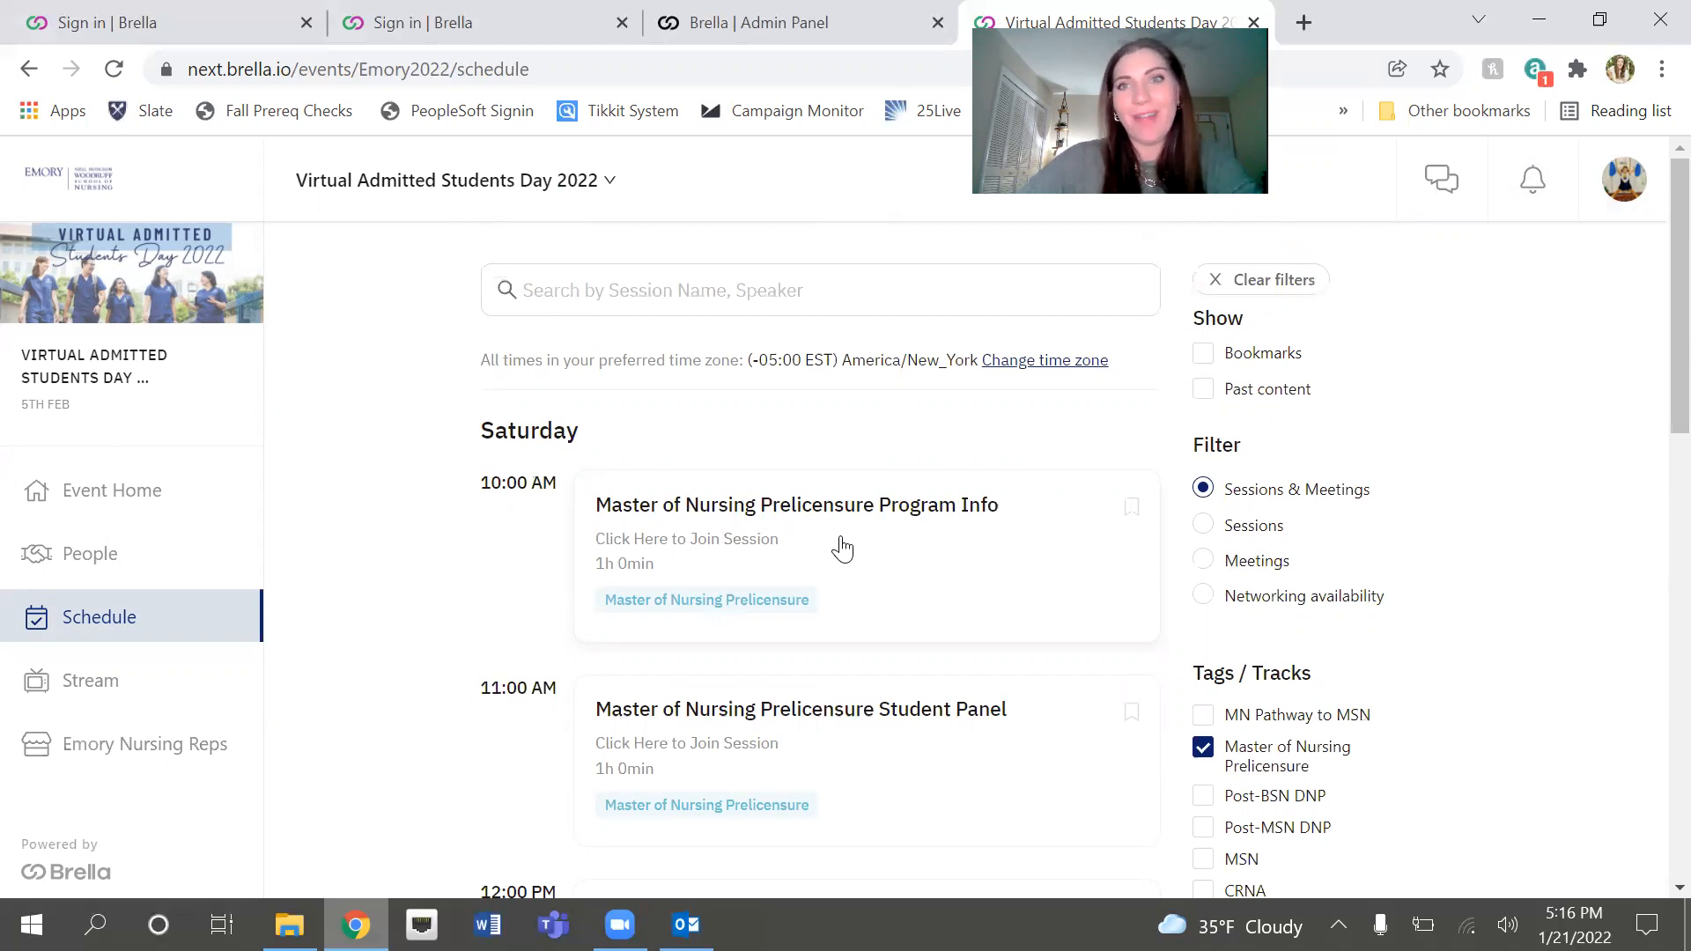
pyautogui.click(795, 504)
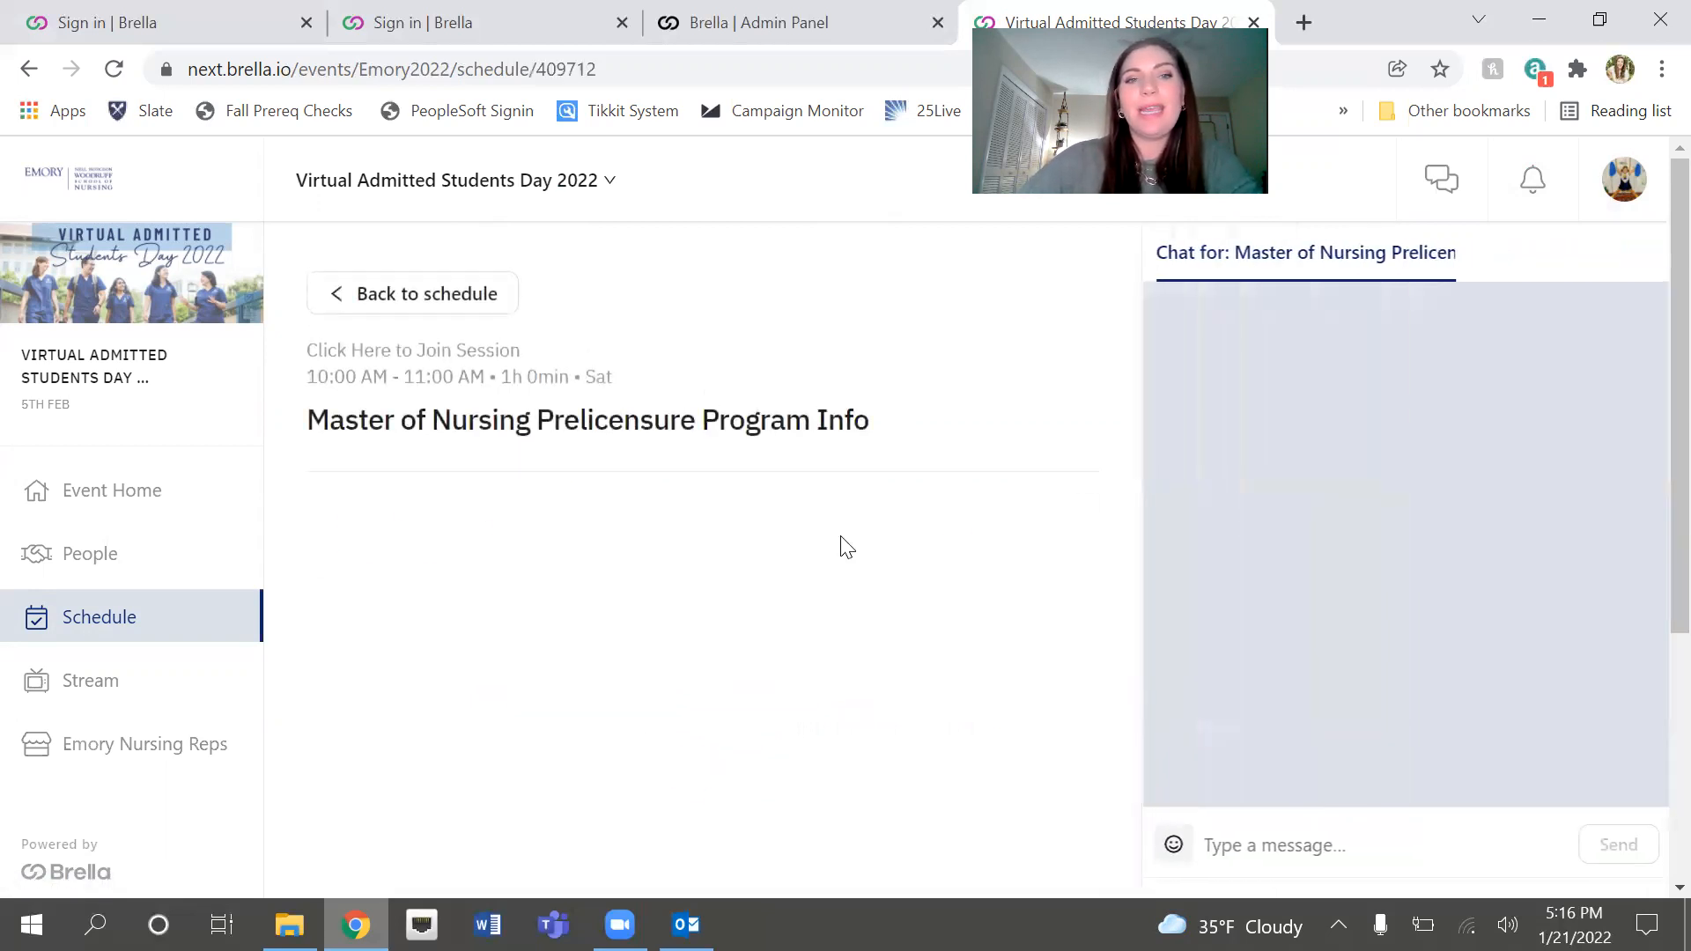
pyautogui.click(412, 349)
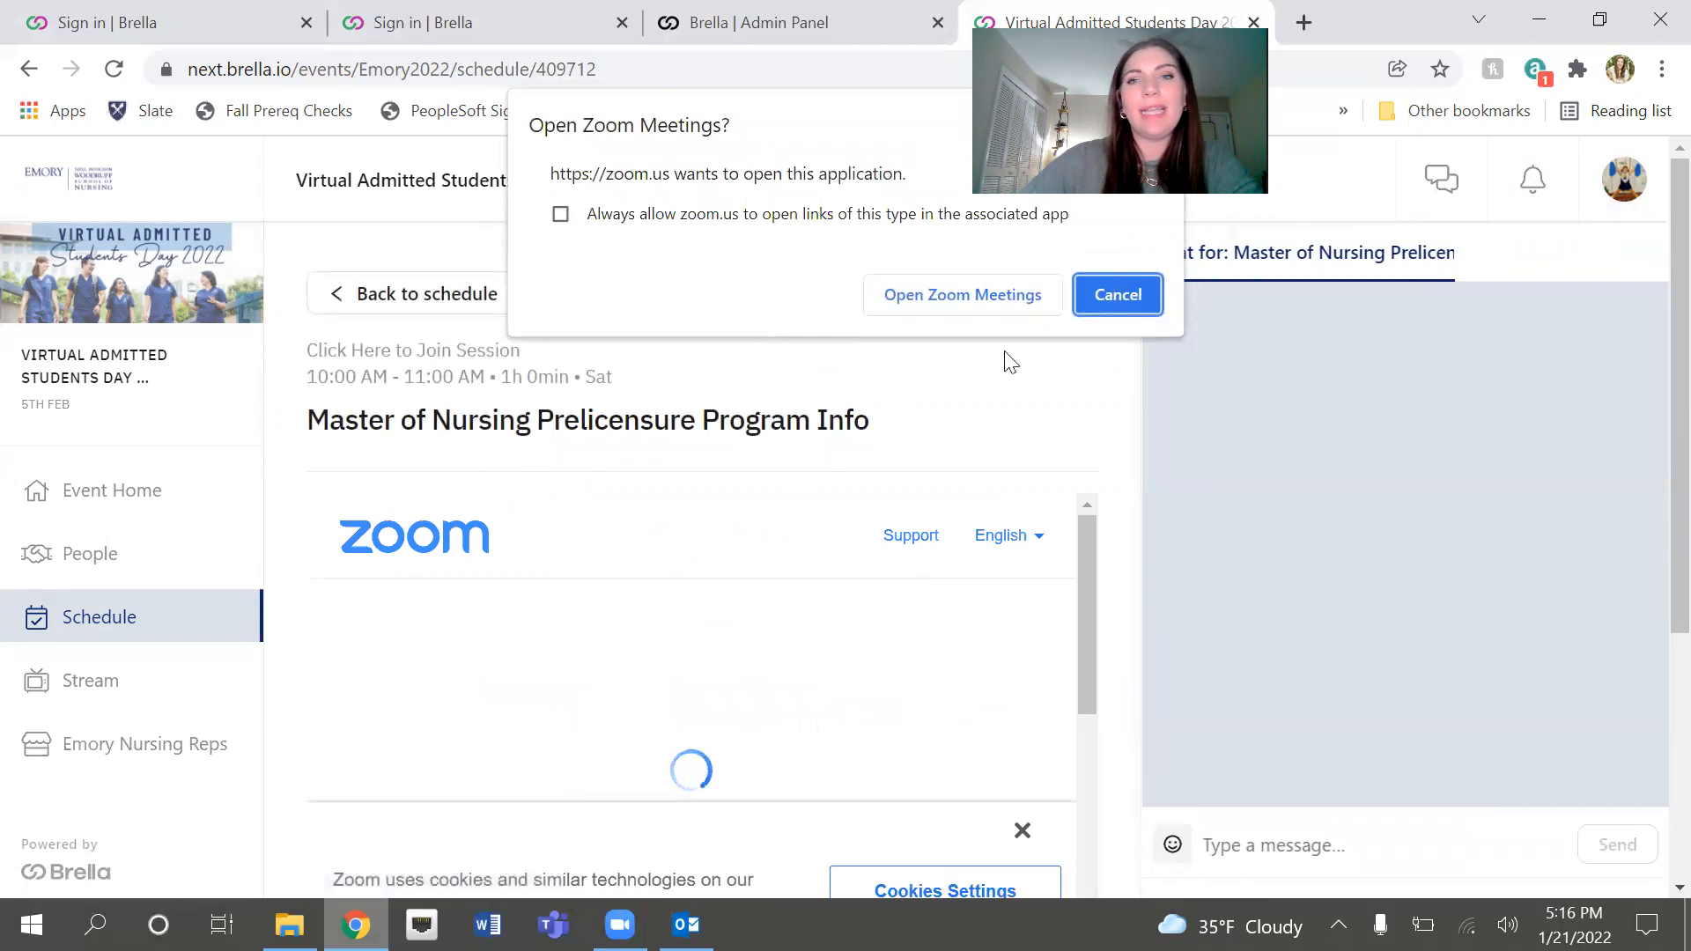
pyautogui.click(1117, 294)
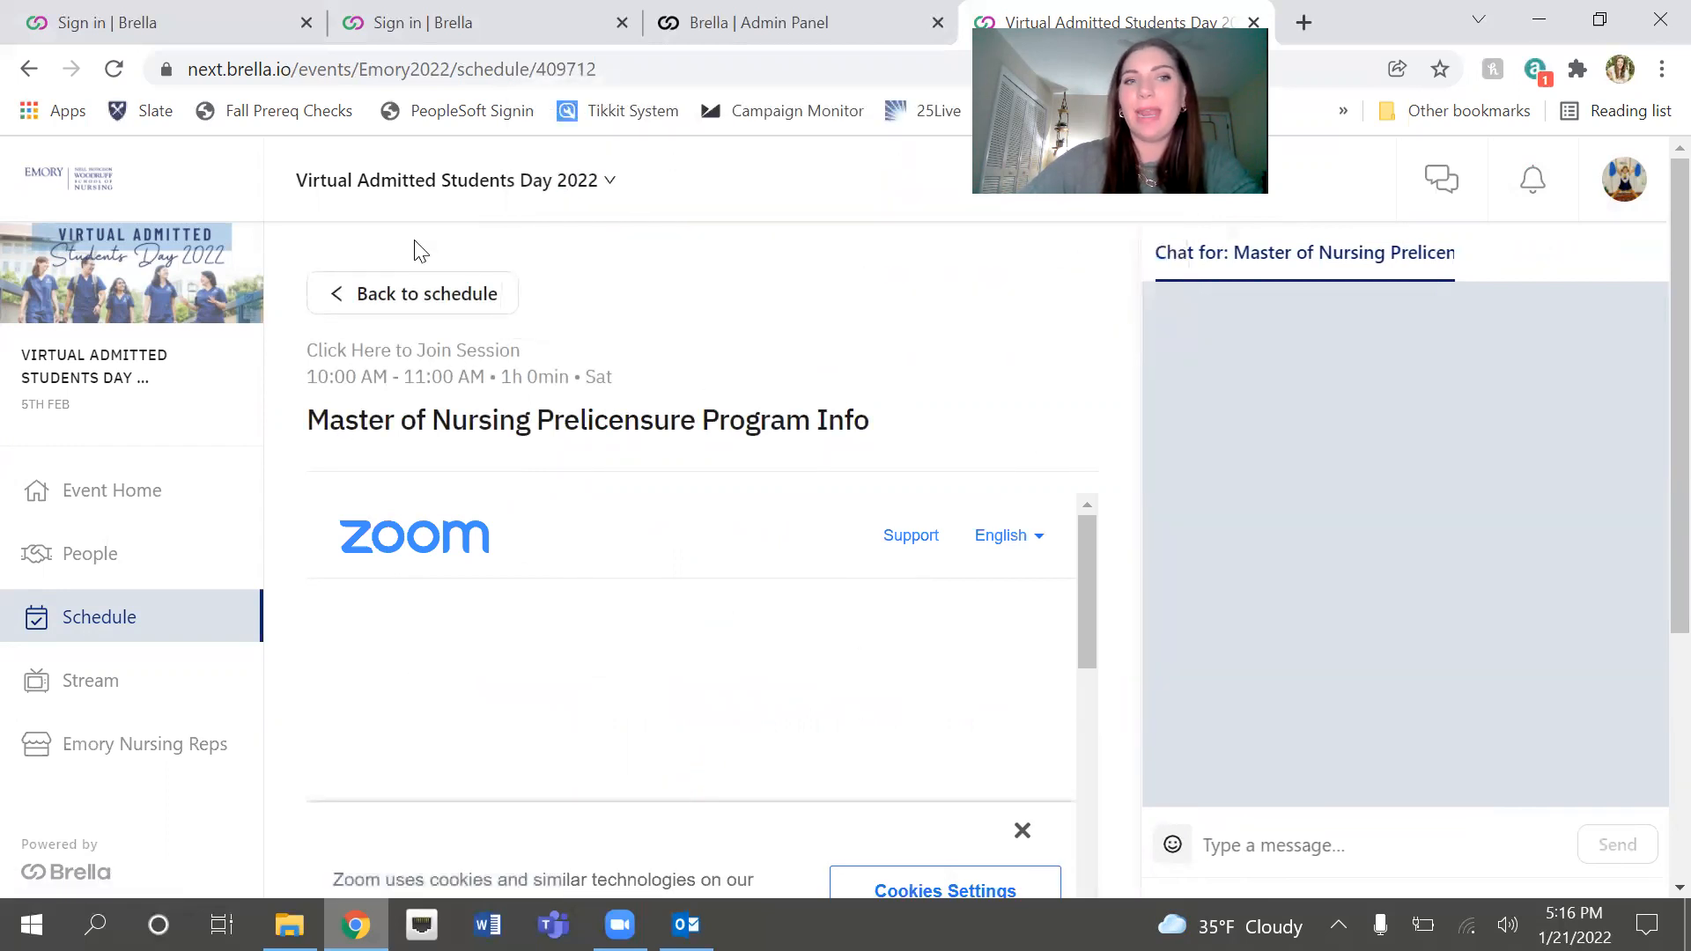
pyautogui.click(424, 294)
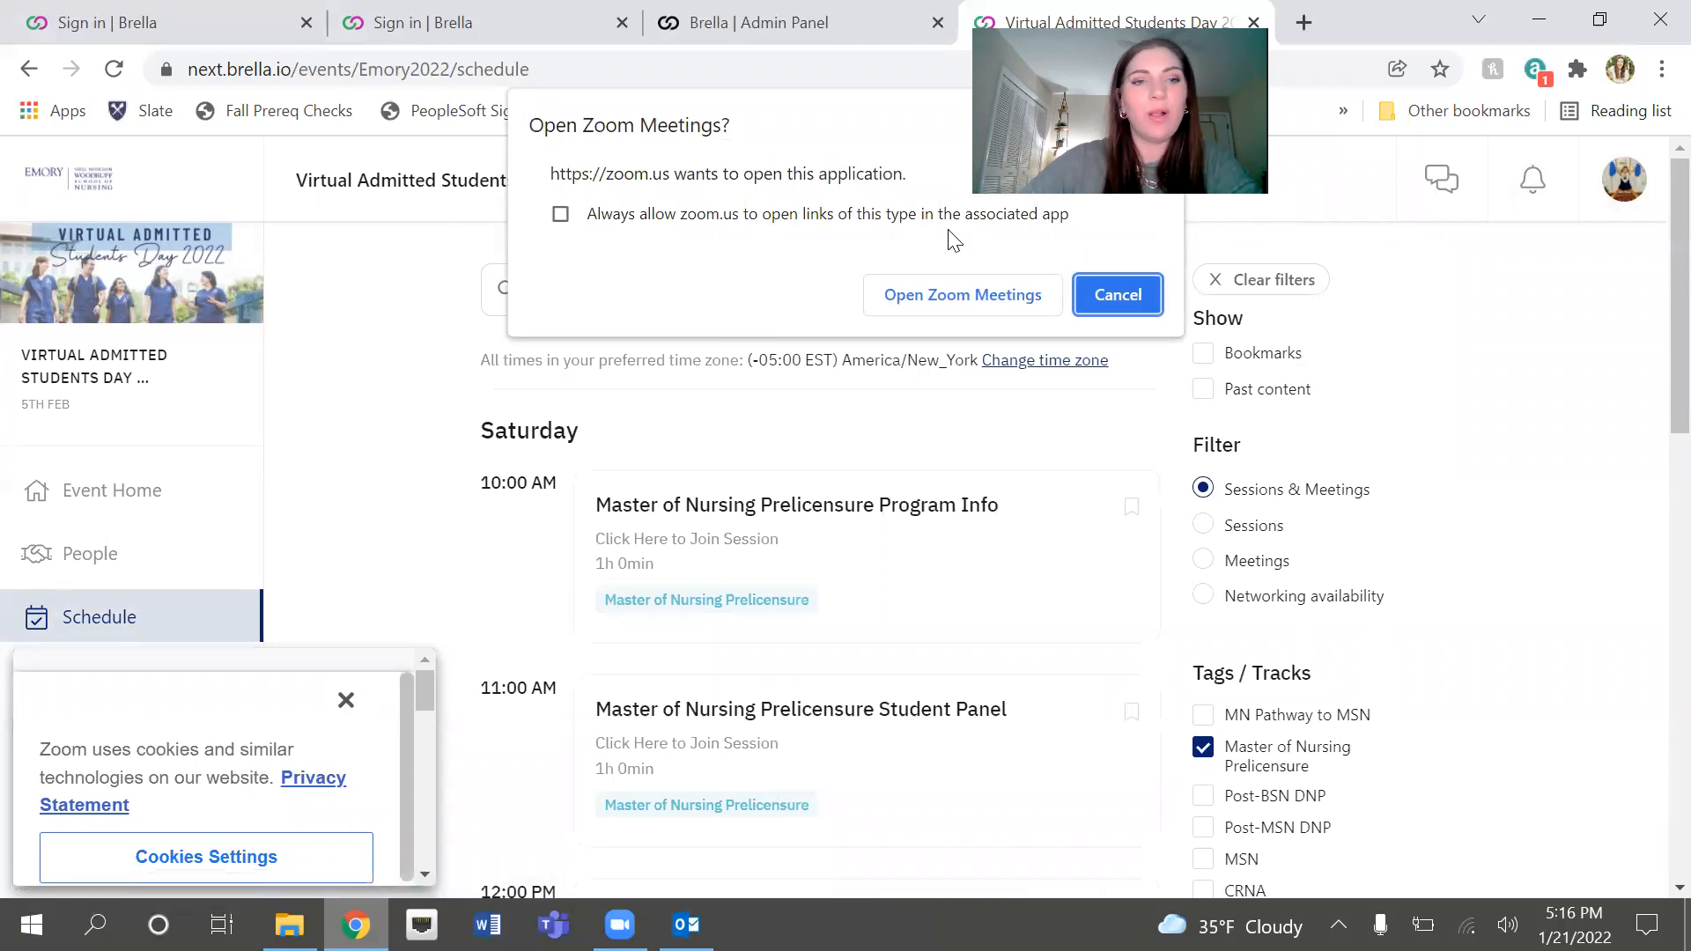
pyautogui.click(1116, 294)
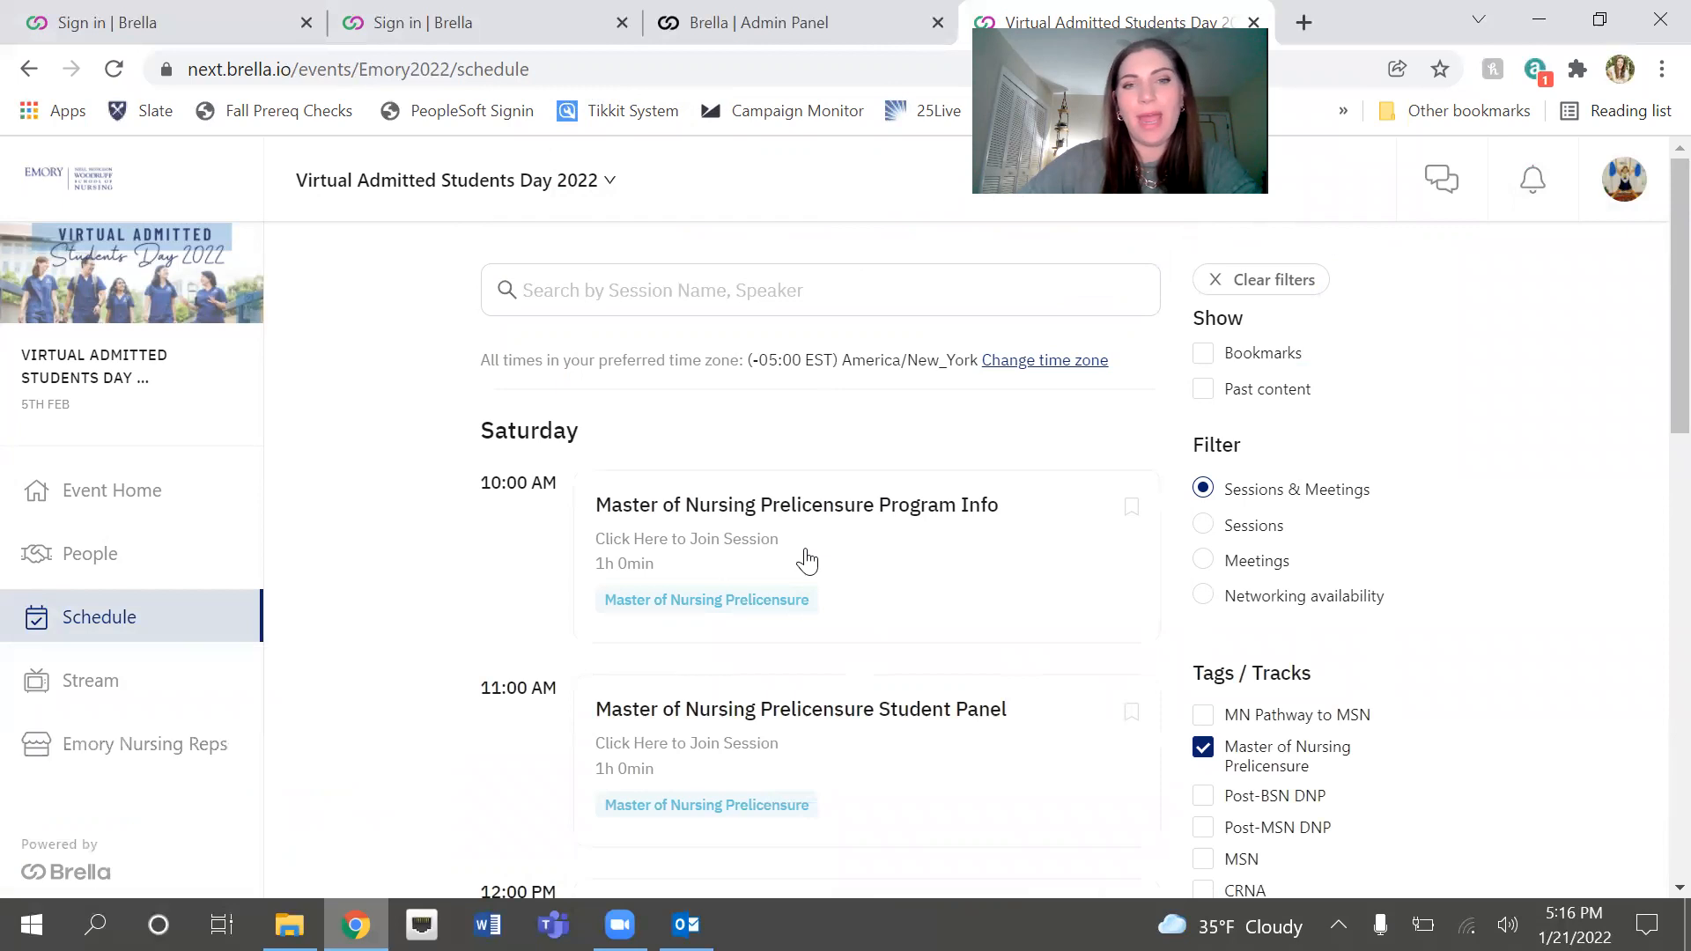
# Step: Clear the Master of Nursing Prelicensure track filter so all Saturday sessions list again
pyautogui.scroll(-3)
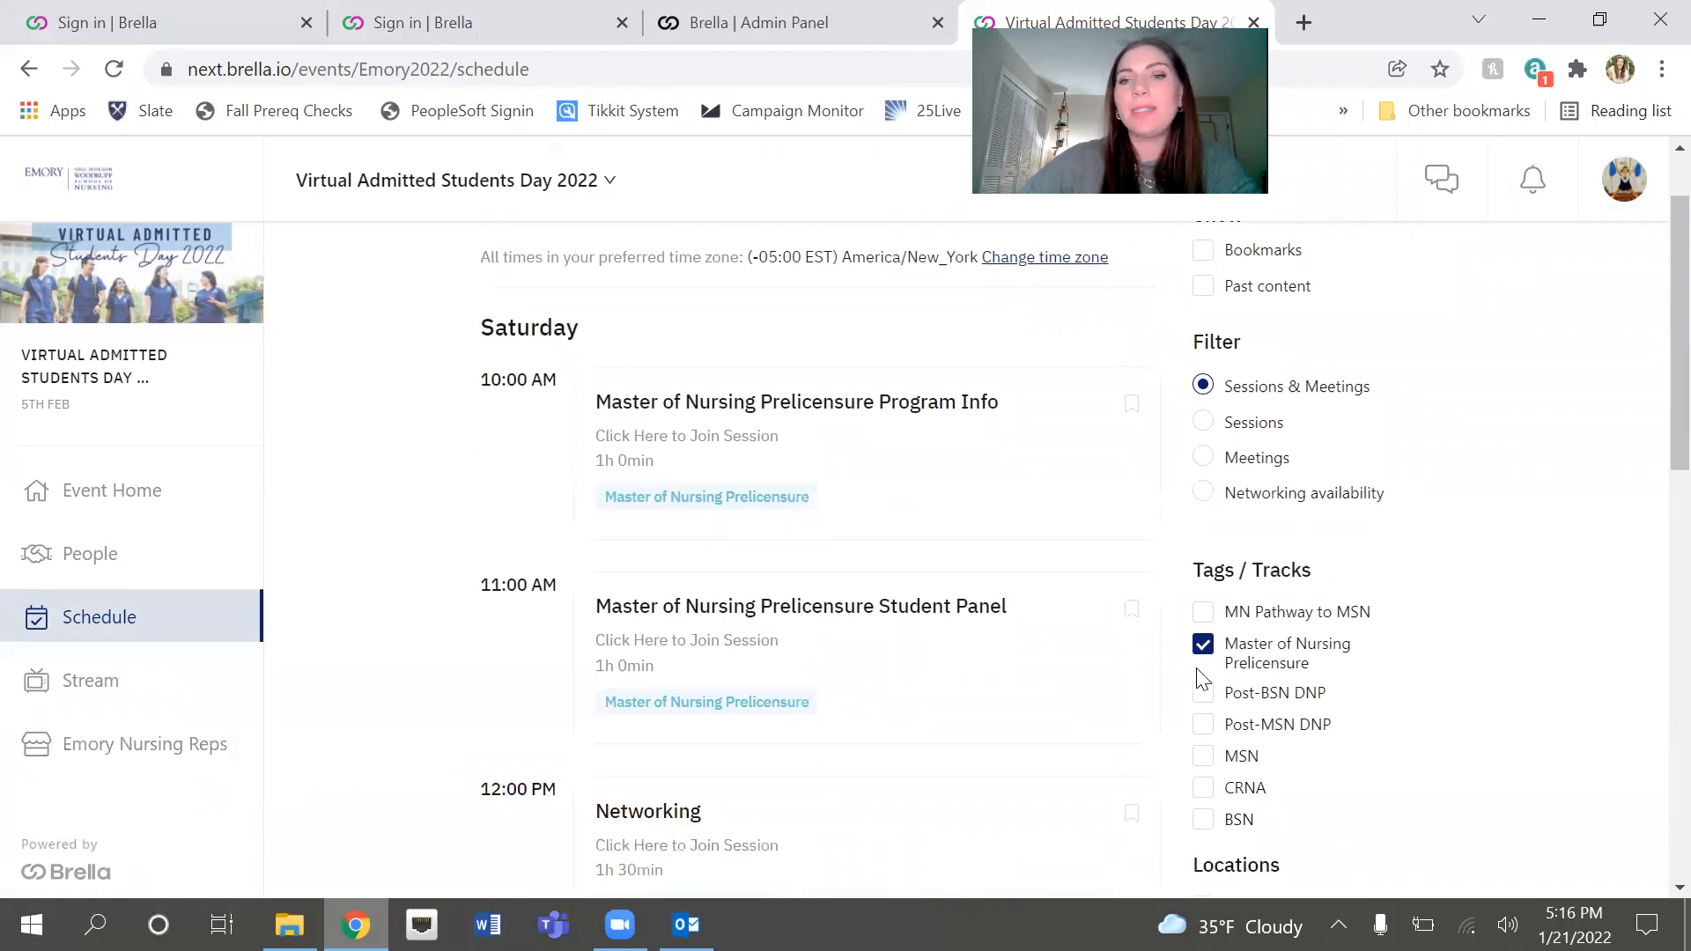
pyautogui.click(1203, 645)
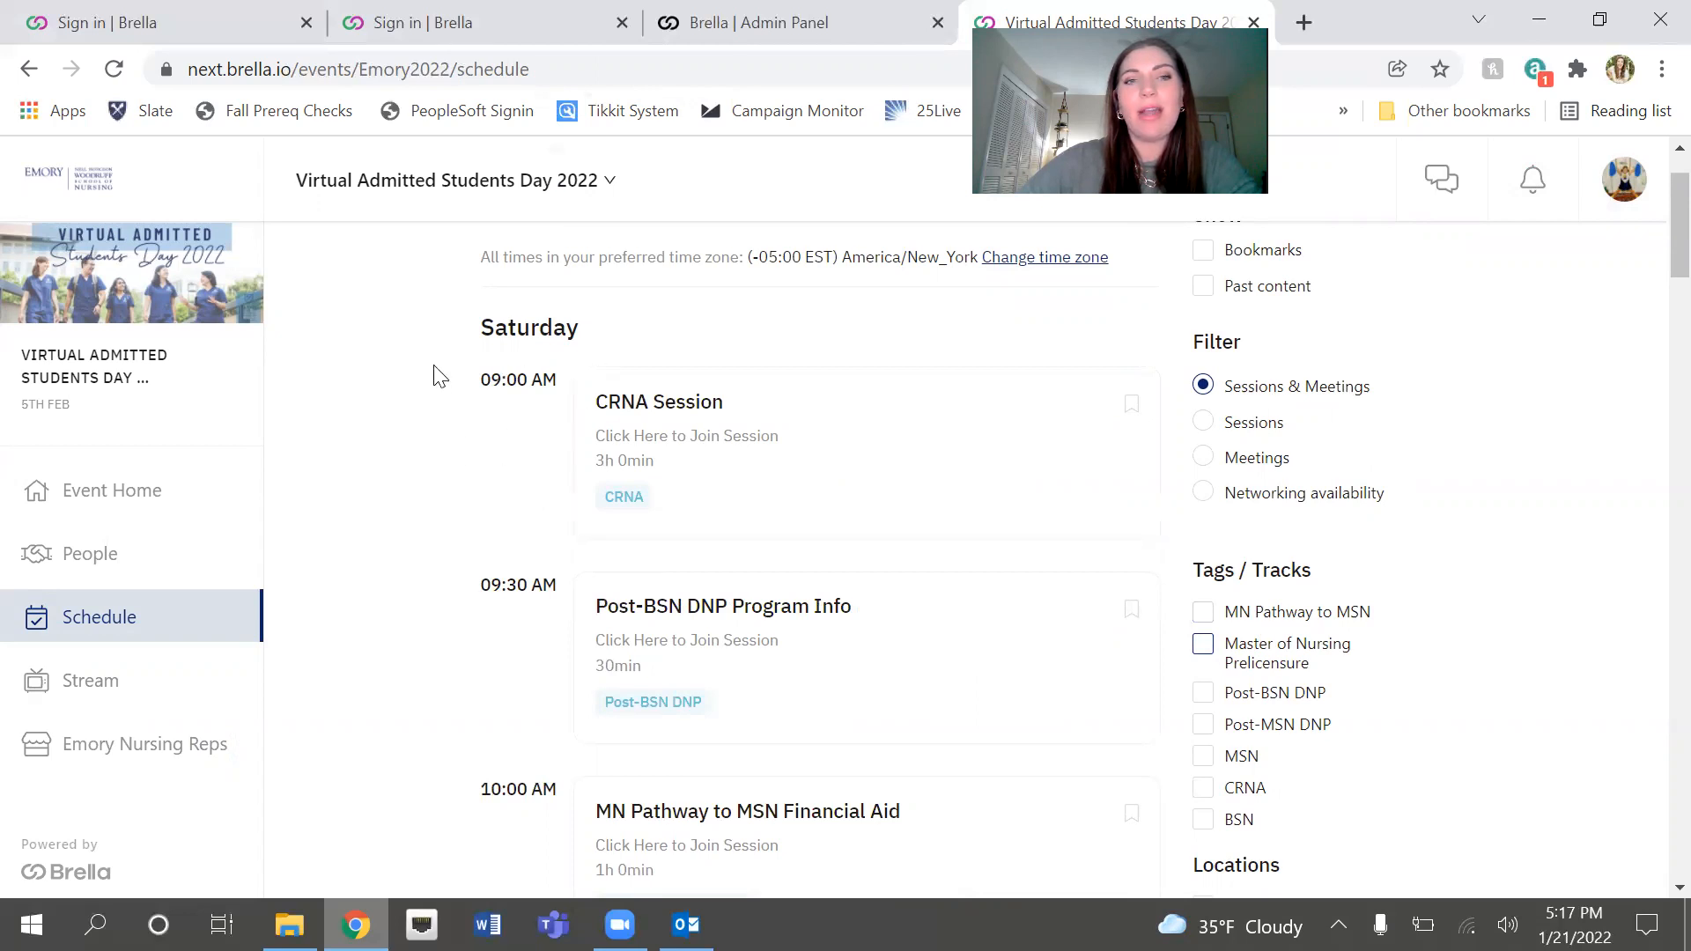
pyautogui.scroll(-3)
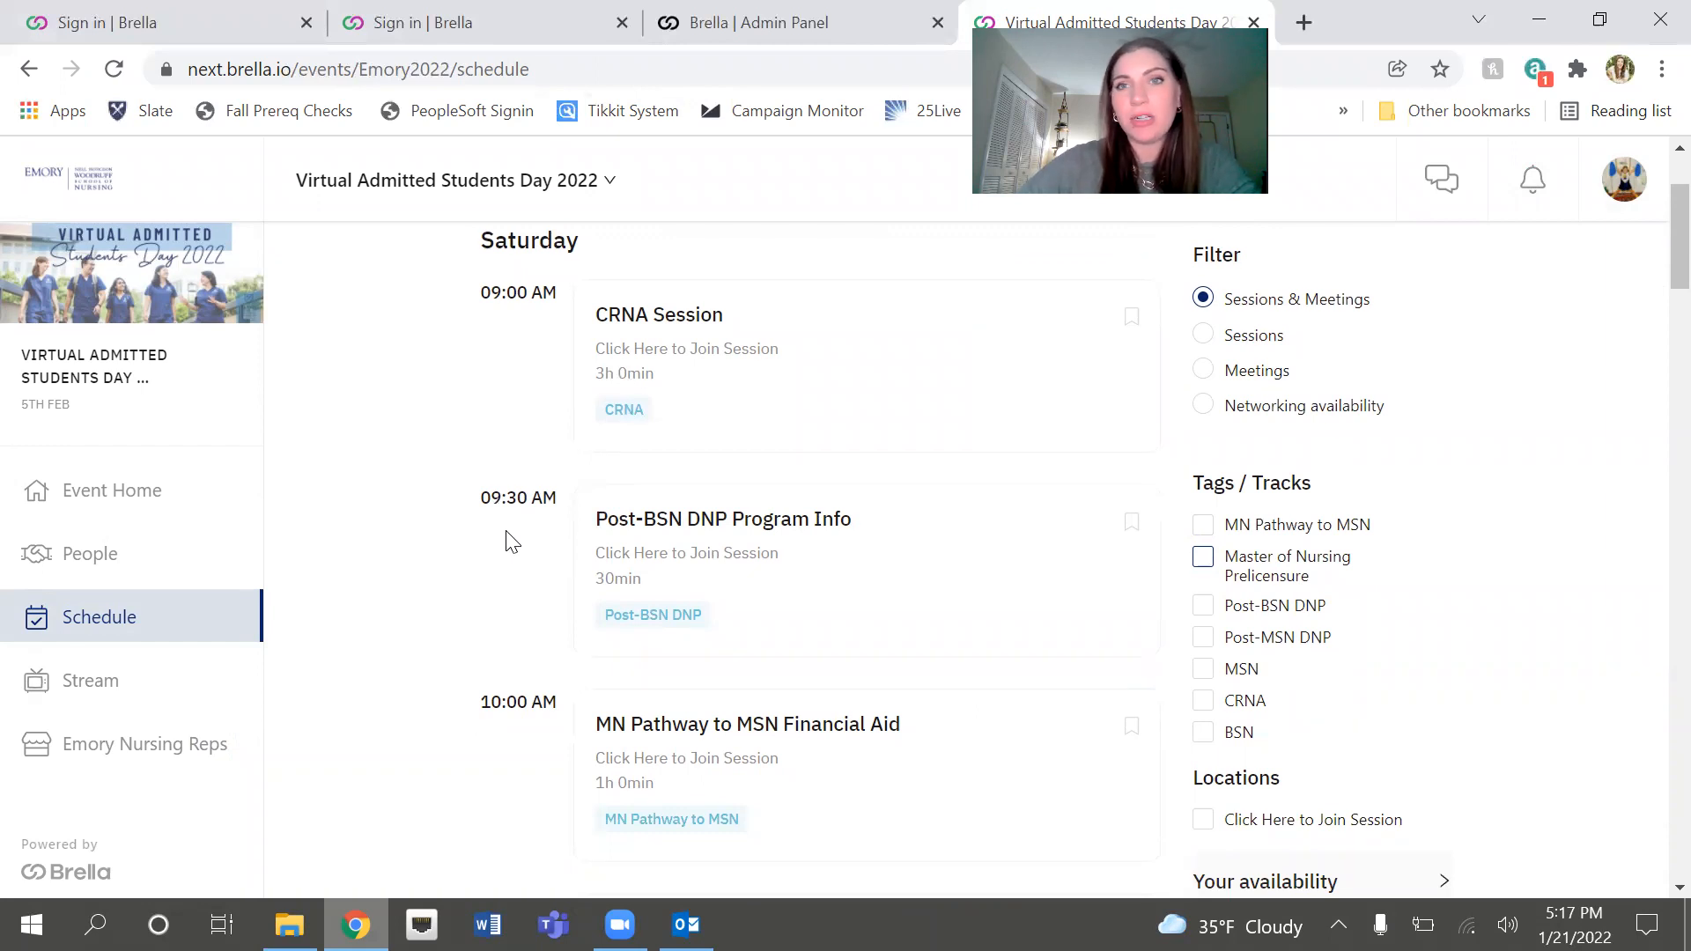
pyautogui.moveTo(511, 493)
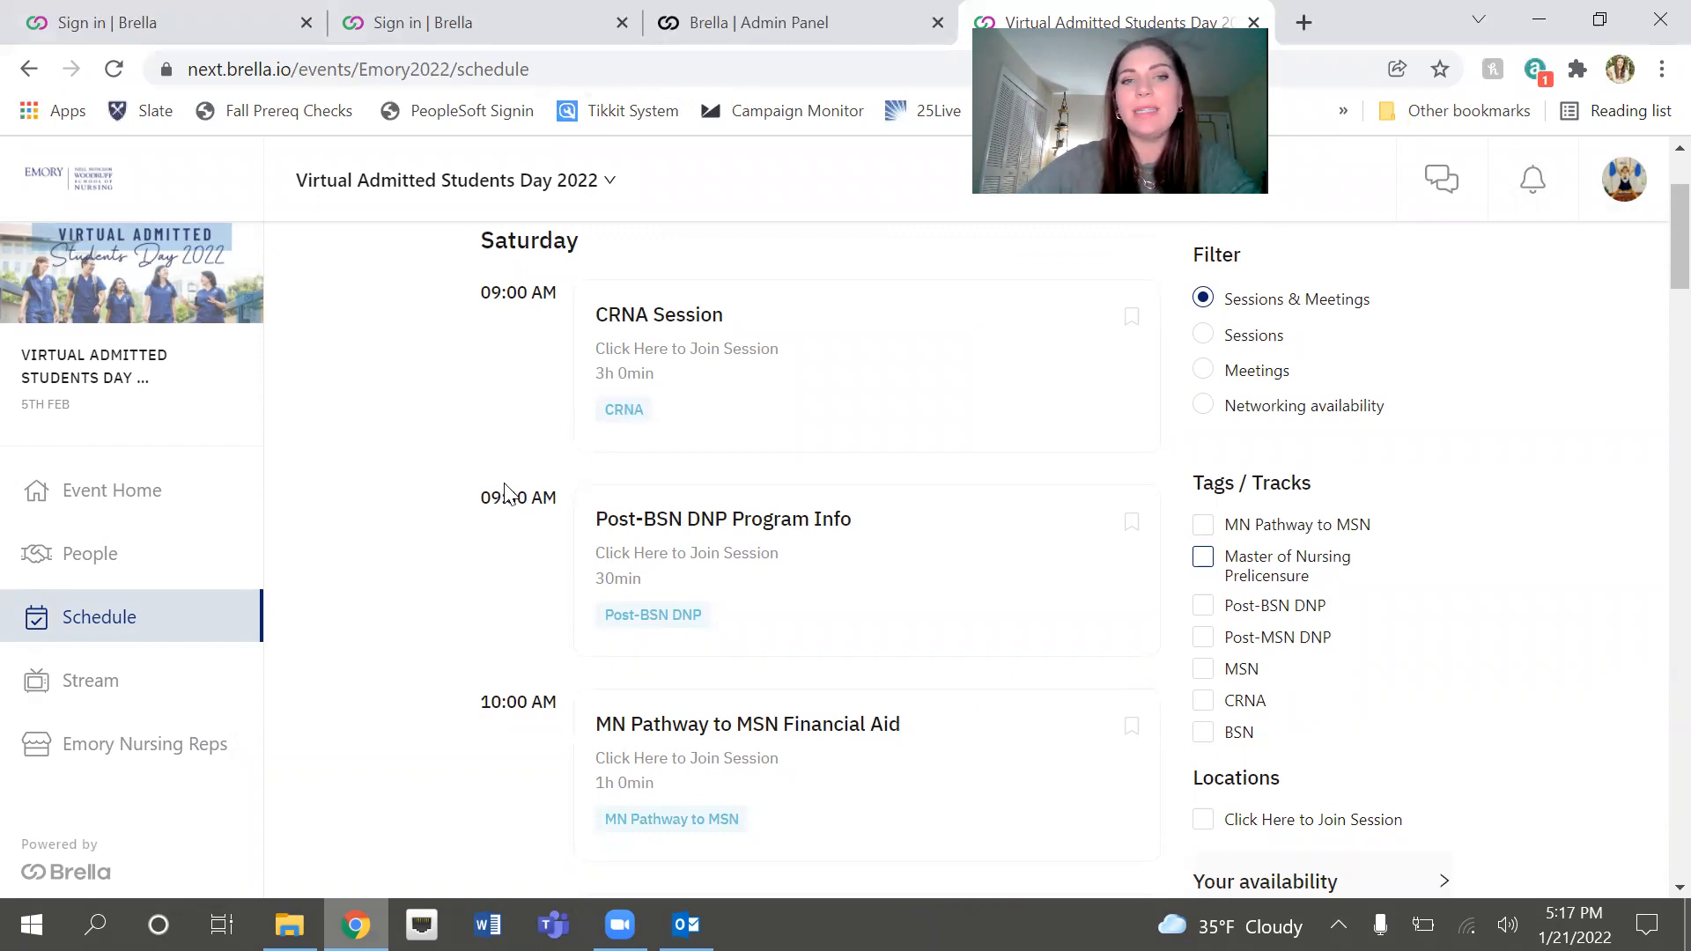
pyautogui.moveTo(474, 518)
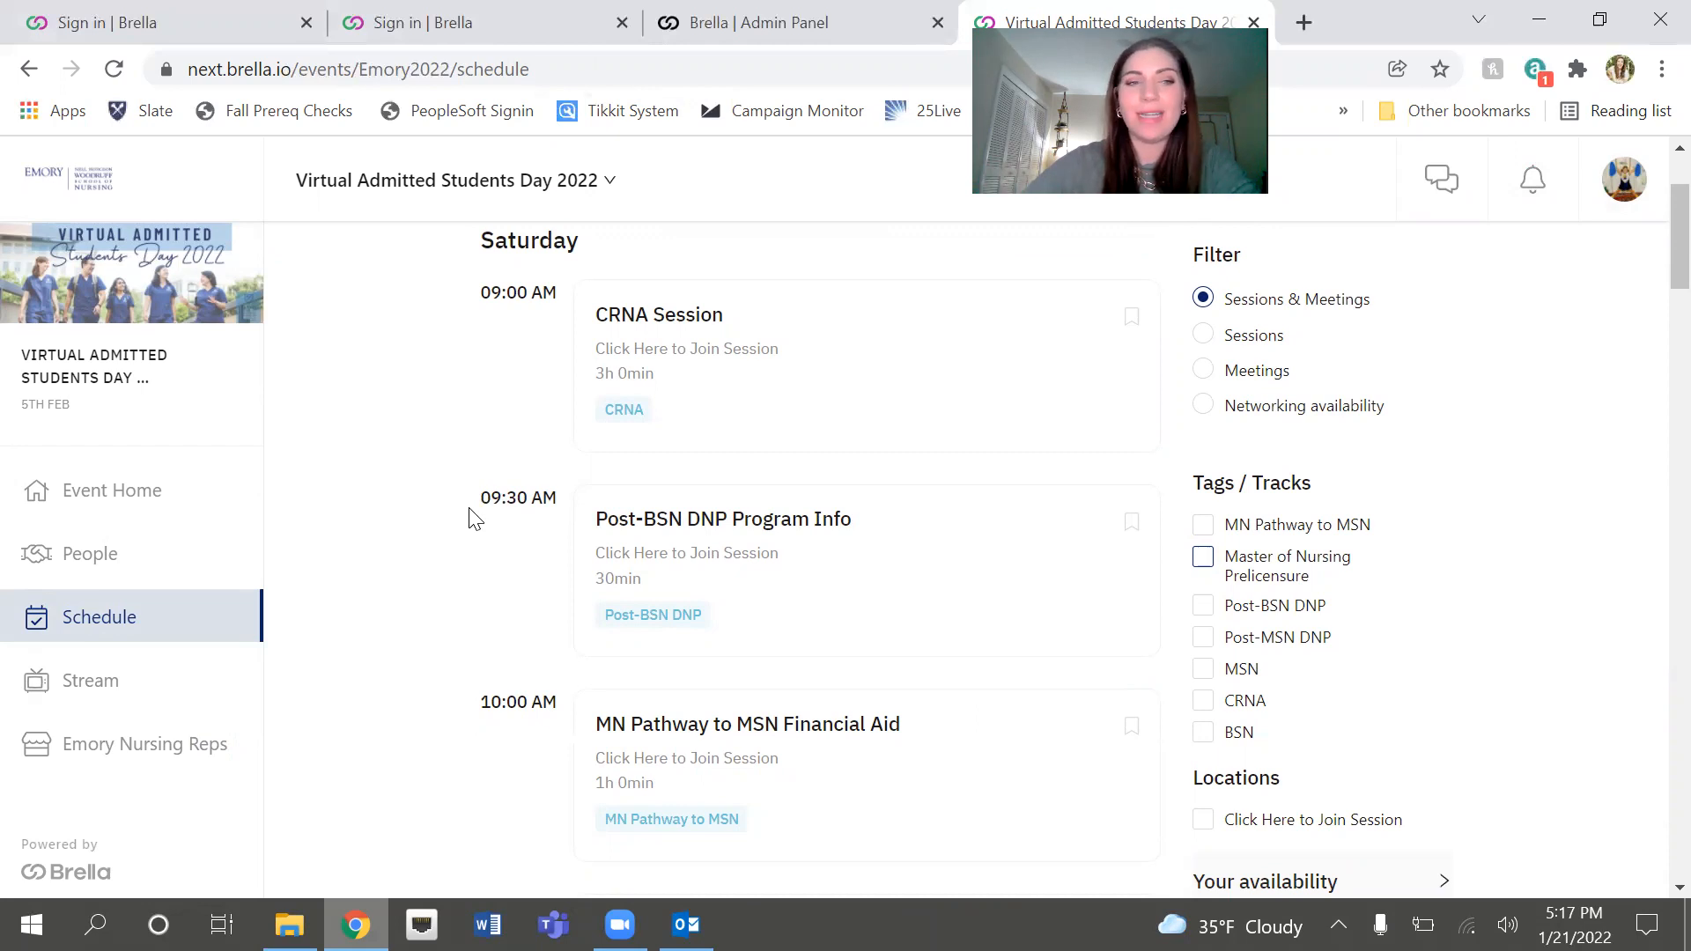
# Step: Visit the Stream page's how-to videos, then return to Event Home with its checklist
pyautogui.click(90, 680)
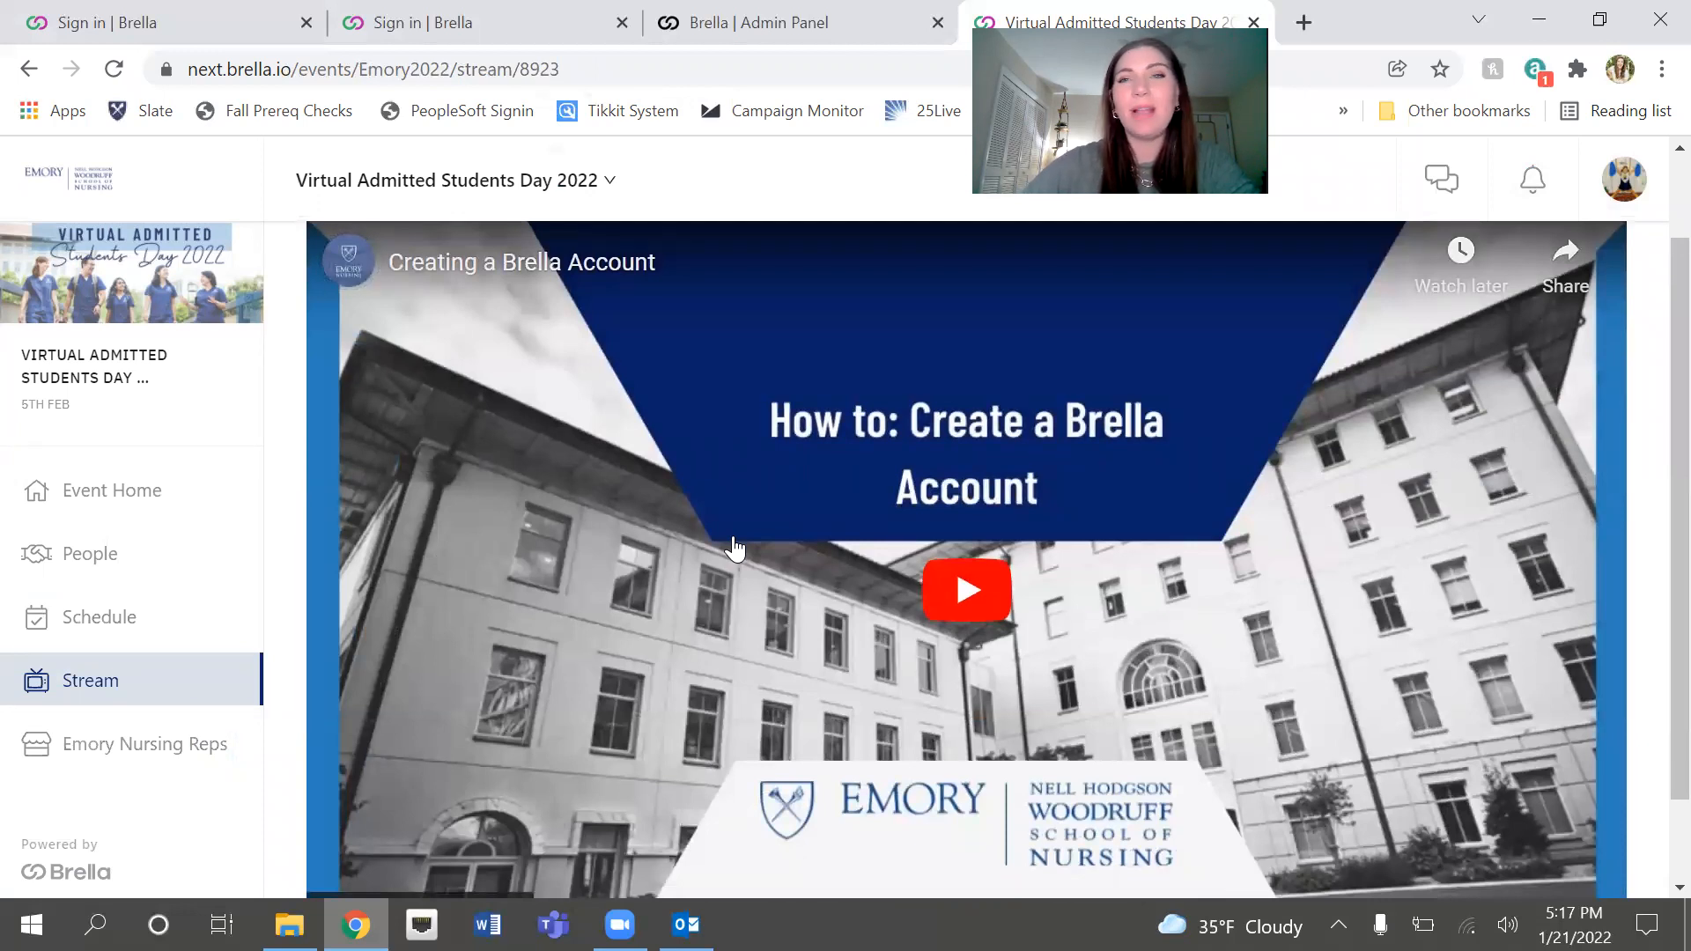
pyautogui.moveTo(724, 546)
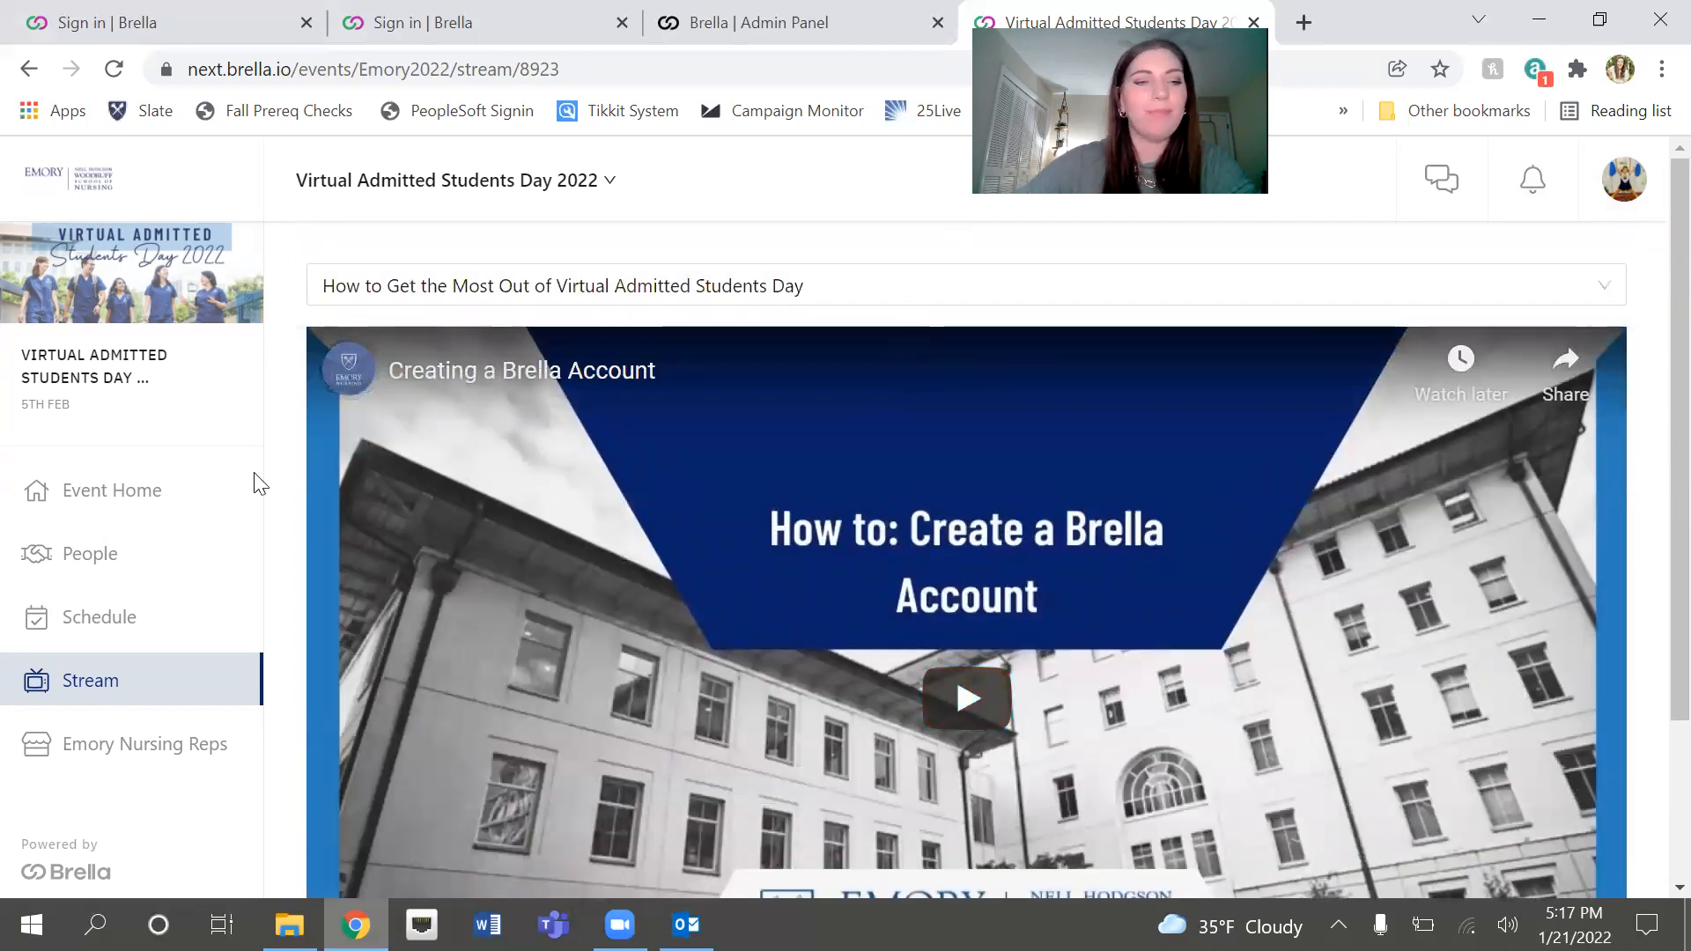
pyautogui.click(111, 490)
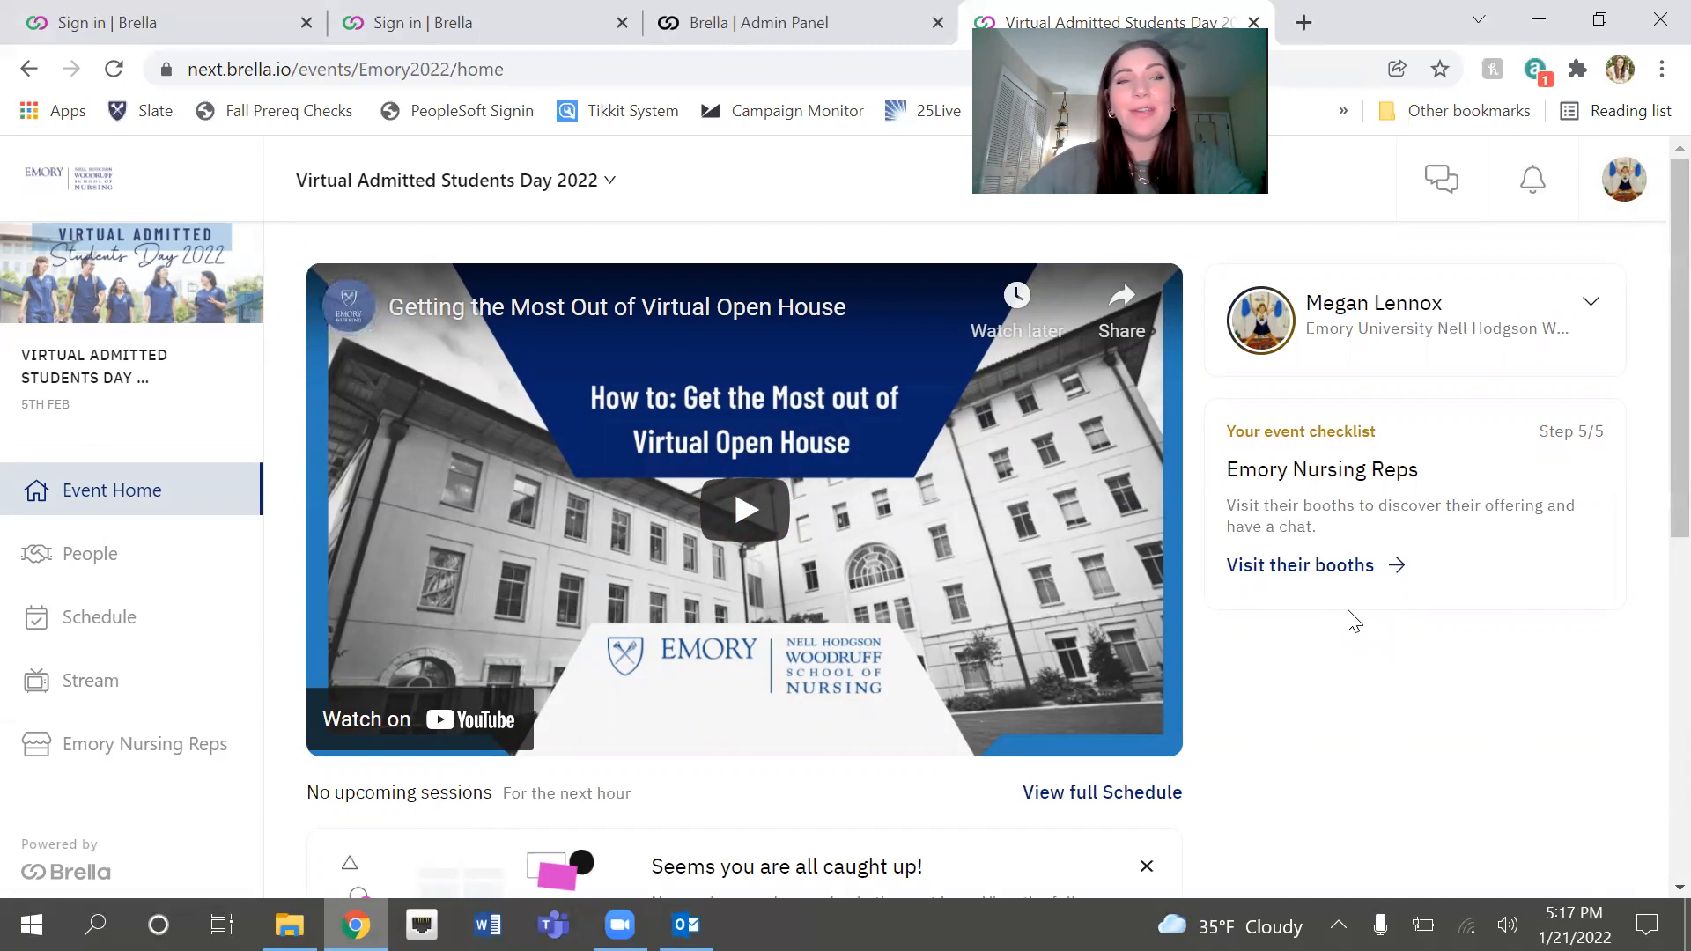
pyautogui.moveTo(1257, 258)
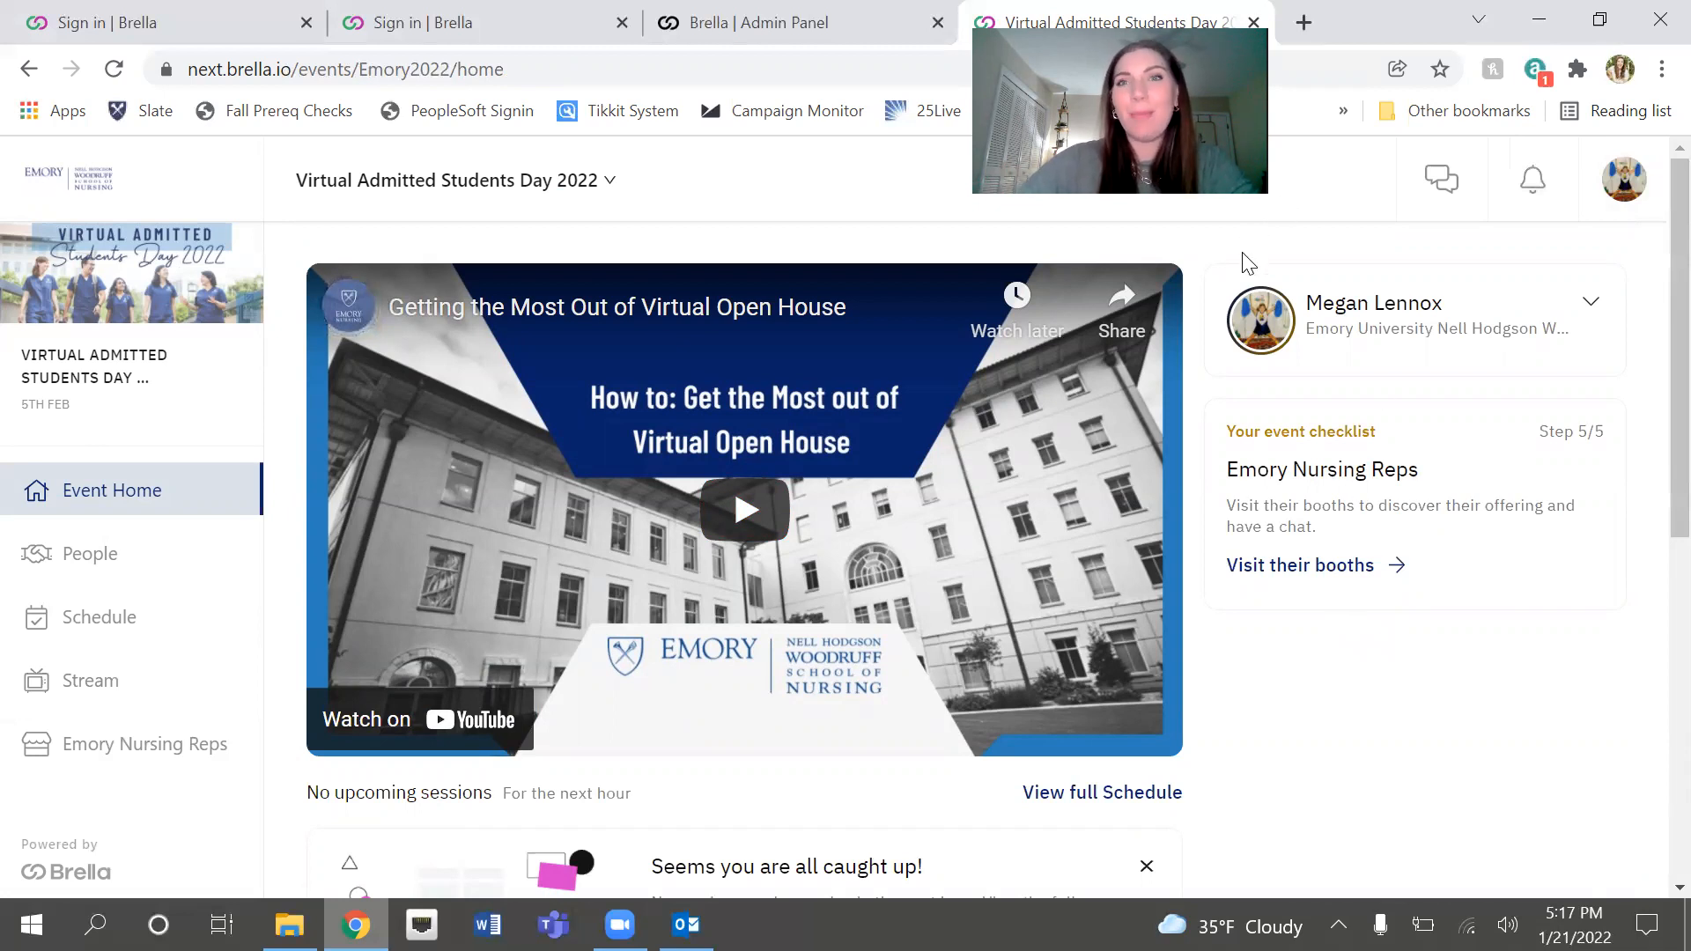
pyautogui.moveTo(1247, 227)
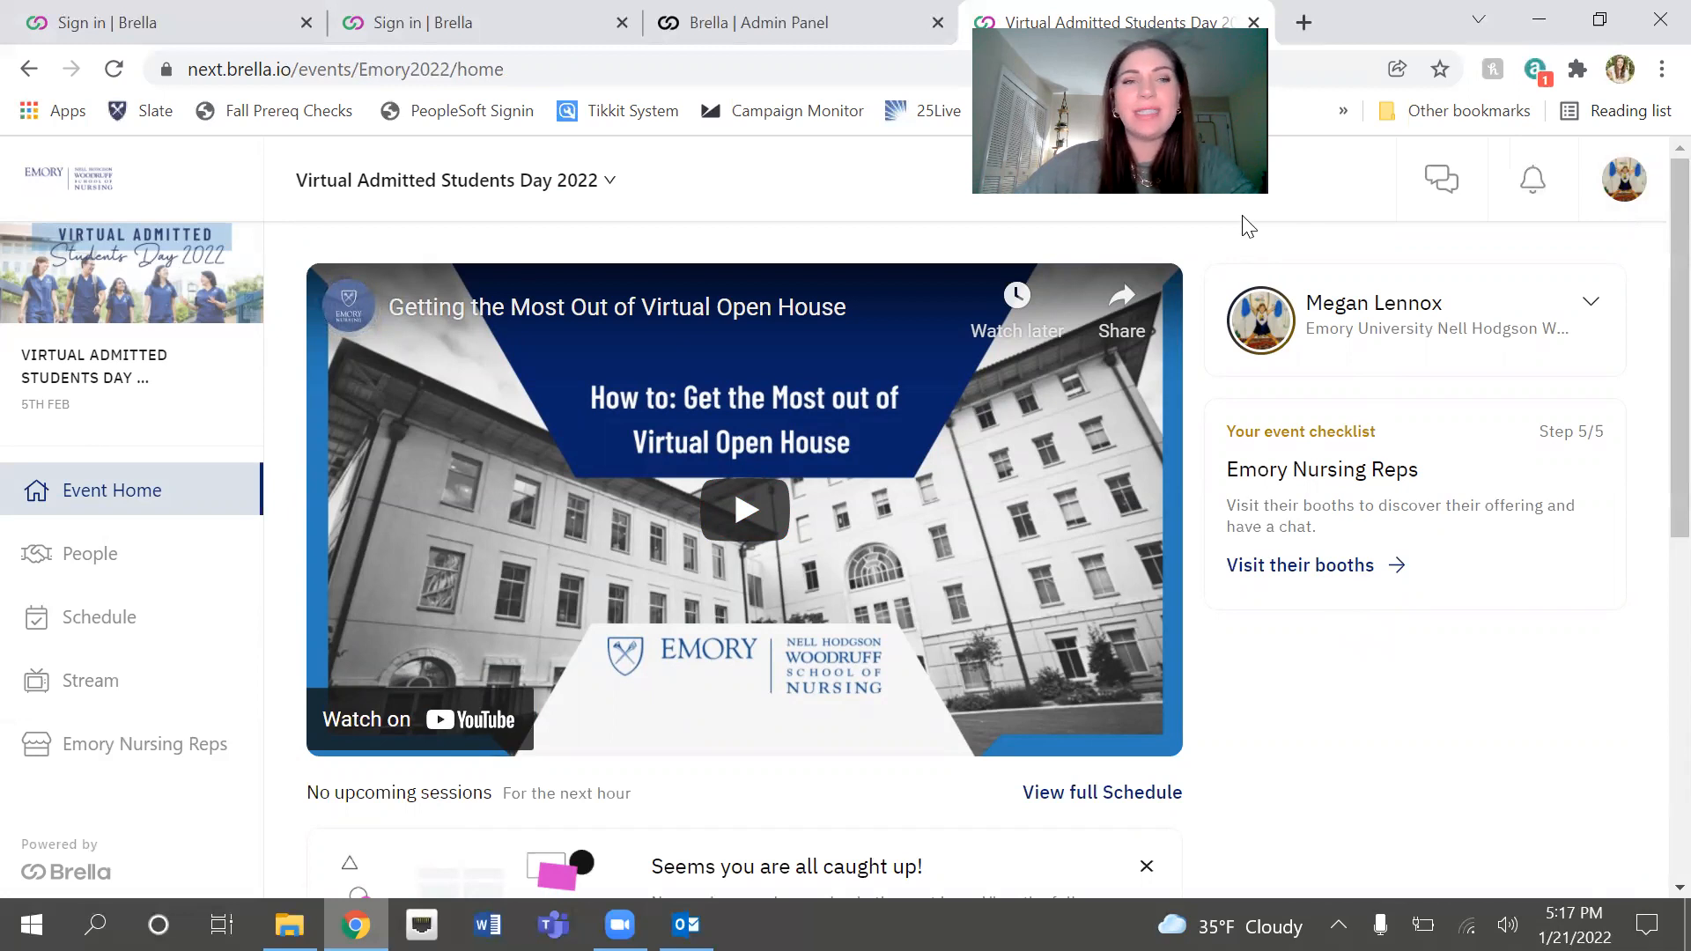